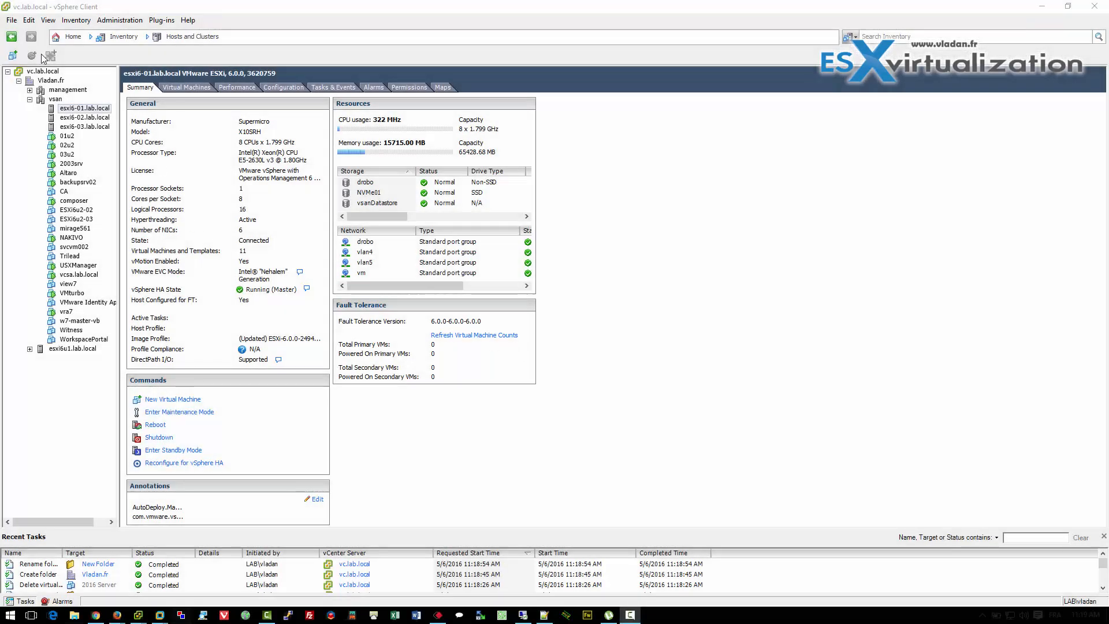
# - Begin a custom new VM named '2016 Server' in Server2016LAB, stored on NVMe01
pyautogui.click(11, 20)
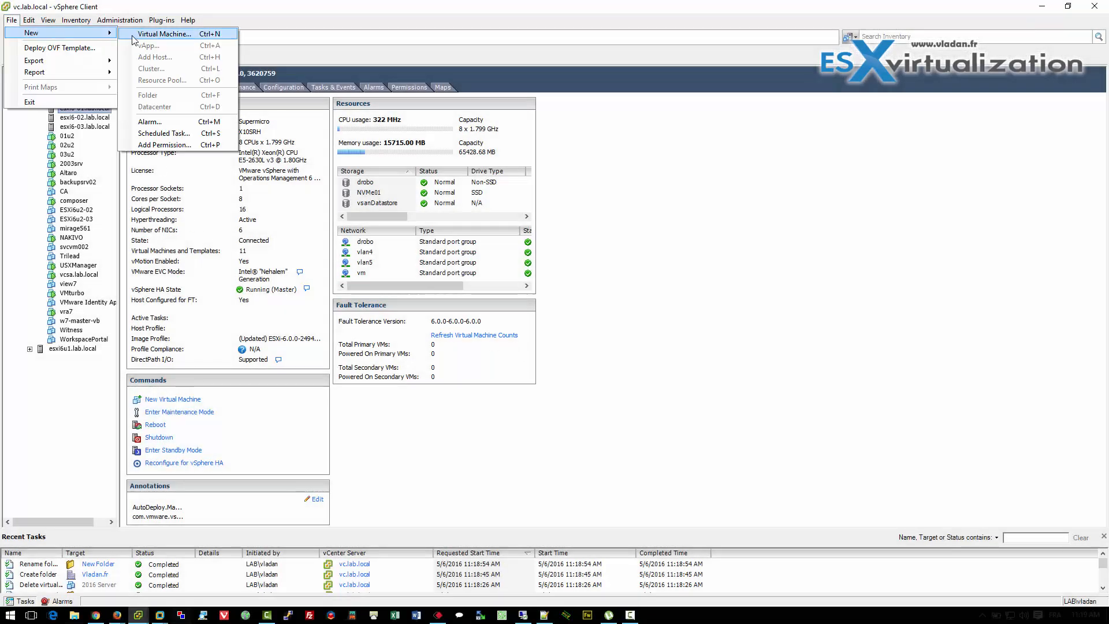
pyautogui.click(163, 33)
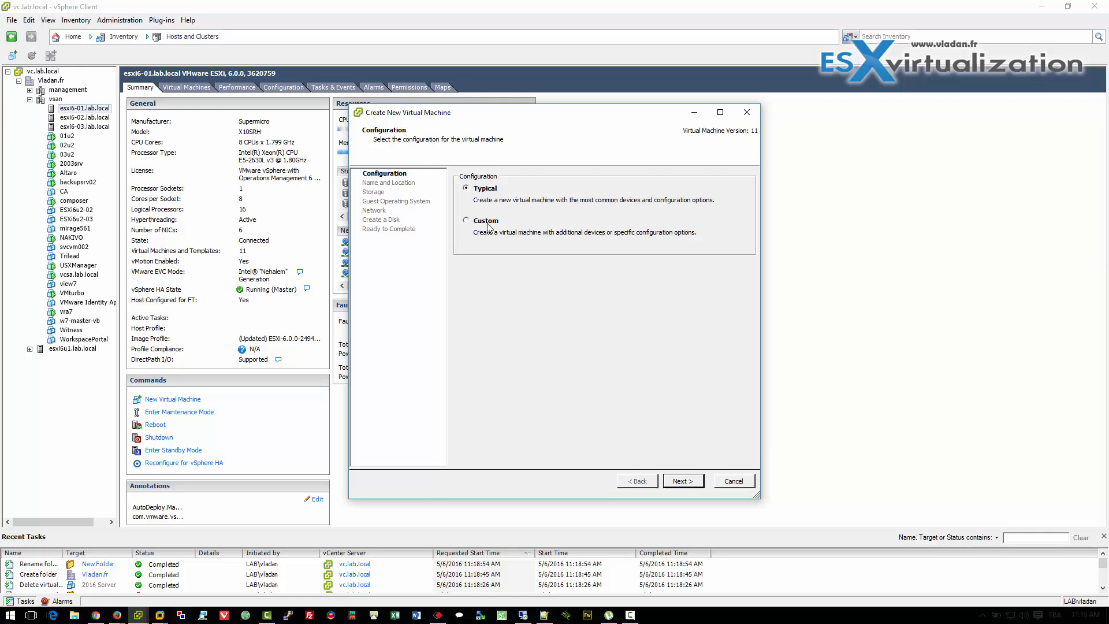
pyautogui.click(683, 481)
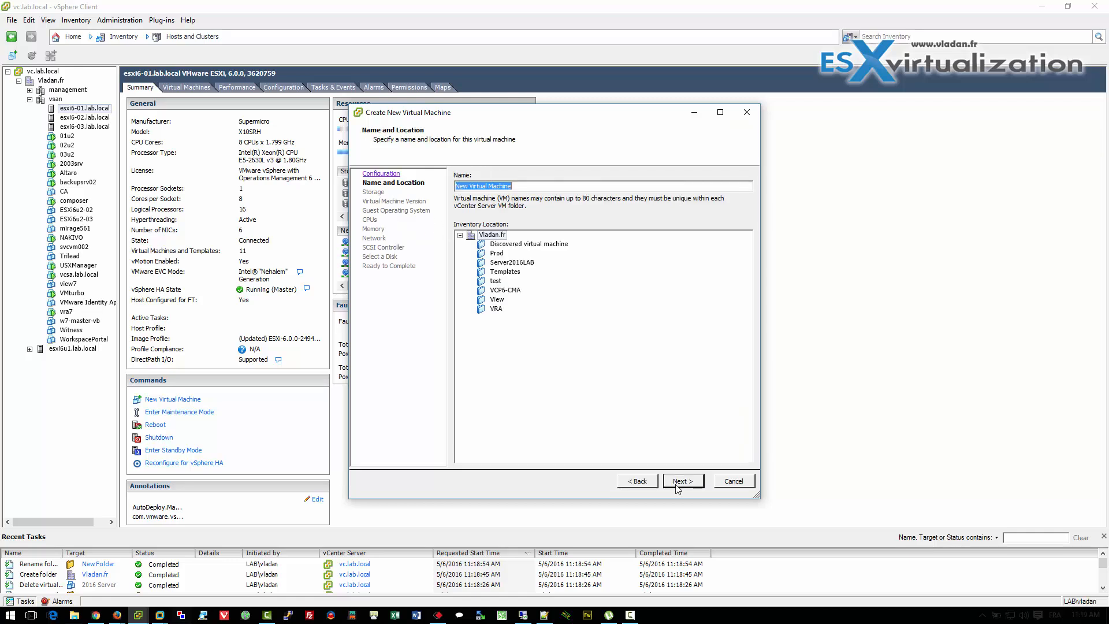
pyautogui.write('2016 Ser')
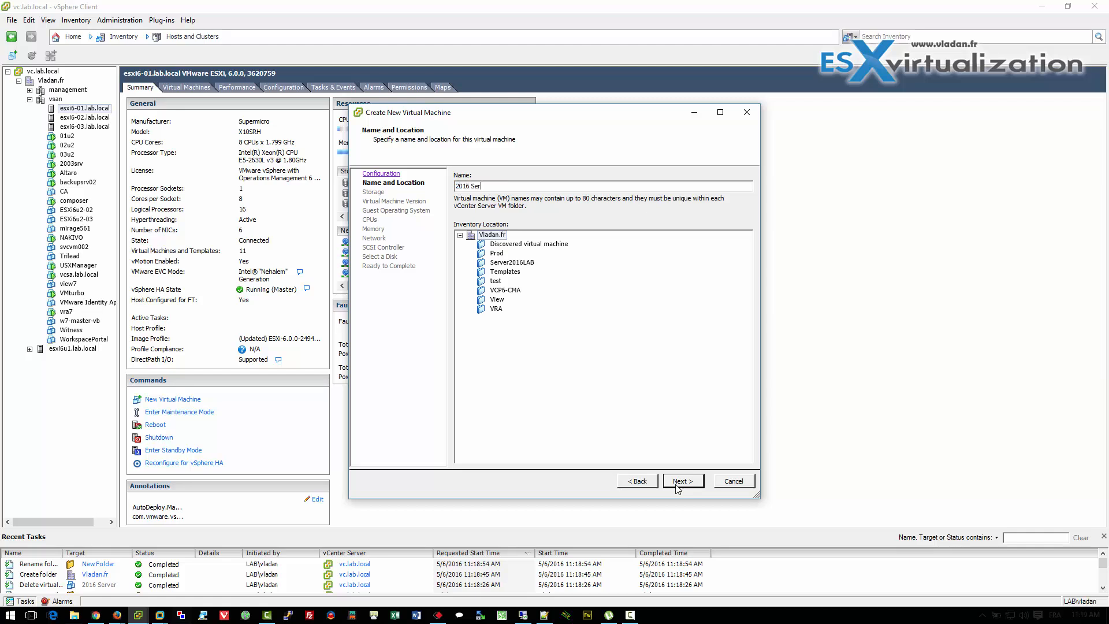
pyautogui.write('ver')
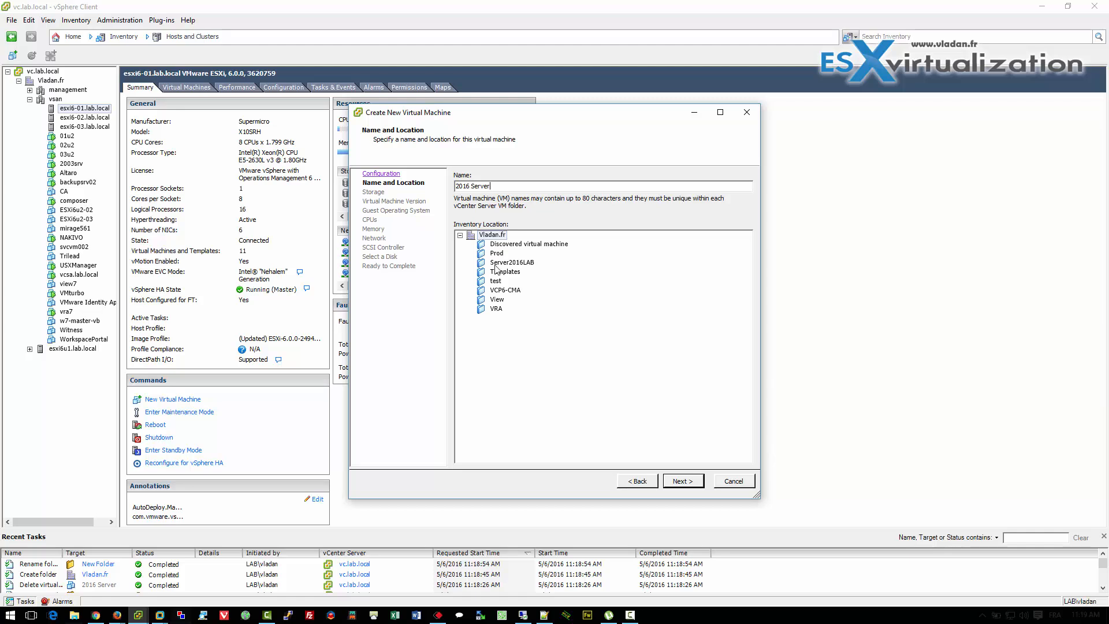
pyautogui.click(683, 480)
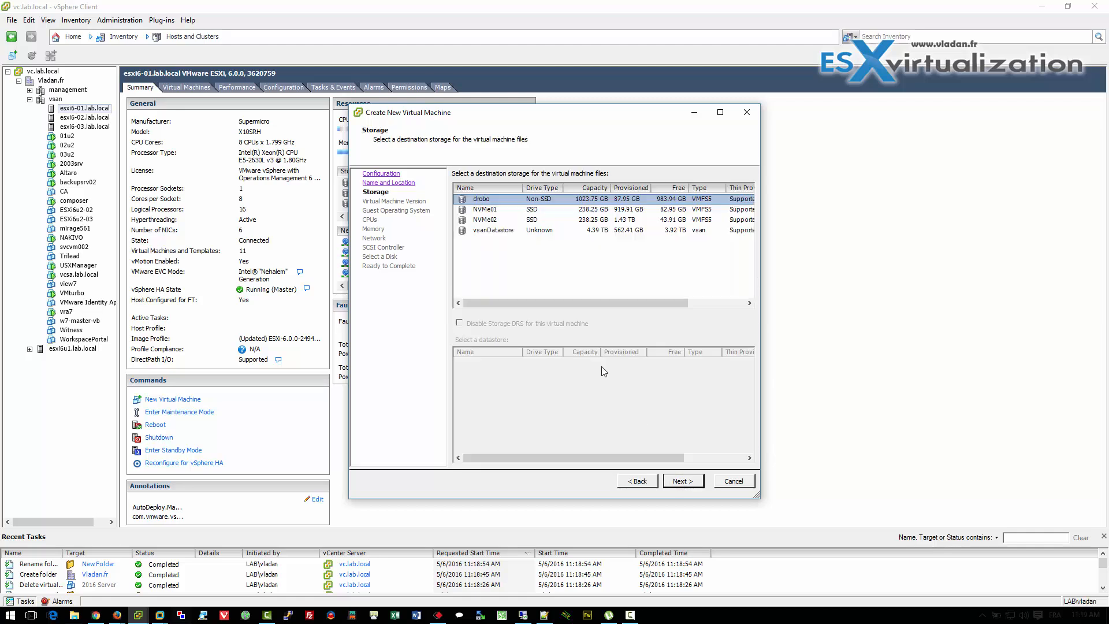
pyautogui.click(486, 209)
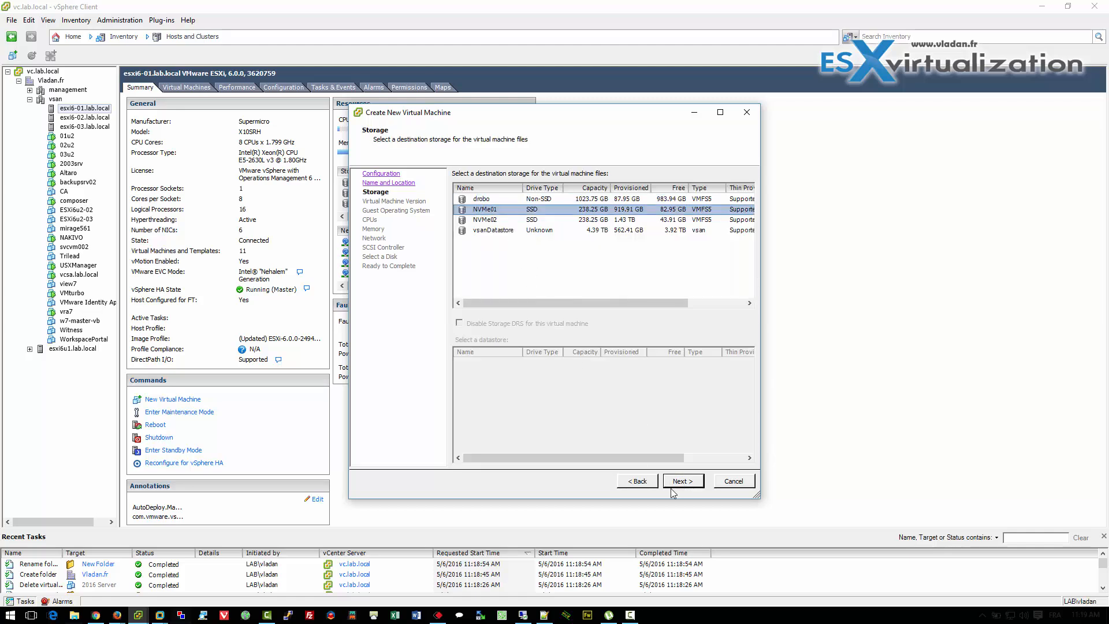
# - Keep VM version 11 with Windows Server 2016 64-bit, 1 CPU and 4 GB memory
pyautogui.click(683, 480)
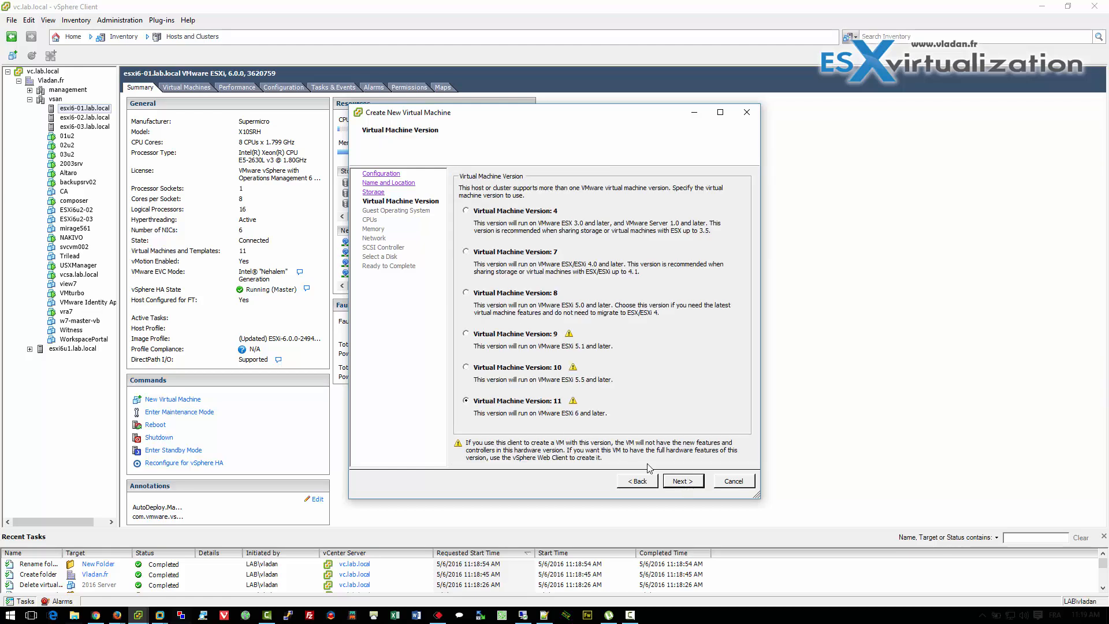
pyautogui.click(683, 481)
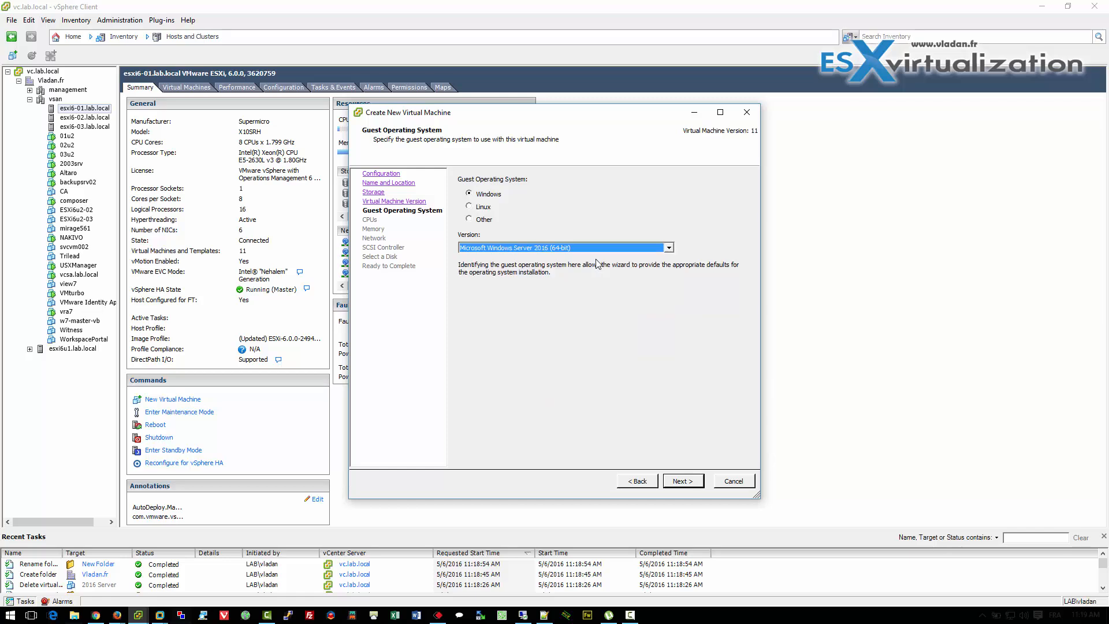
pyautogui.click(684, 481)
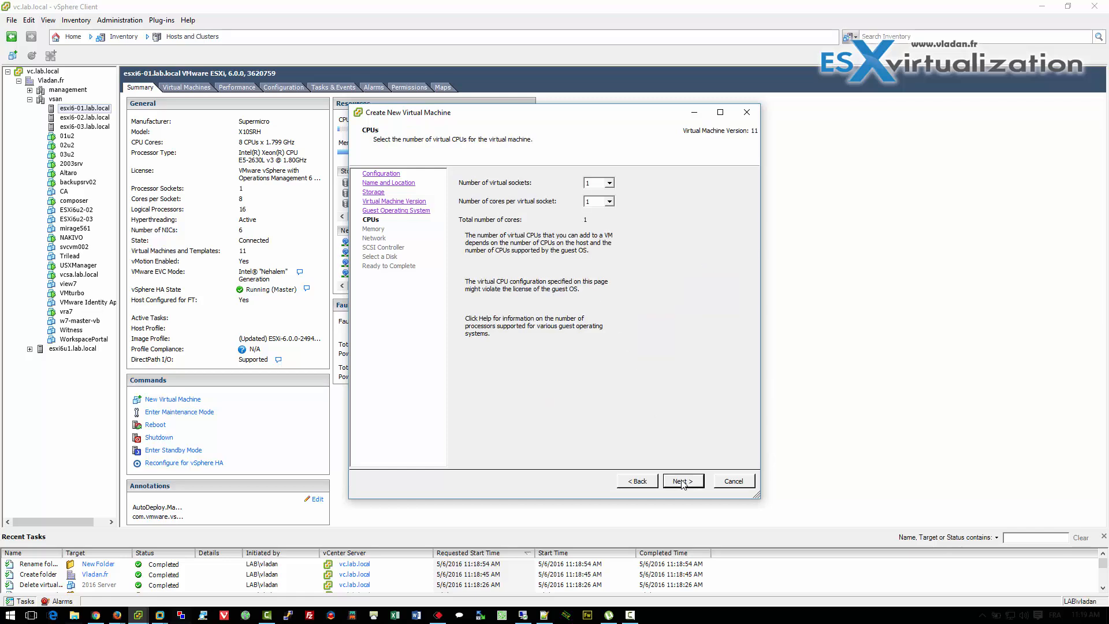
pyautogui.click(683, 480)
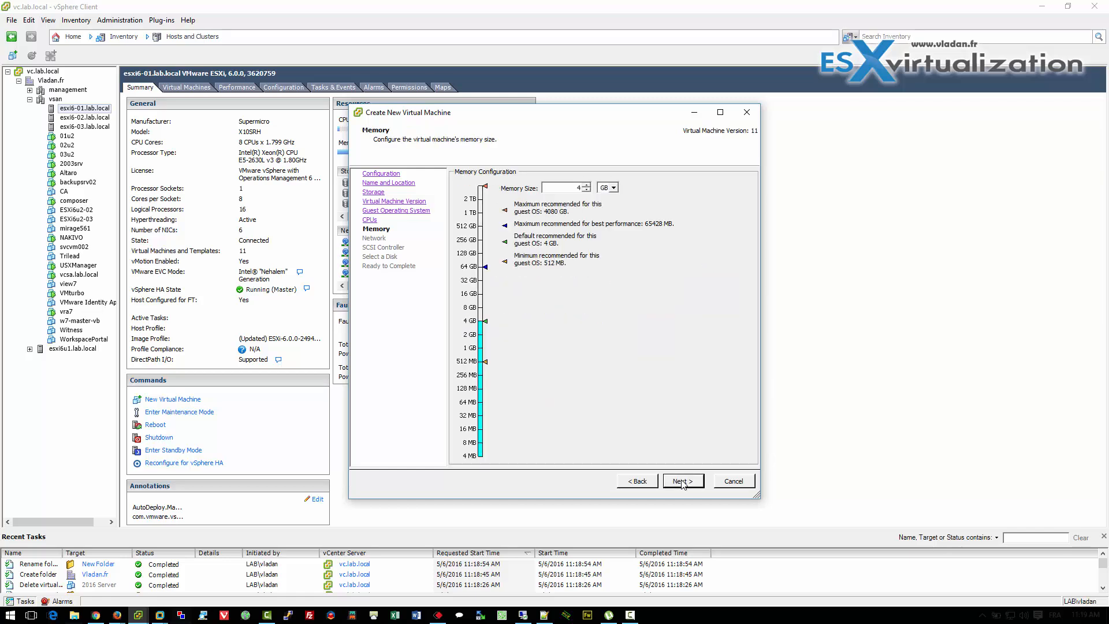
pyautogui.click(683, 481)
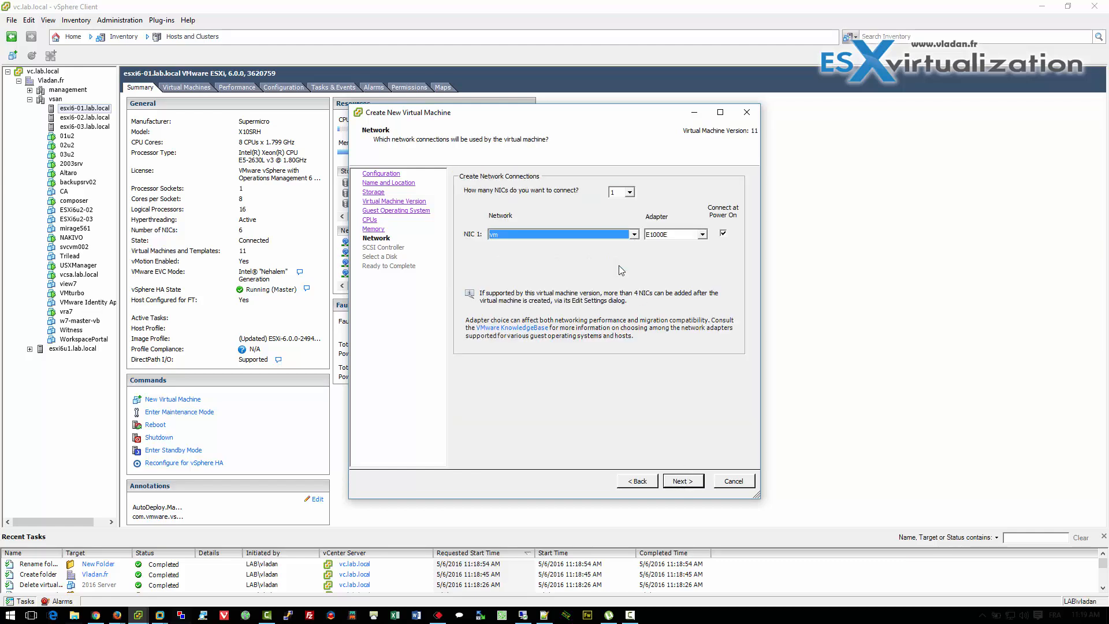
# - Give the VM a VMXNET 3 adapter, LSI Logic SAS controller and 40 GB thin disk
pyautogui.click(702, 234)
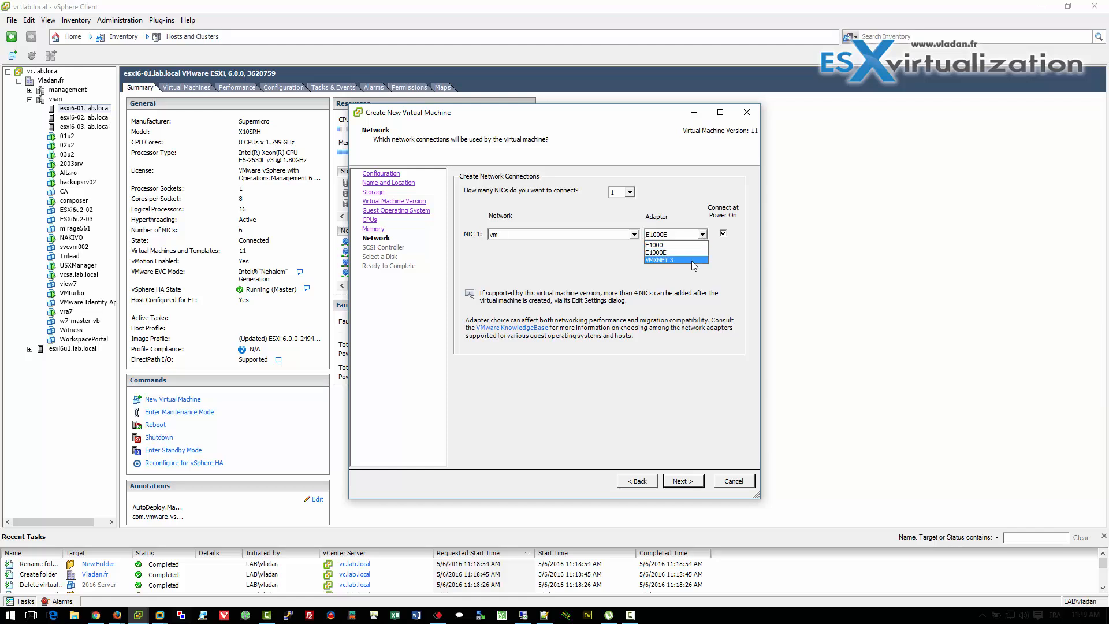
pyautogui.click(662, 260)
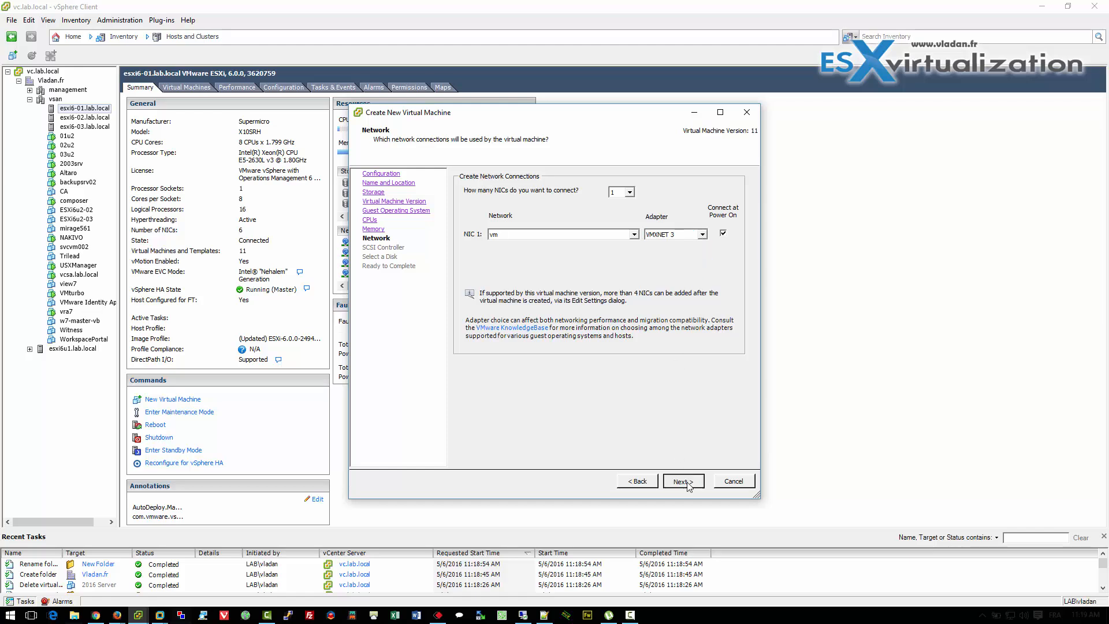
pyautogui.click(683, 481)
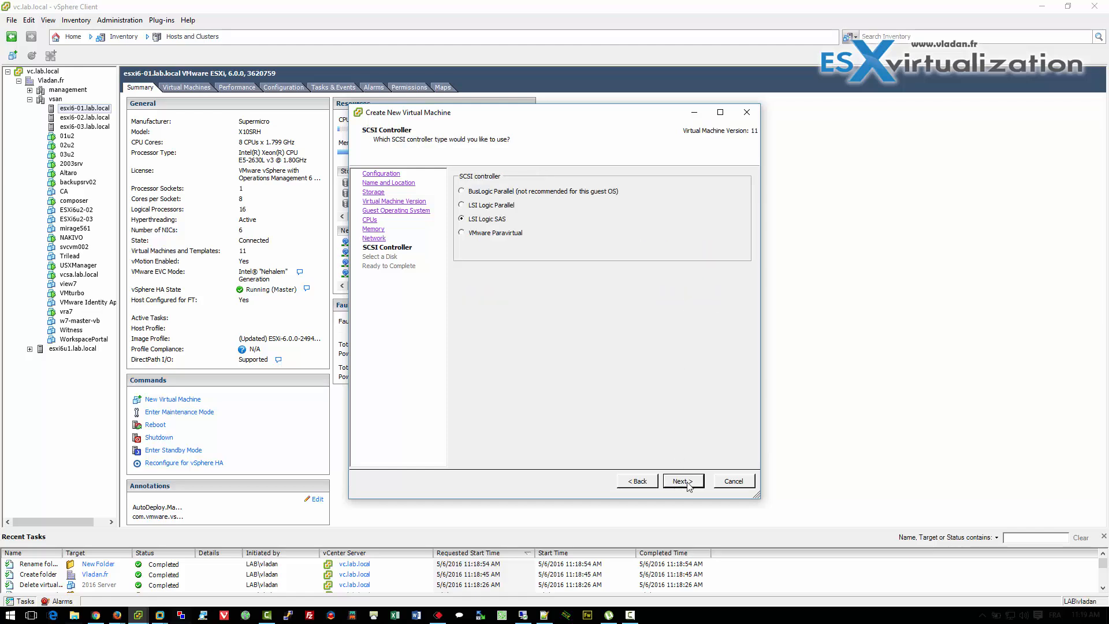
pyautogui.click(683, 481)
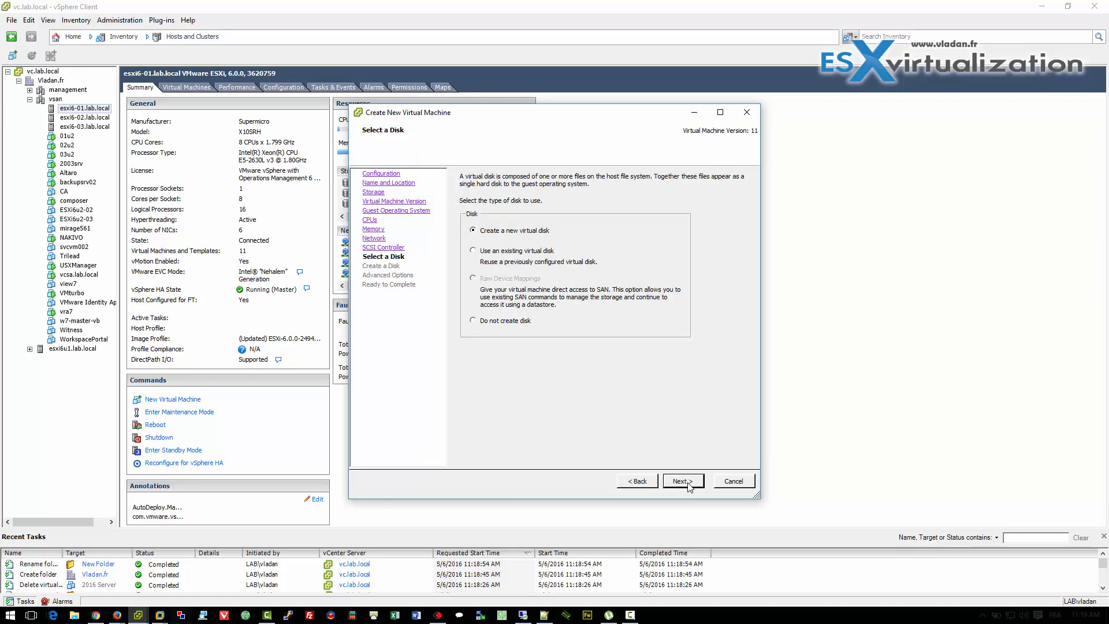
pyautogui.click(683, 481)
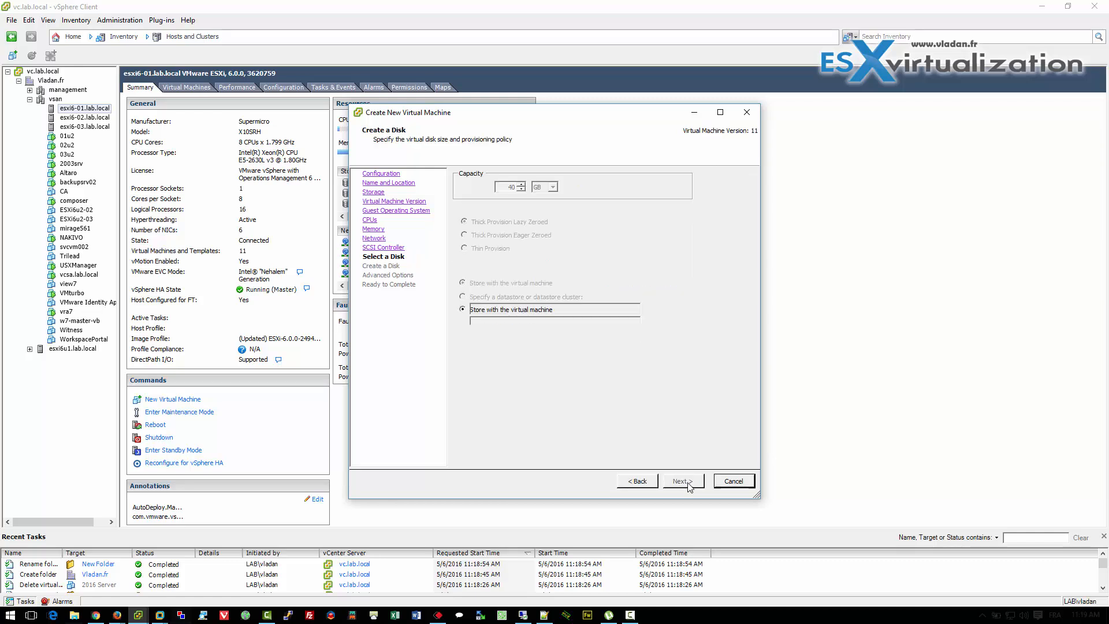
pyautogui.click(463, 248)
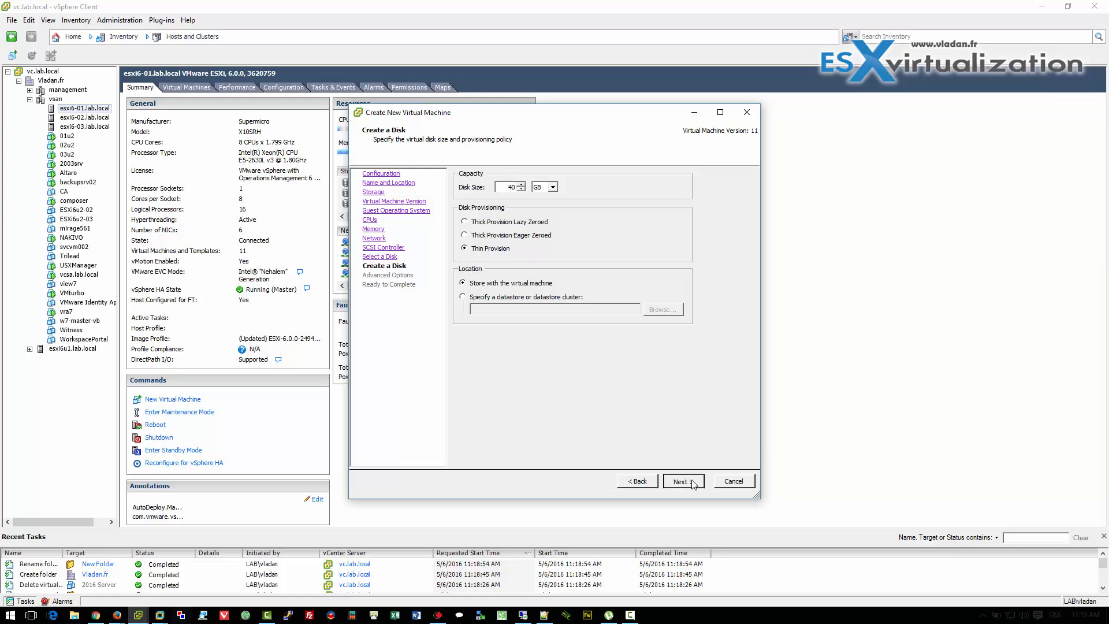
pyautogui.click(683, 482)
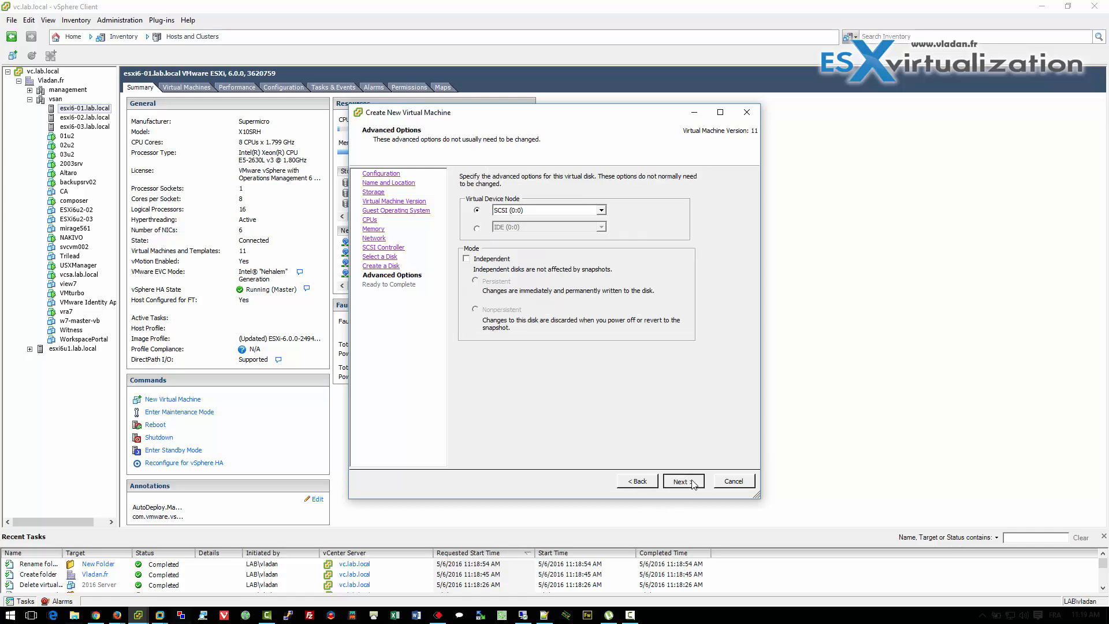
pyautogui.click(684, 481)
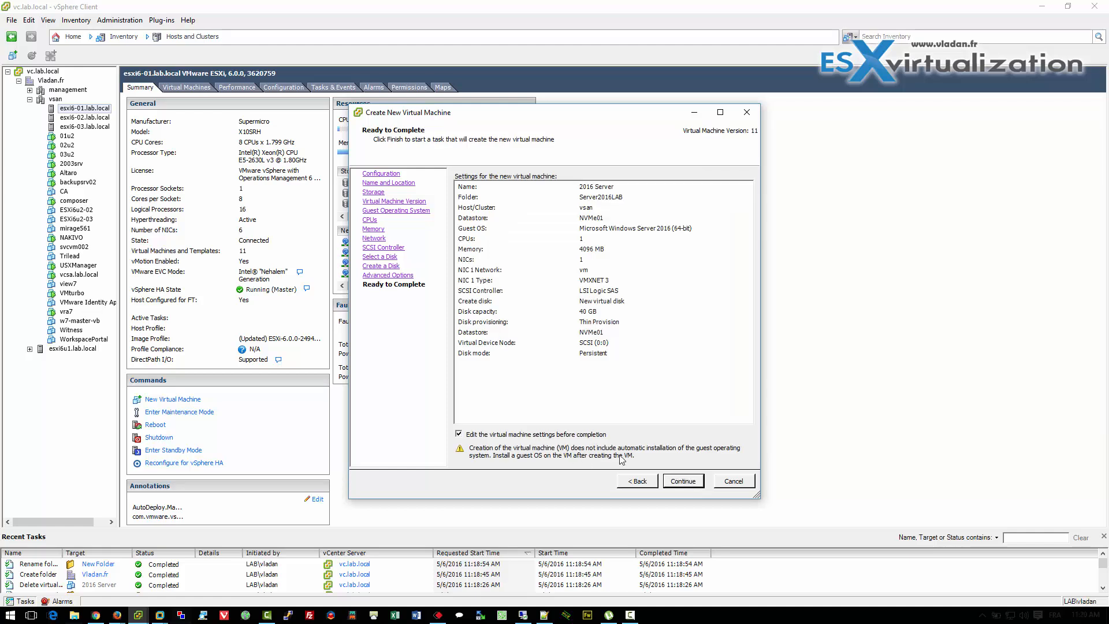
# - Attach the newest server ISO from the drobo datastore to the new CD/DVD drive
pyautogui.click(683, 481)
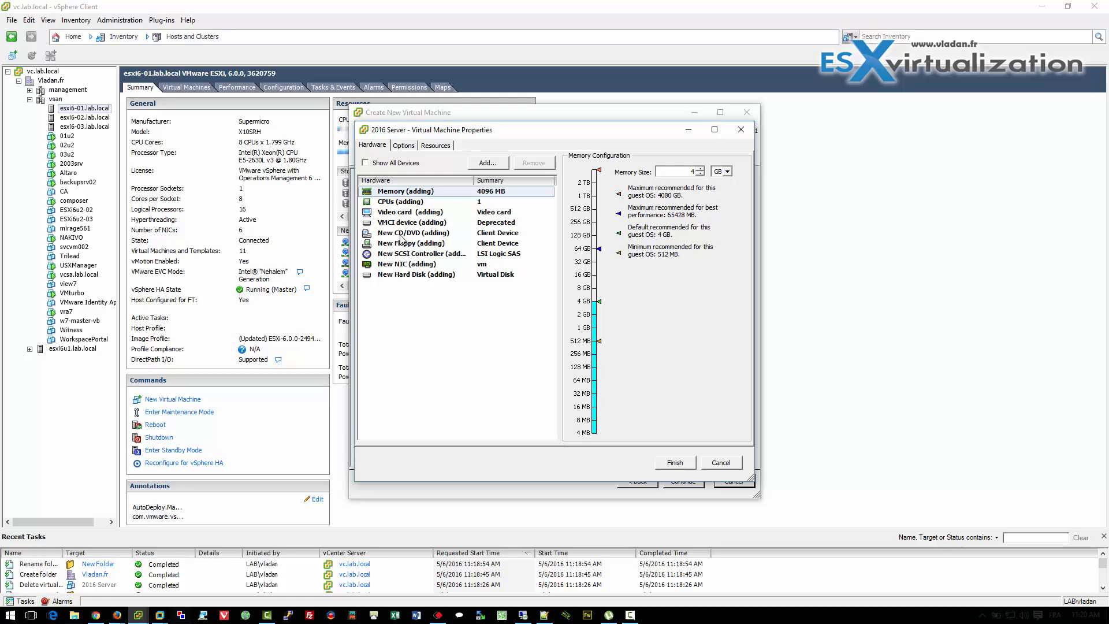
pyautogui.click(413, 233)
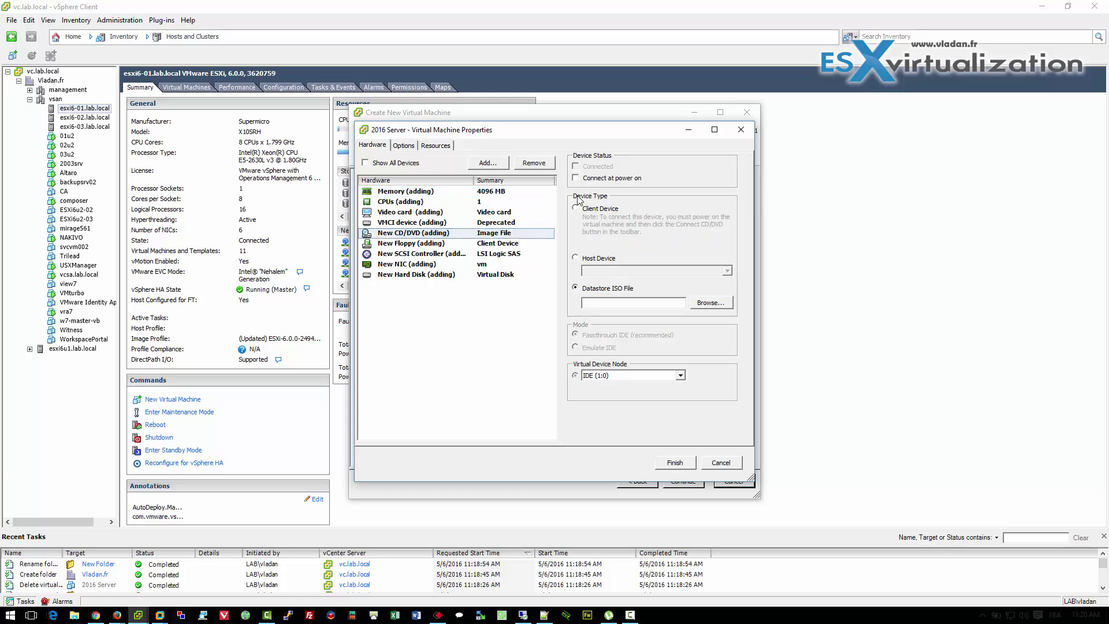
pyautogui.click(711, 303)
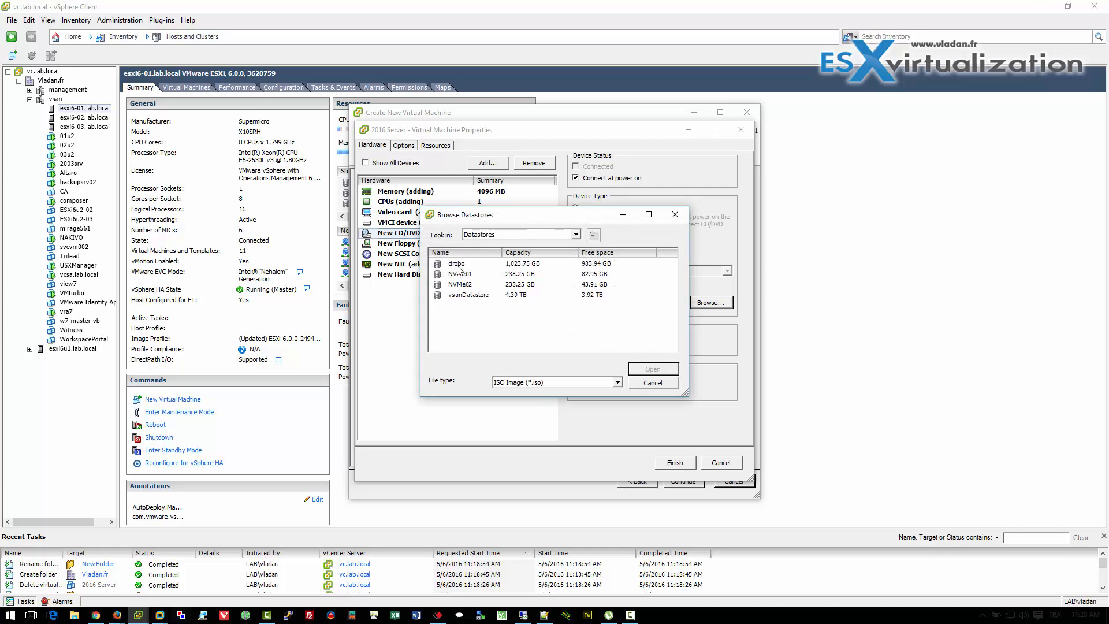
pyautogui.doubleClick(456, 264)
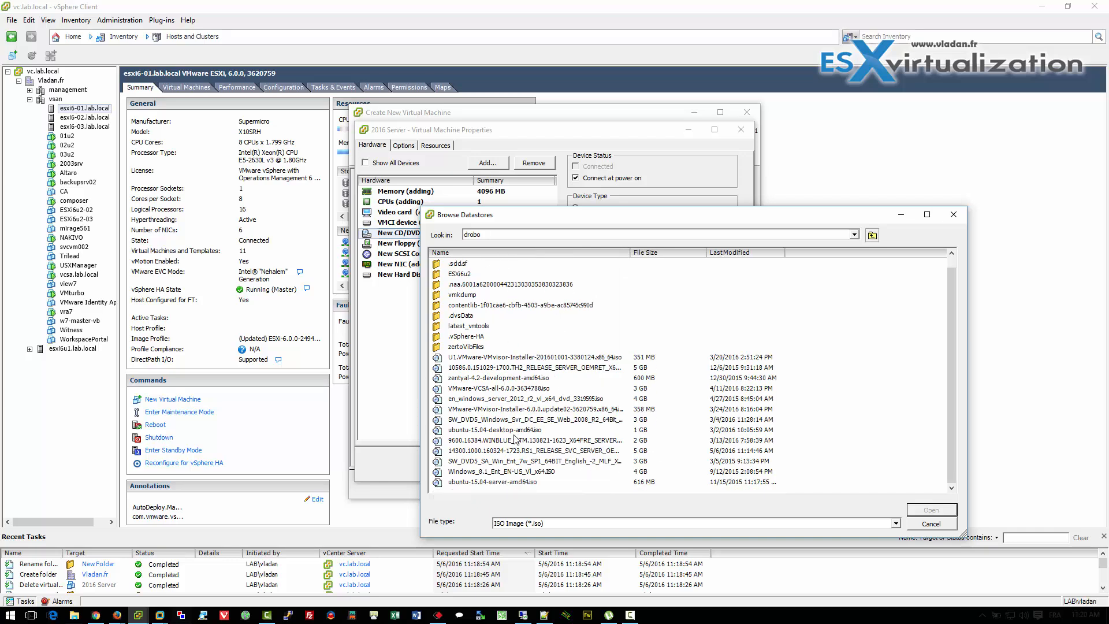
pyautogui.click(526, 451)
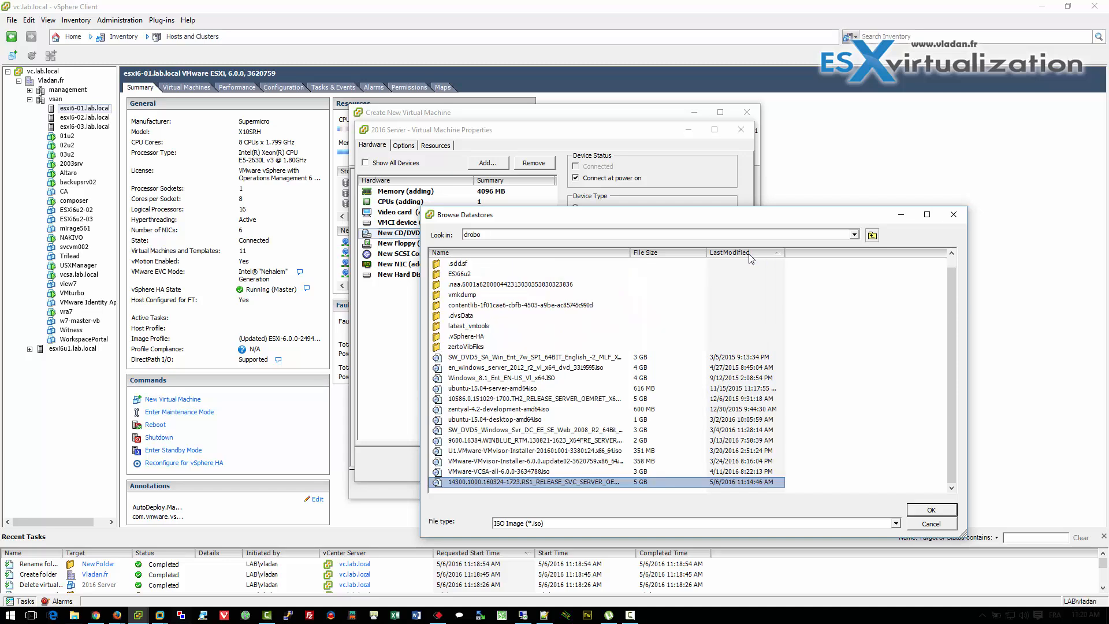
pyautogui.moveTo(553, 416)
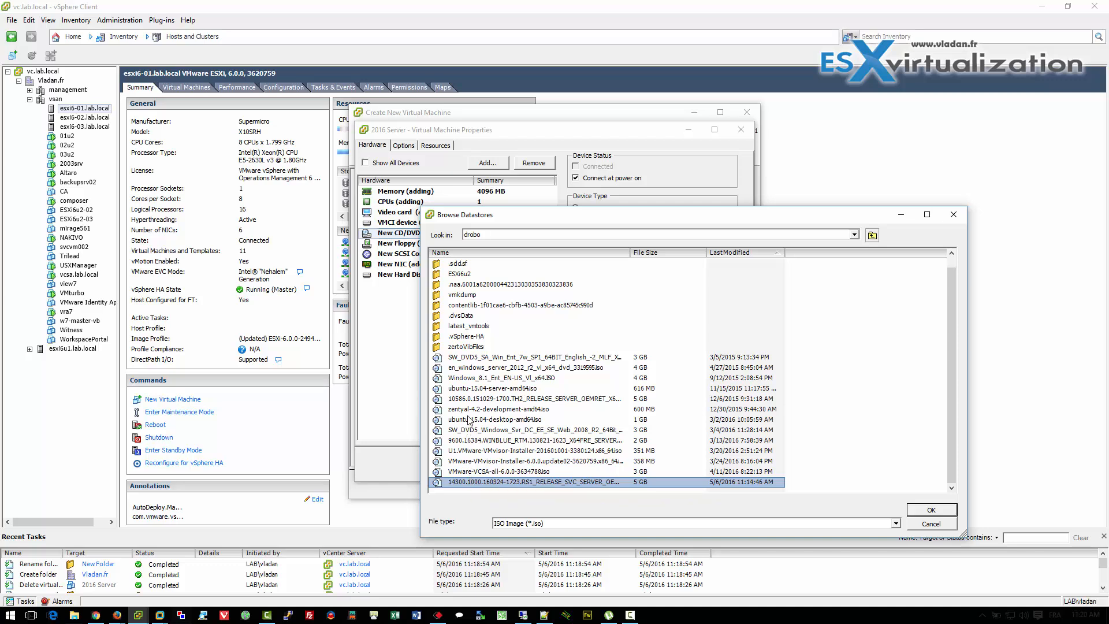
pyautogui.moveTo(467, 378)
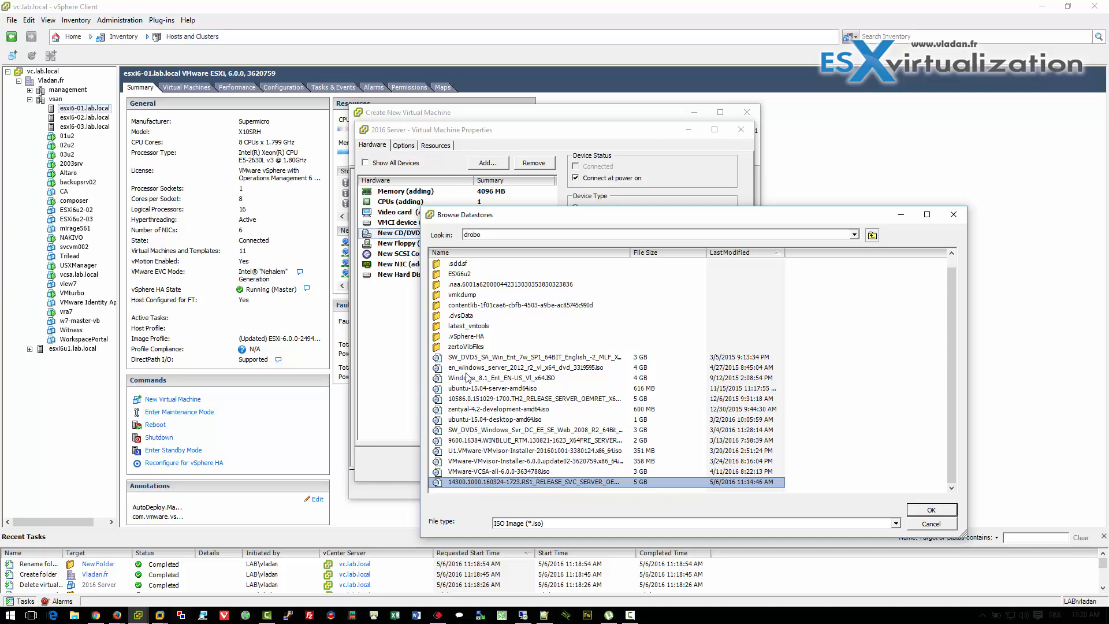
pyautogui.moveTo(467, 357)
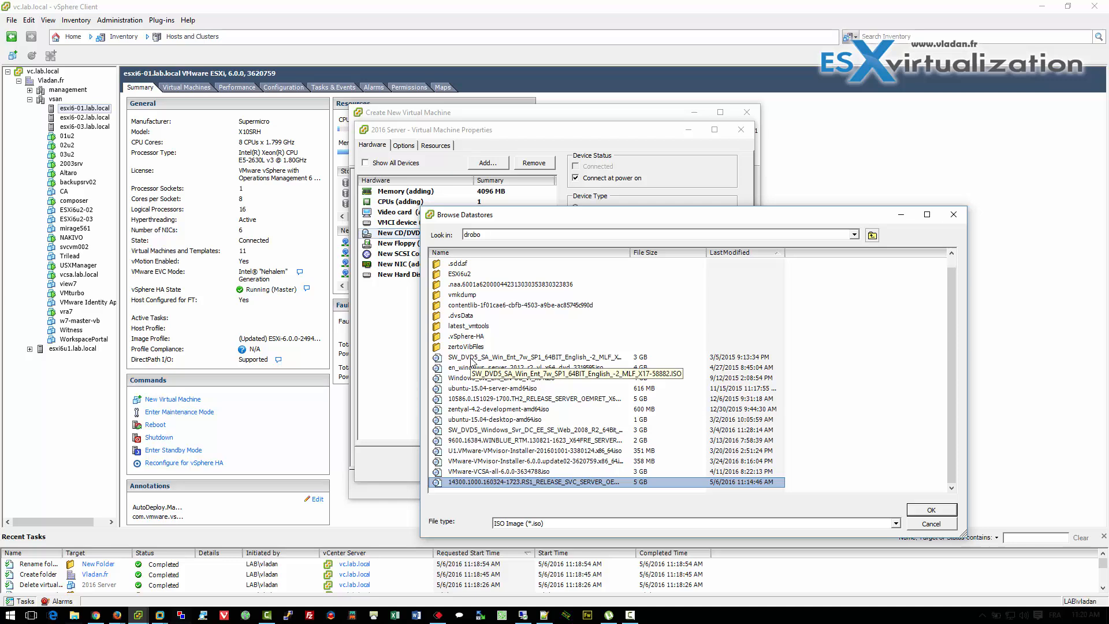
pyautogui.click(932, 510)
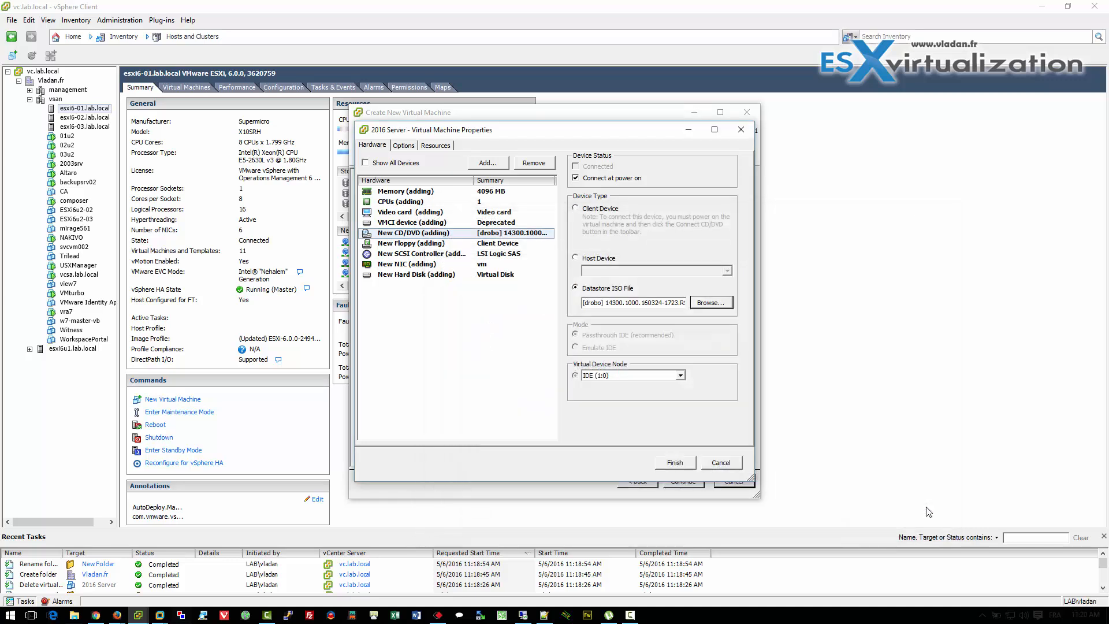
# - Finish the VM wizard and bring up actions for the 2016 Server VM
pyautogui.click(675, 462)
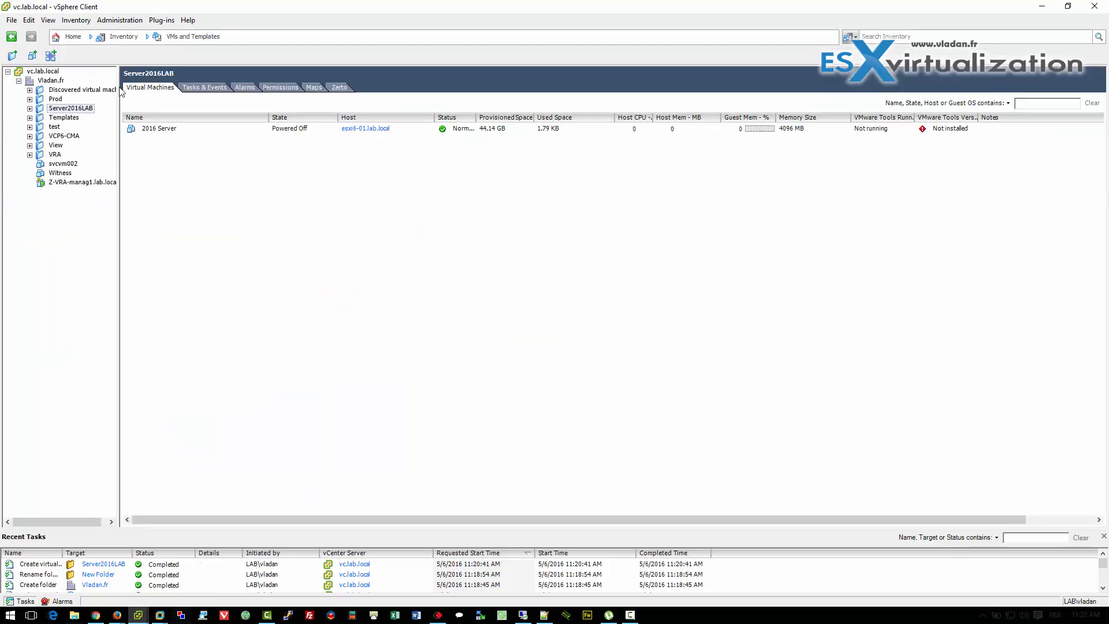
pyautogui.rightClick(159, 128)
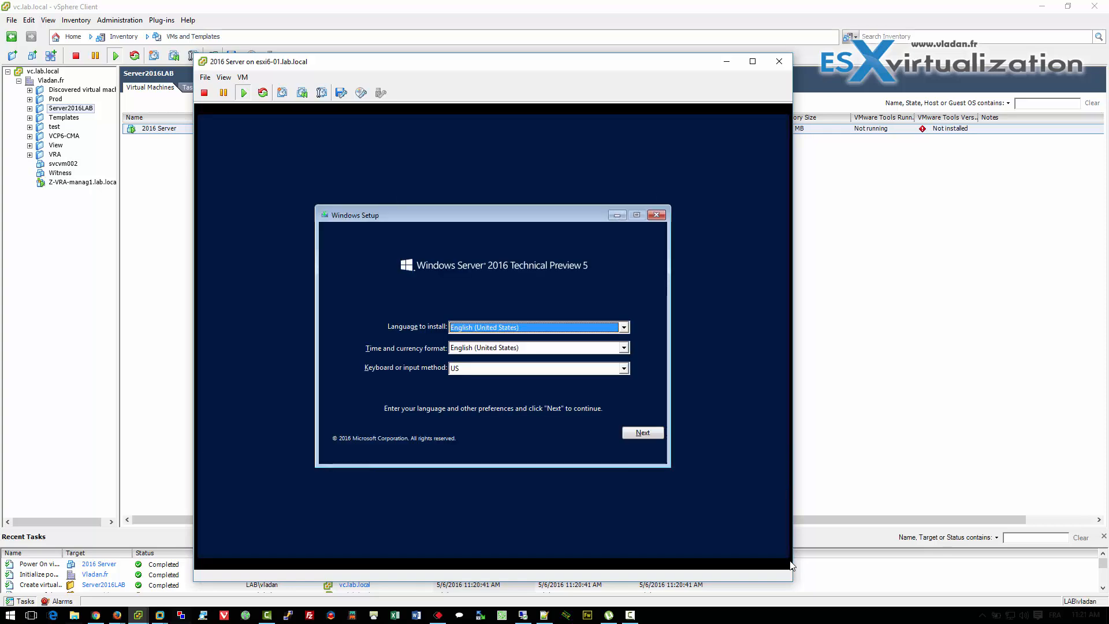
pyautogui.moveTo(559, 330)
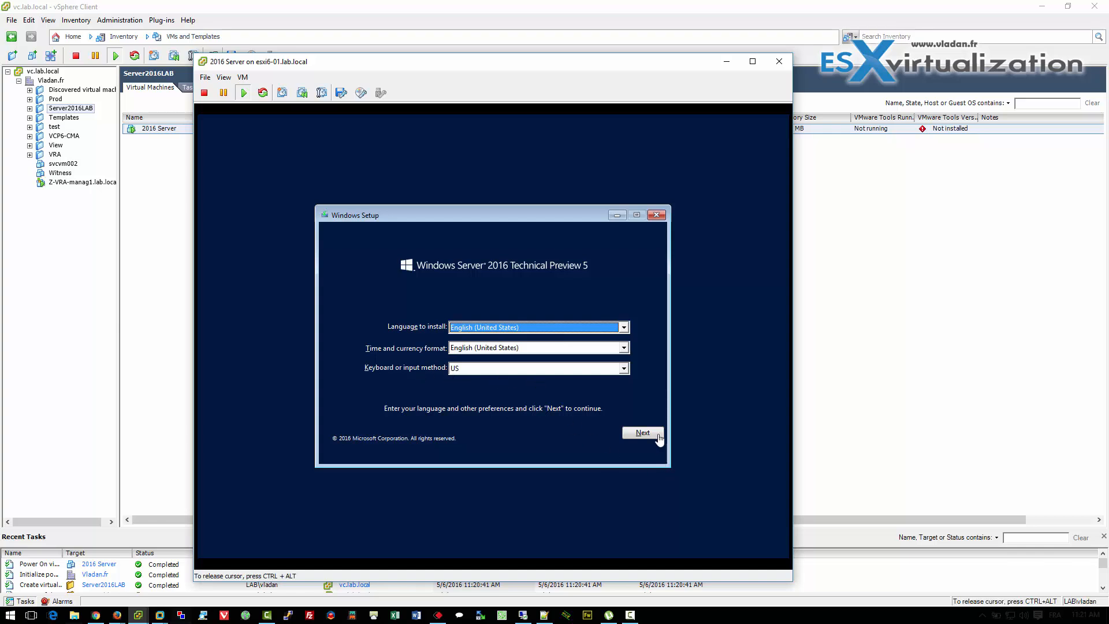
# - Start Windows Server setup with default language settings and no product key
pyautogui.click(643, 433)
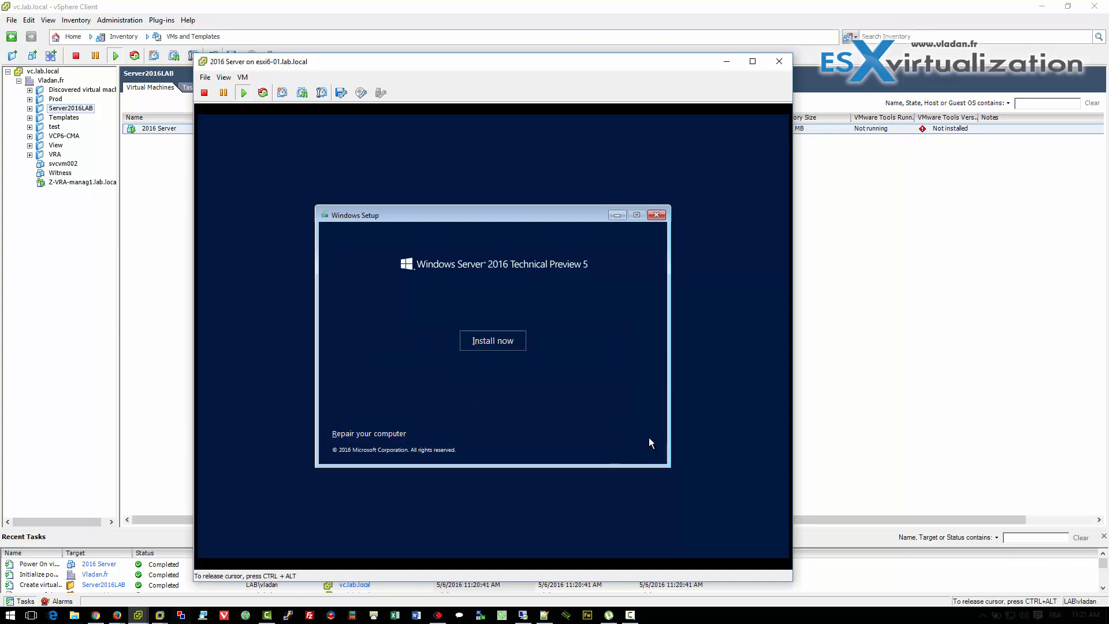
pyautogui.click(492, 340)
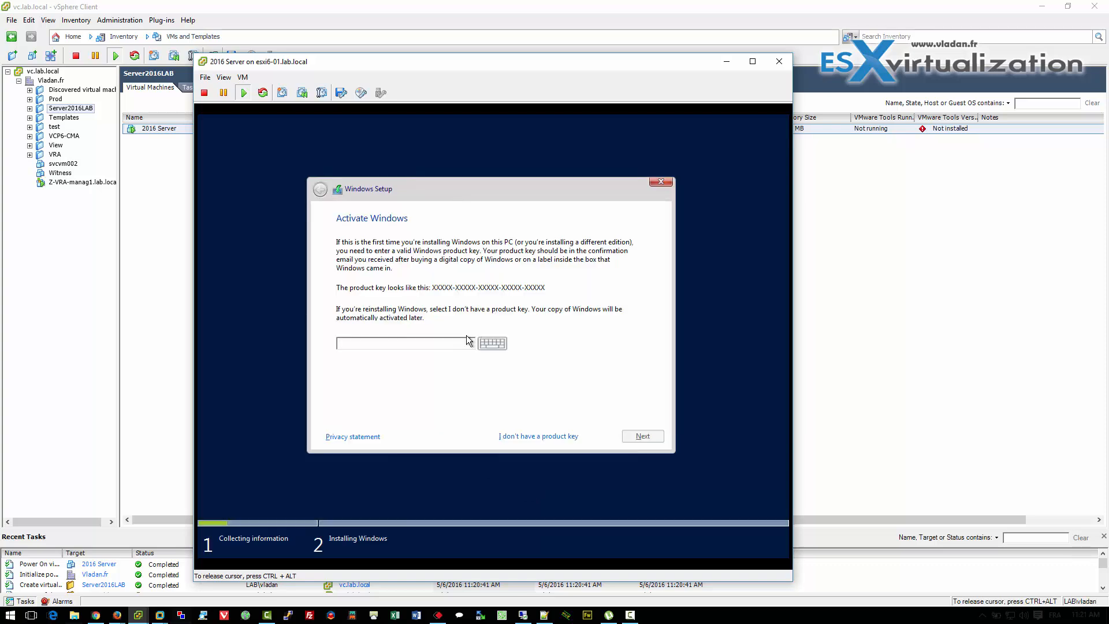
pyautogui.click(404, 344)
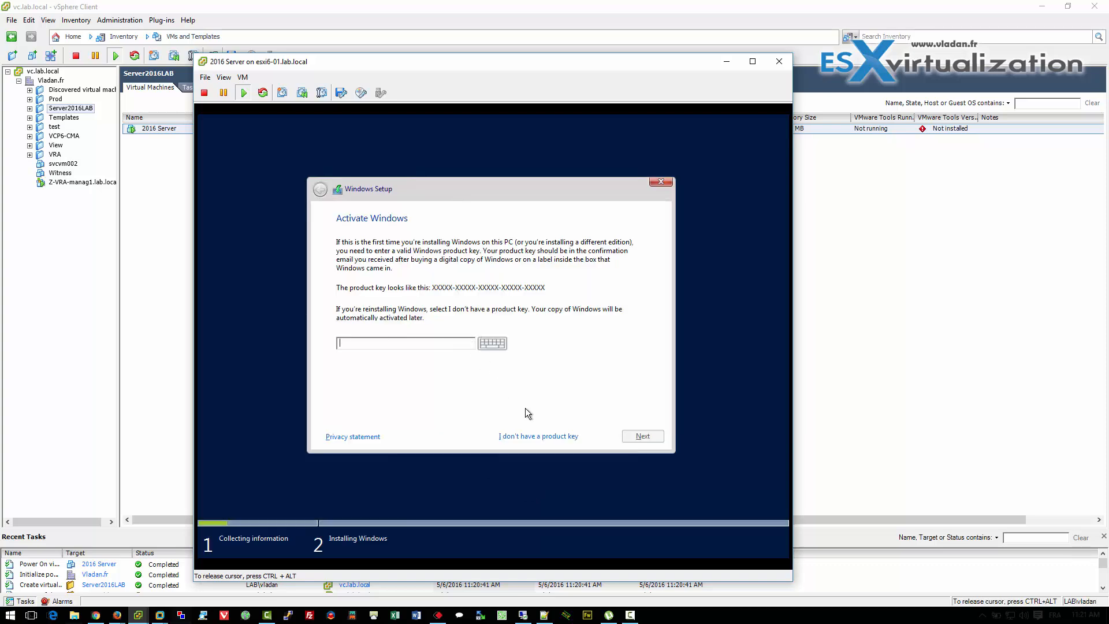
pyautogui.click(538, 436)
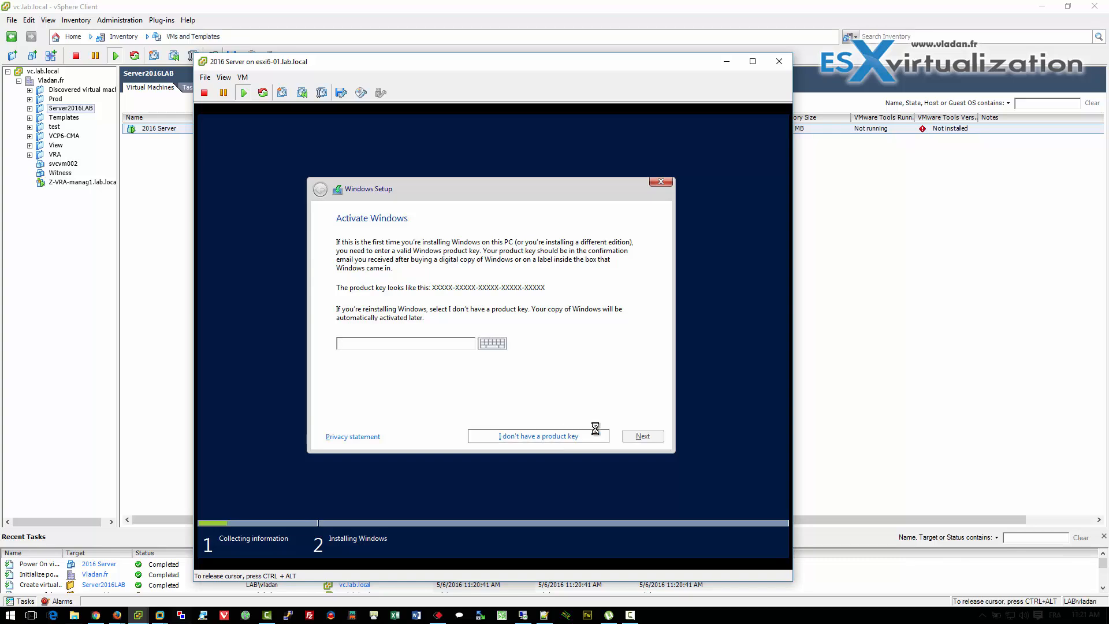
pyautogui.click(538, 436)
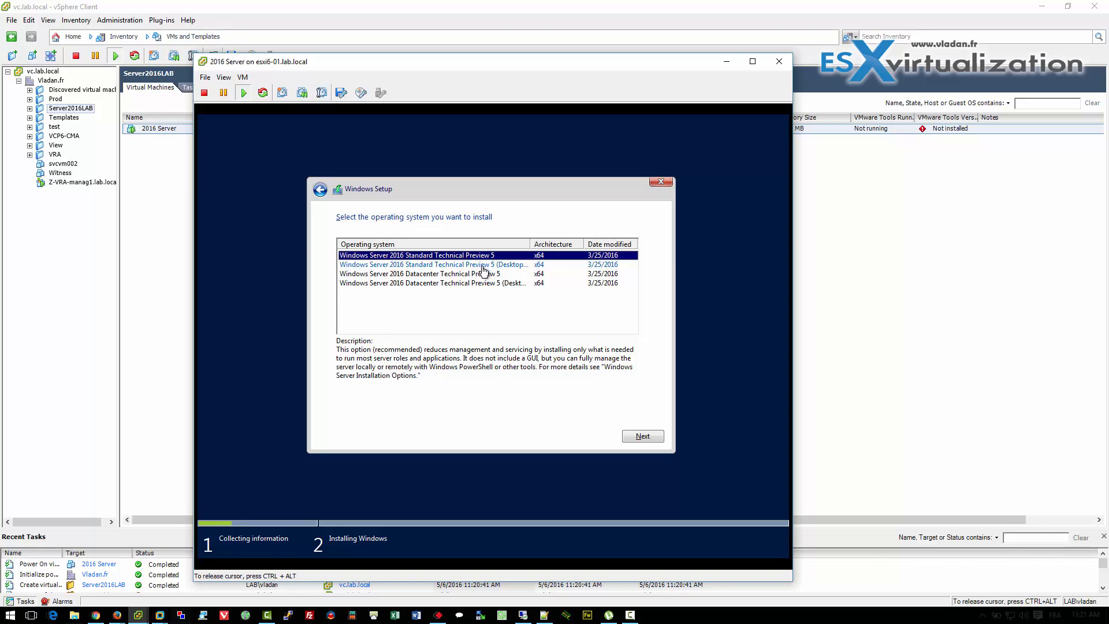
# - Custom-install Datacenter TP5 (Desktop Experience) onto Drive 0's unallocated space
pyautogui.click(431, 282)
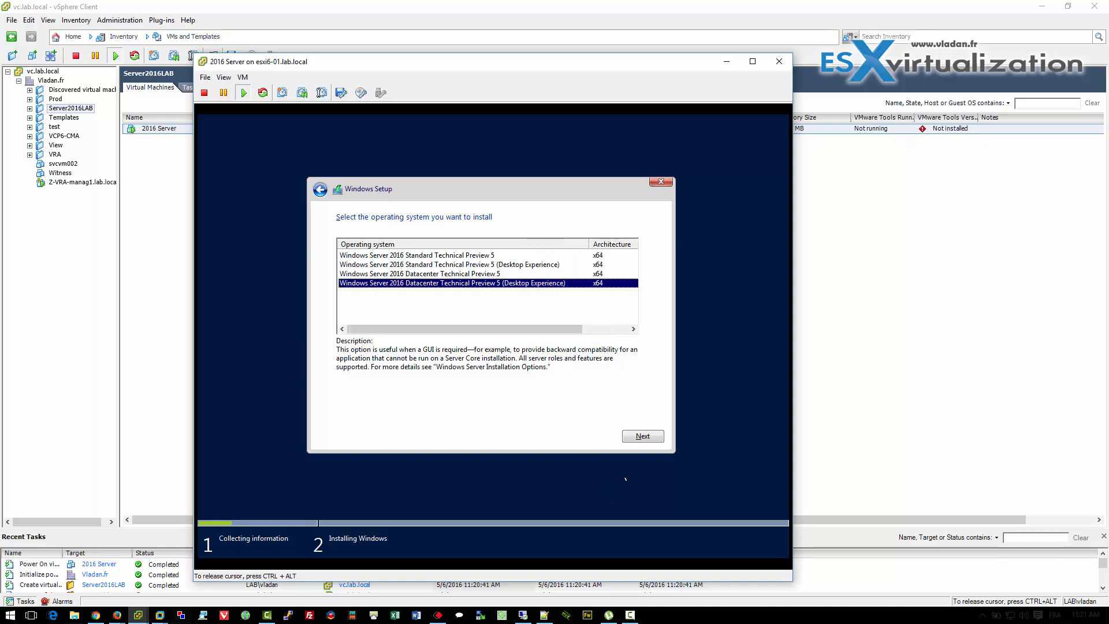
pyautogui.click(642, 436)
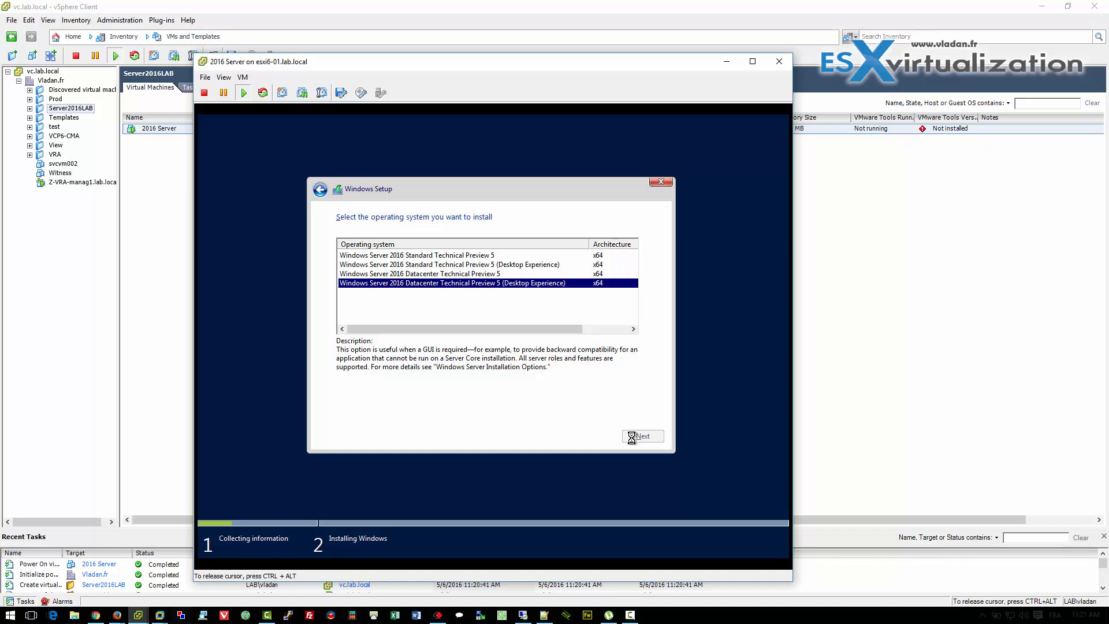
pyautogui.click(642, 437)
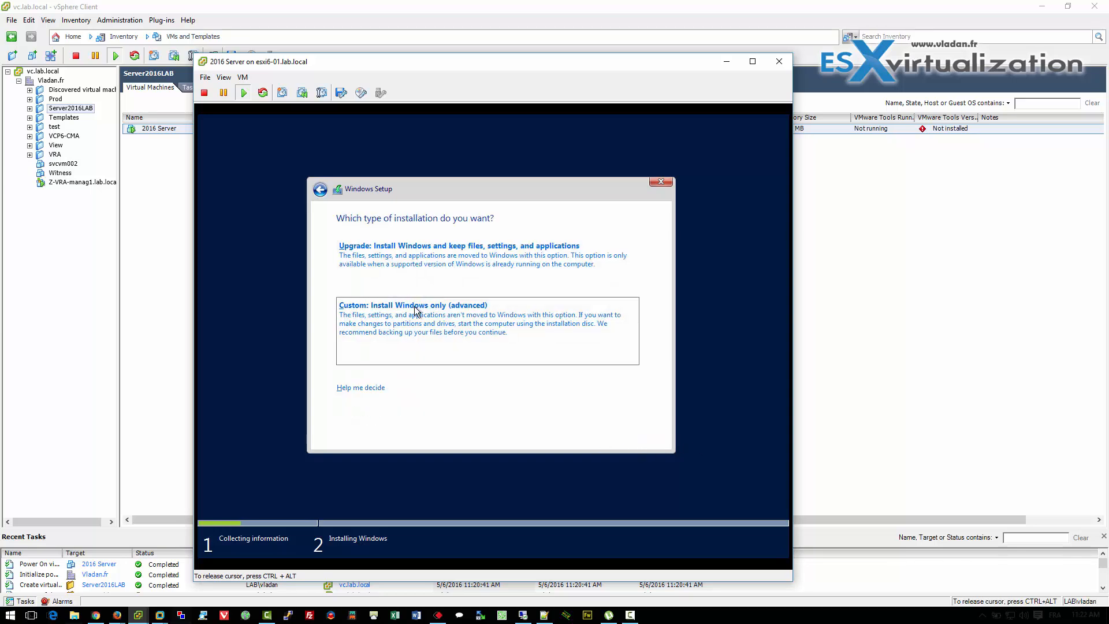
pyautogui.click(413, 305)
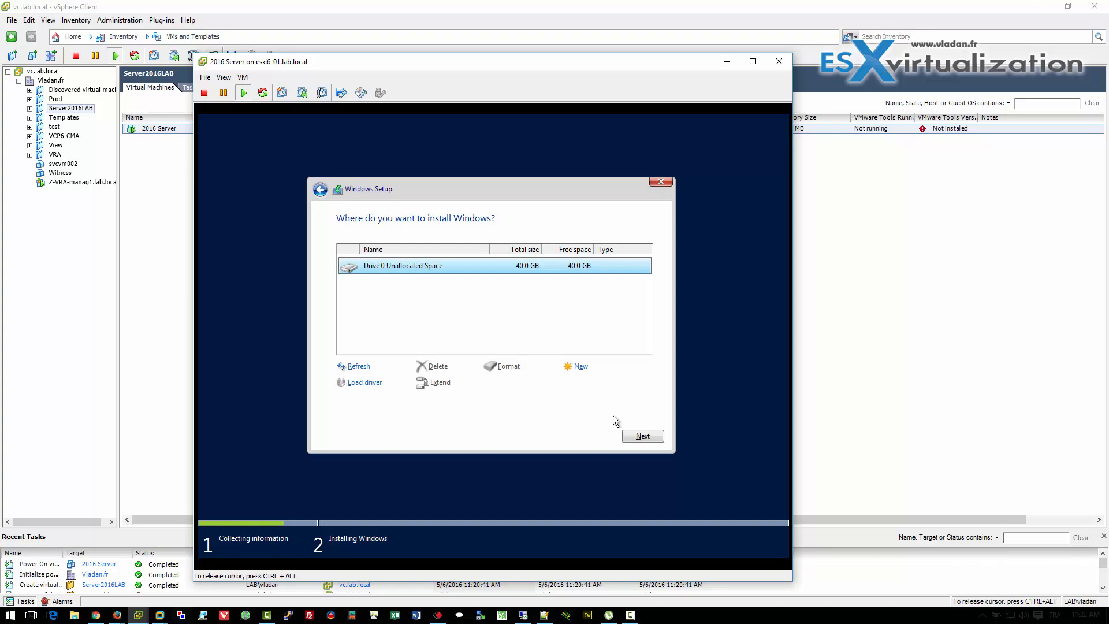
pyautogui.click(643, 436)
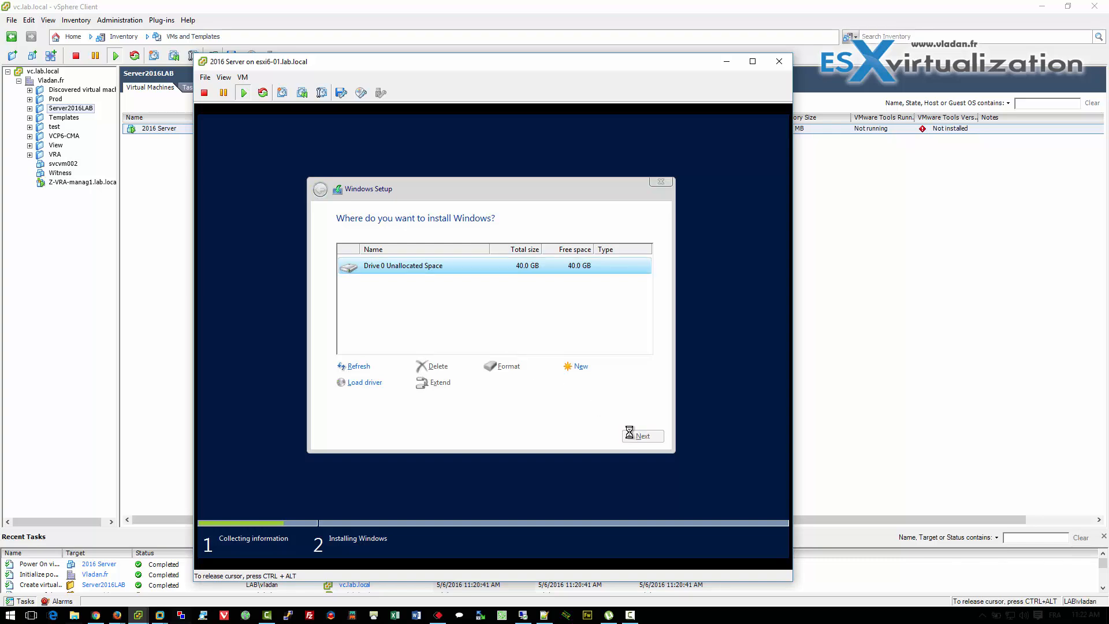
pyautogui.click(642, 436)
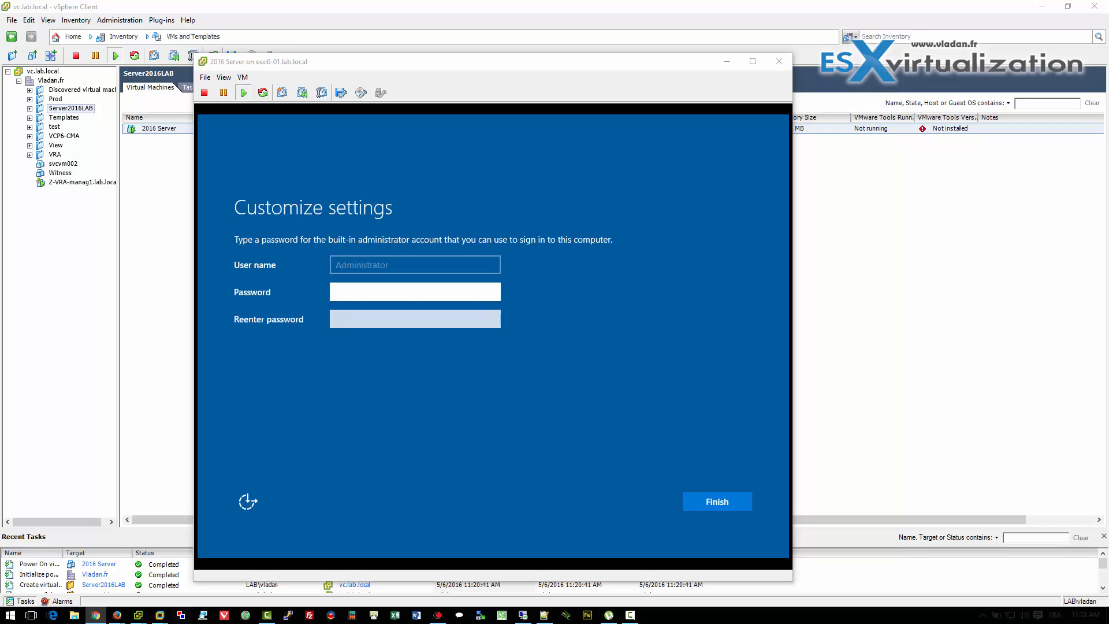
# - Set the Administrator password and finish Windows setup
pyautogui.click(409, 292)
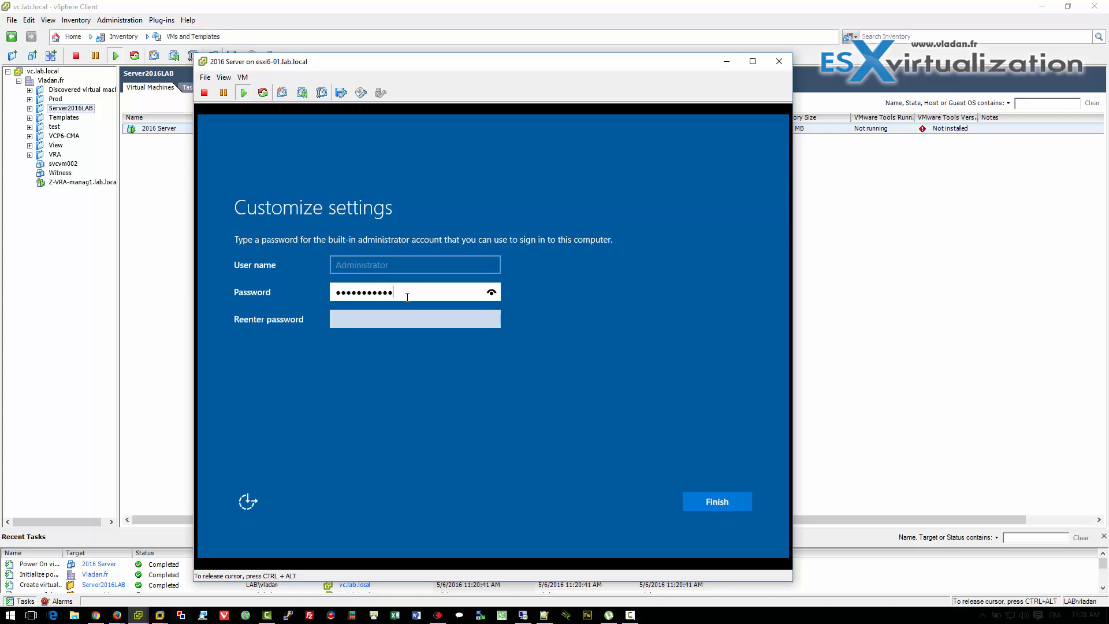
pyautogui.write('••')
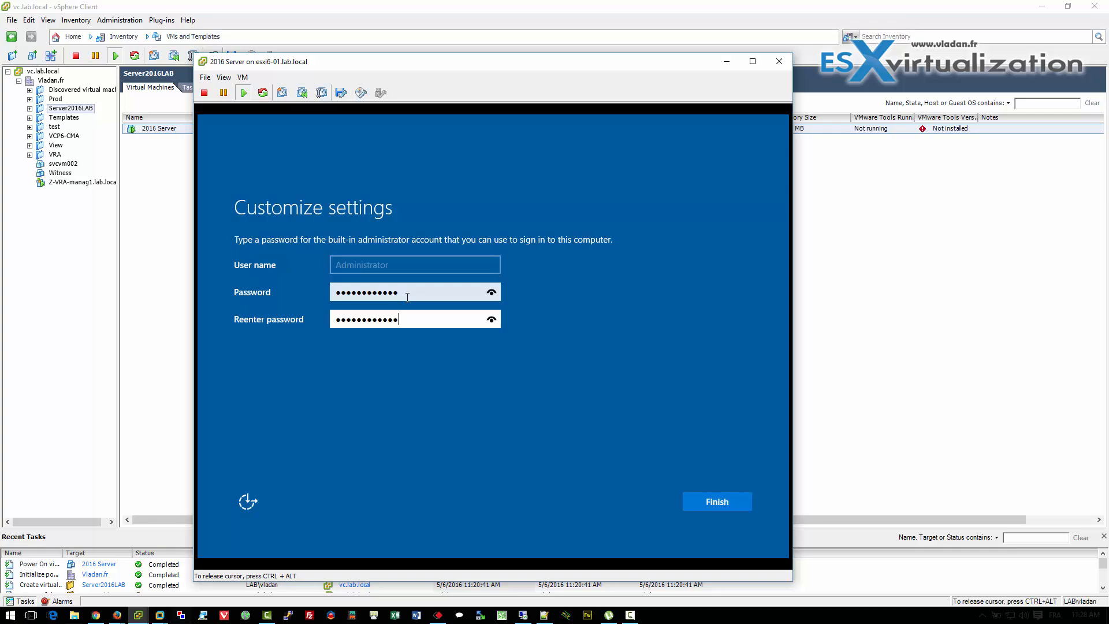
pyautogui.click(717, 502)
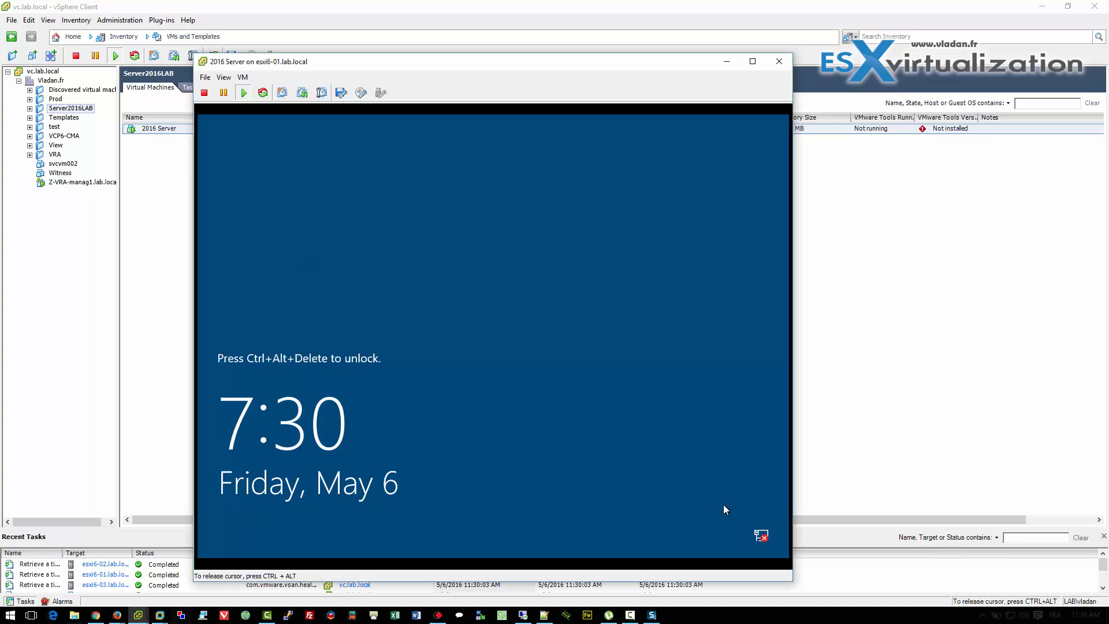
pyautogui.moveTo(199, 344)
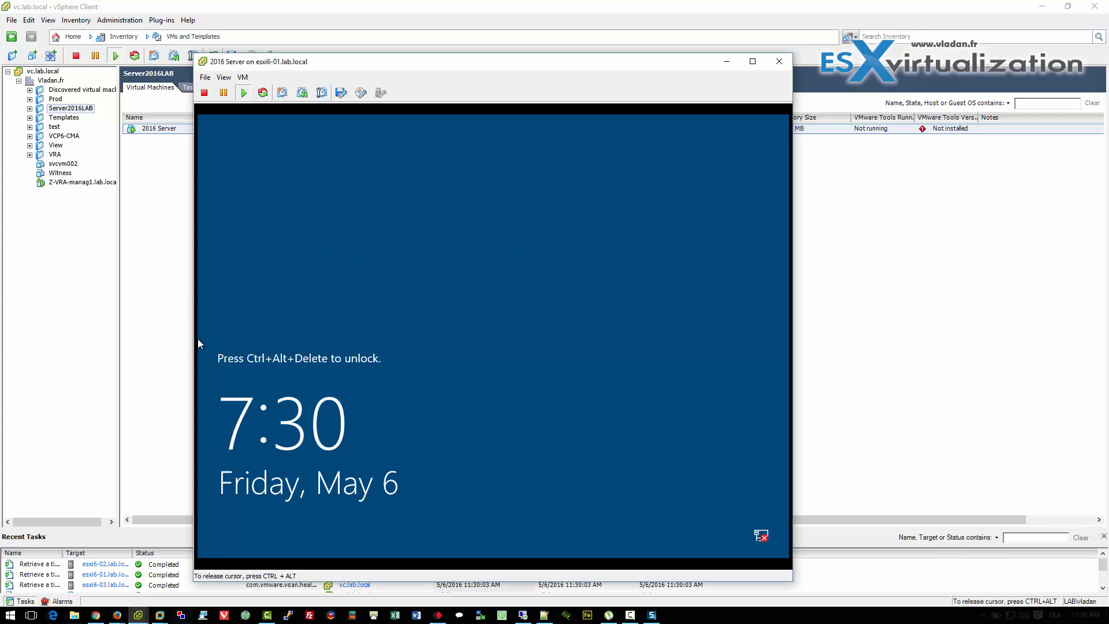
pyautogui.moveTo(323, 165)
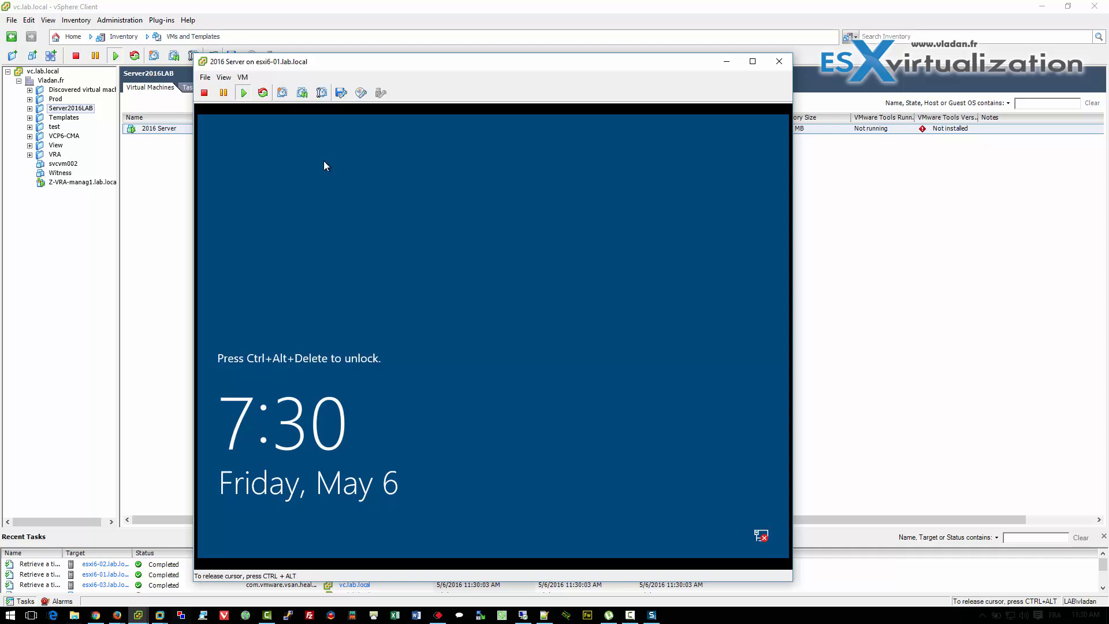
# - Unlock the VM with Ctrl+Alt+Delete and sign in as Administrator
pyautogui.press('ctrl+alt+delete')
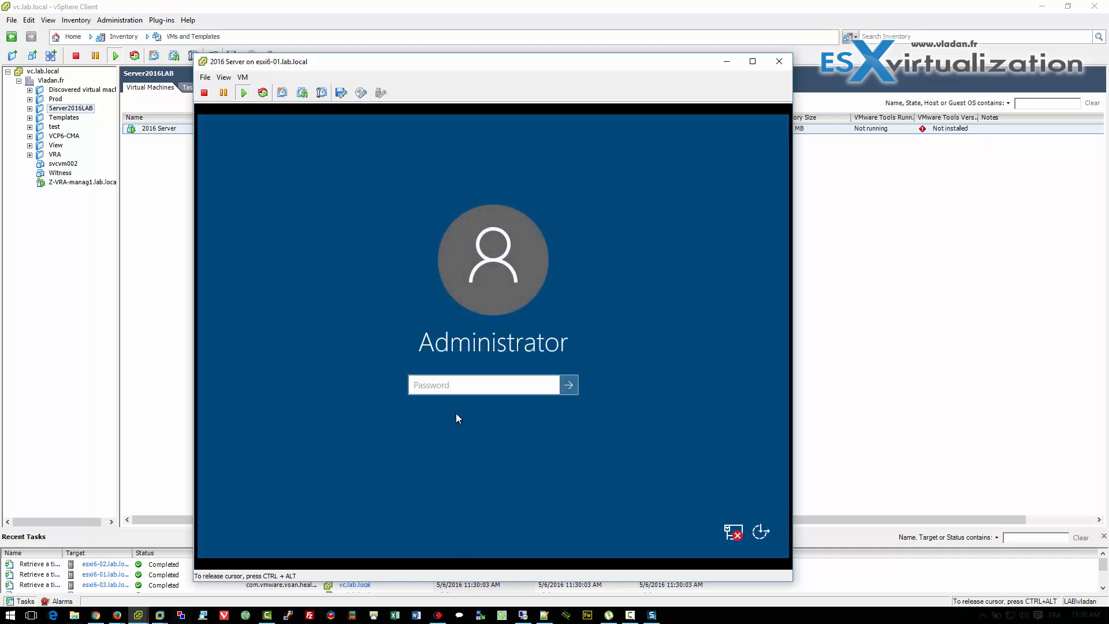
pyautogui.write('•')
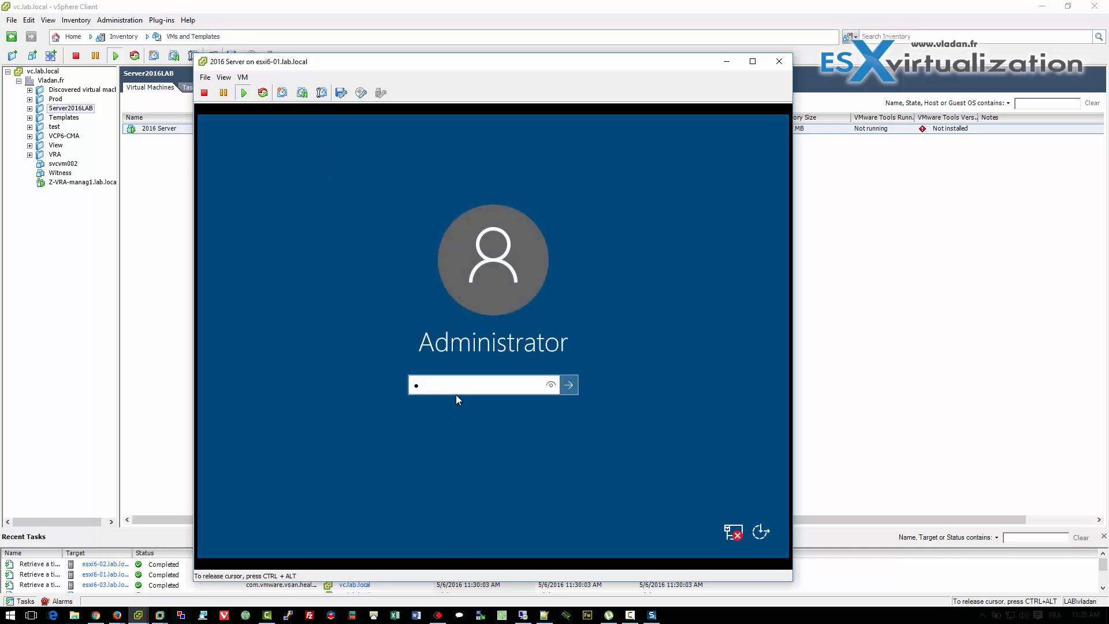
pyautogui.write('password')
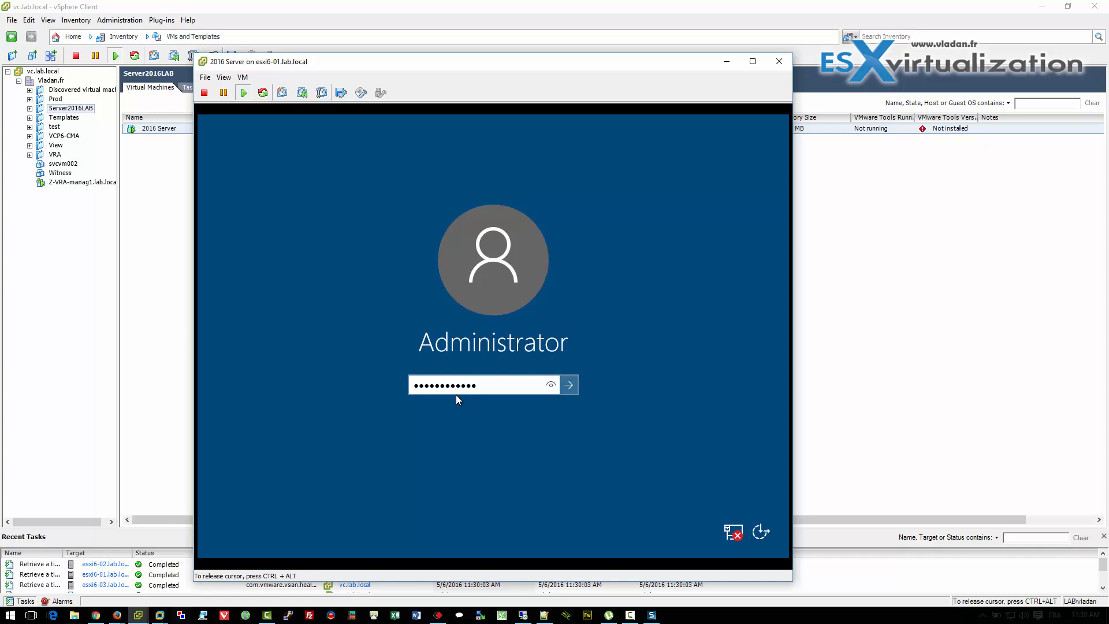
pyautogui.click(570, 385)
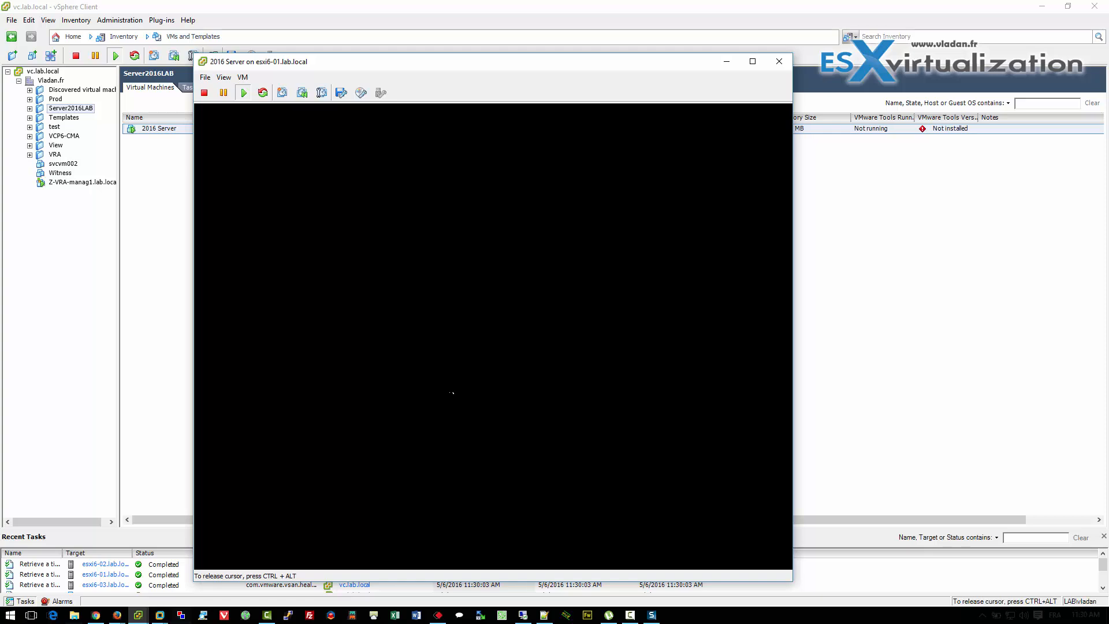
pyautogui.moveTo(201, 297)
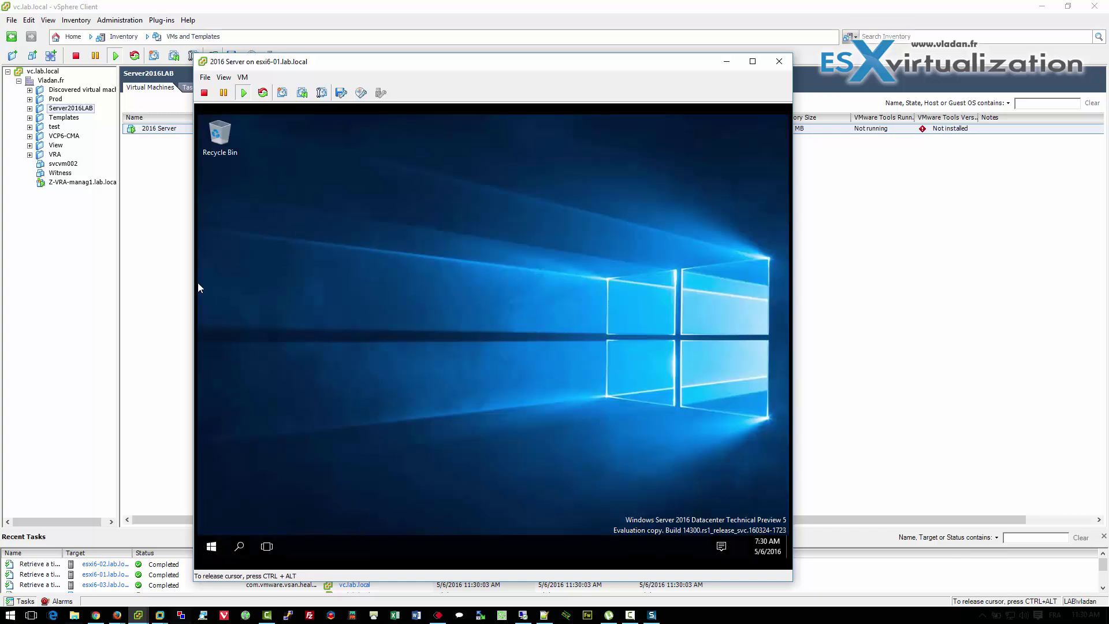
pyautogui.moveTo(211, 254)
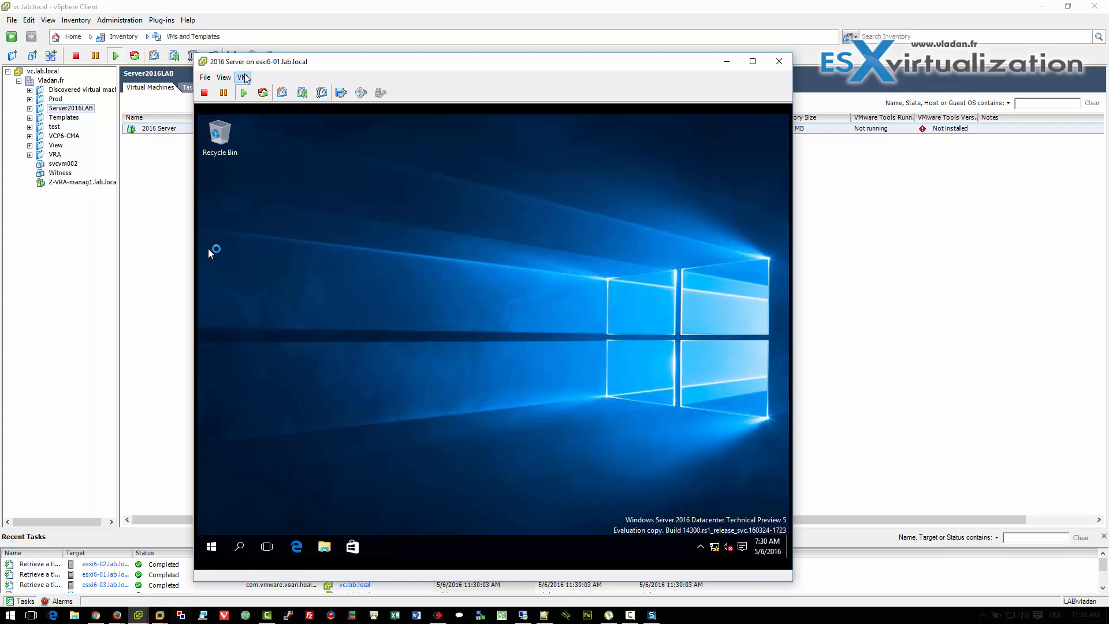
# - Start the VMware Tools installation from the VM's Guest menu and confirm it
pyautogui.click(243, 76)
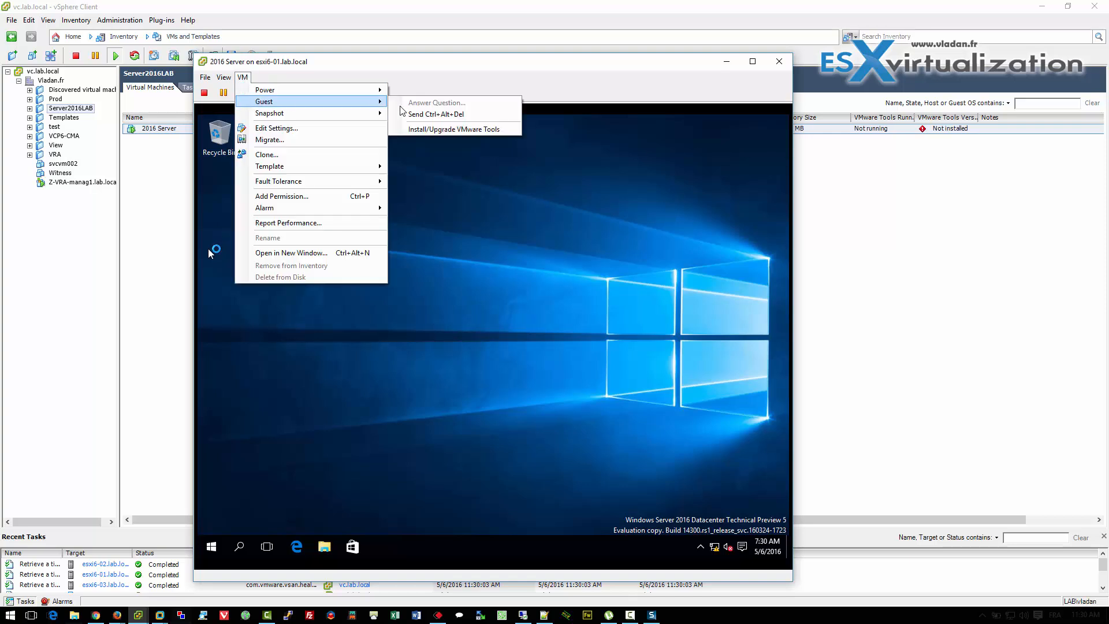
pyautogui.click(455, 129)
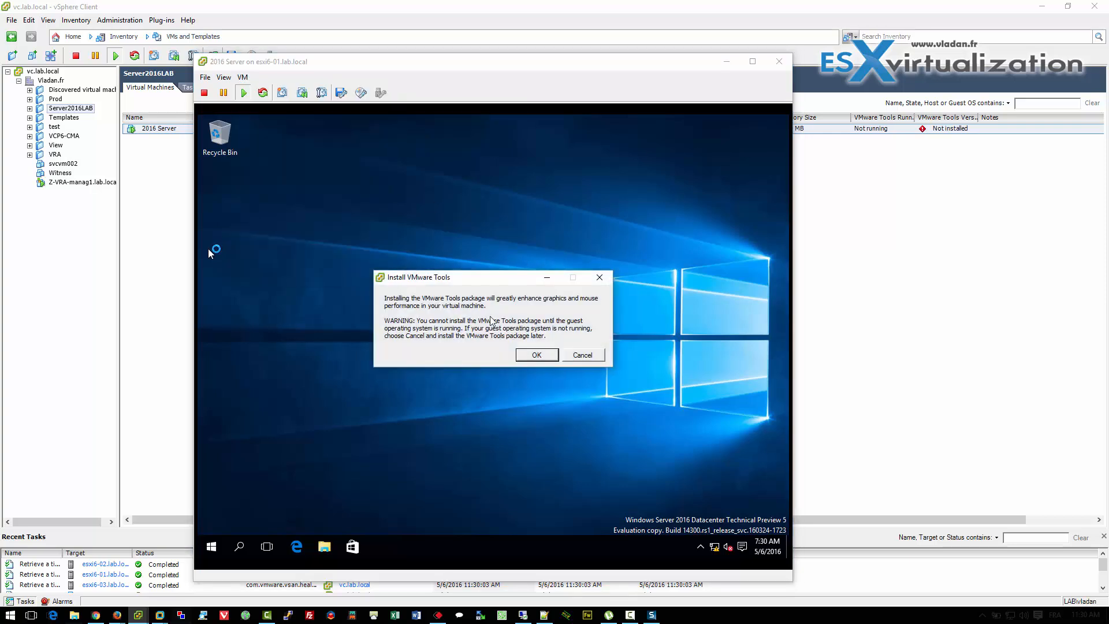
pyautogui.click(537, 354)
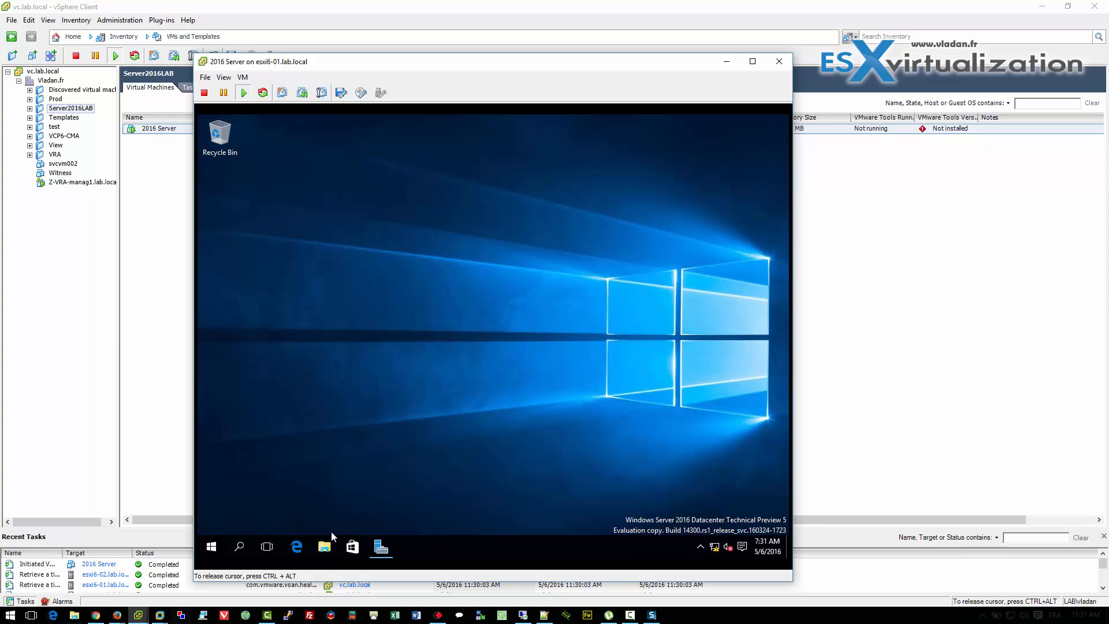
# - Open the VMware Tools DVD Drive (D:) in File Explorer and run setup64
pyautogui.click(324, 547)
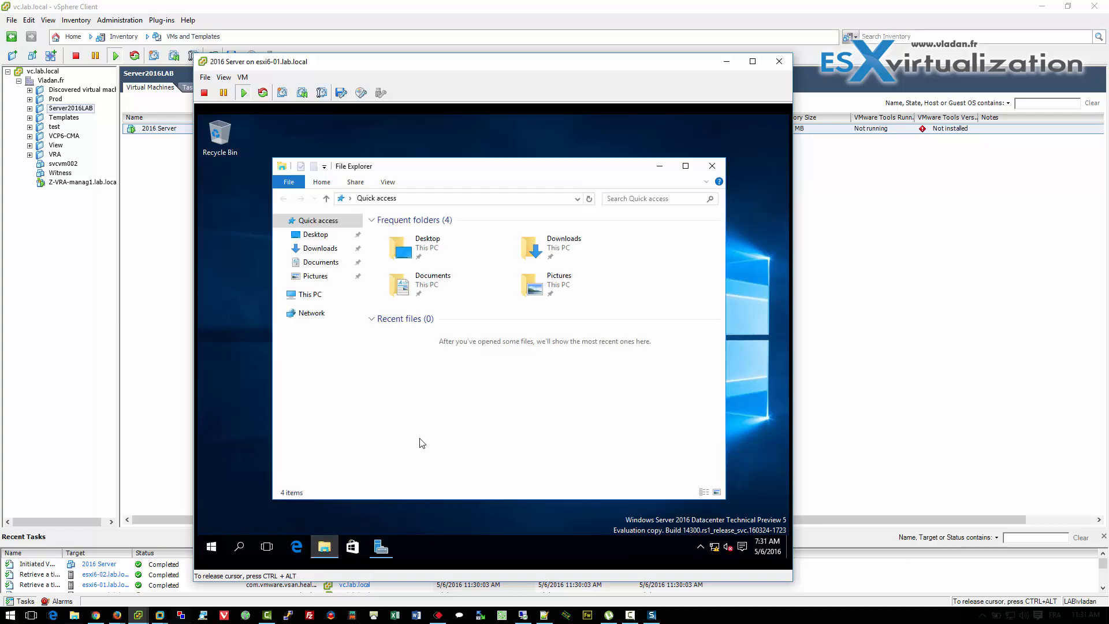
pyautogui.click(310, 294)
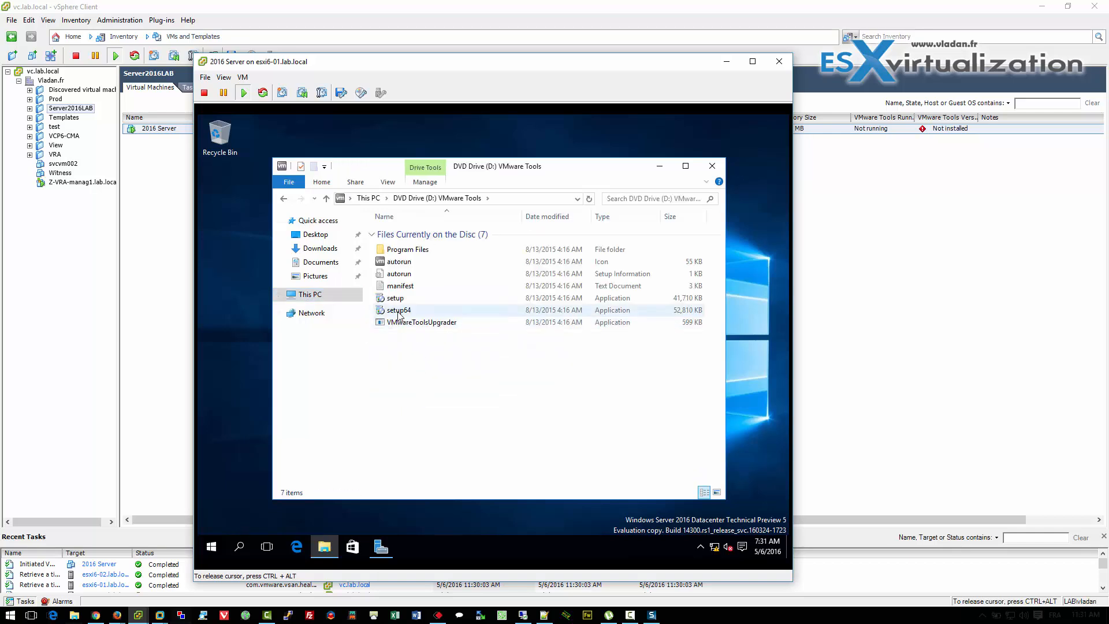
pyautogui.doubleClick(398, 310)
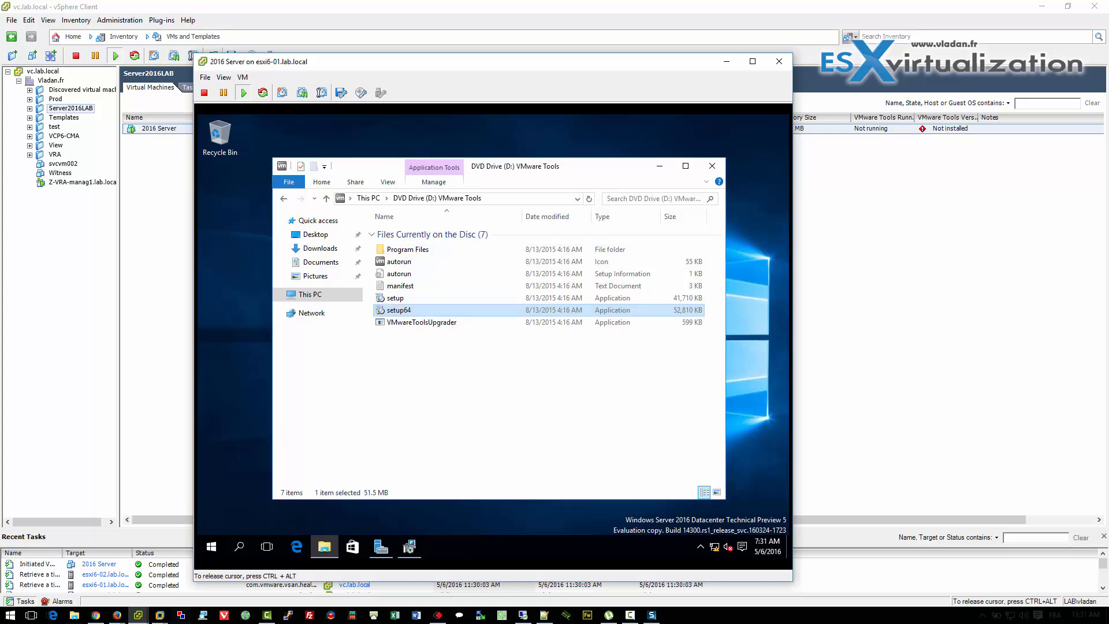
pyautogui.doubleClick(400, 310)
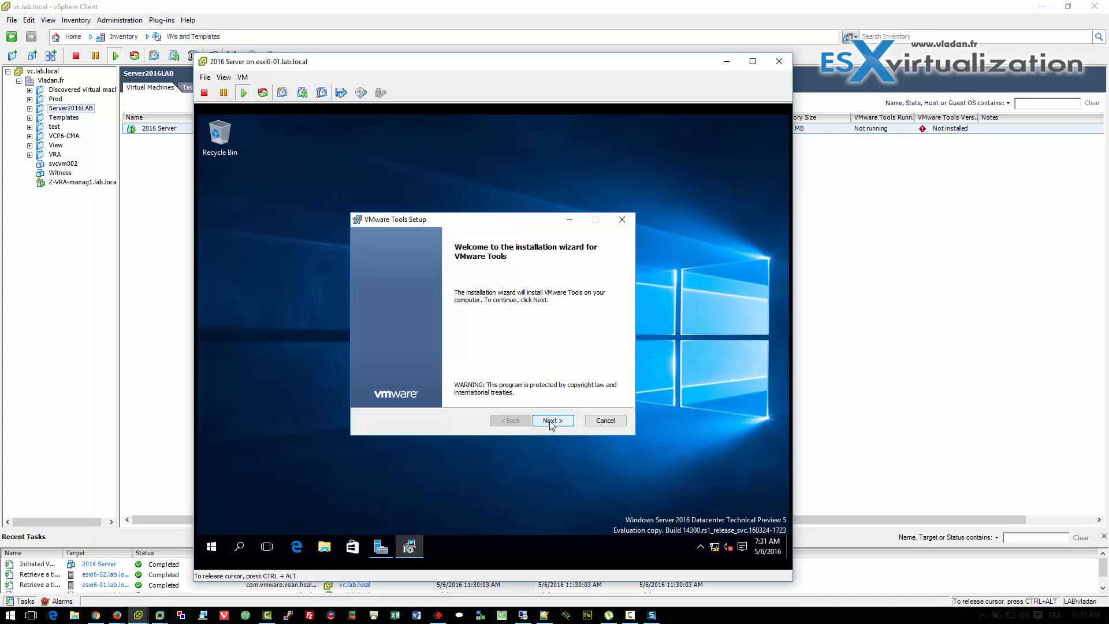
# - Run the VMware Tools installer to completion and restart the guest
pyautogui.click(553, 421)
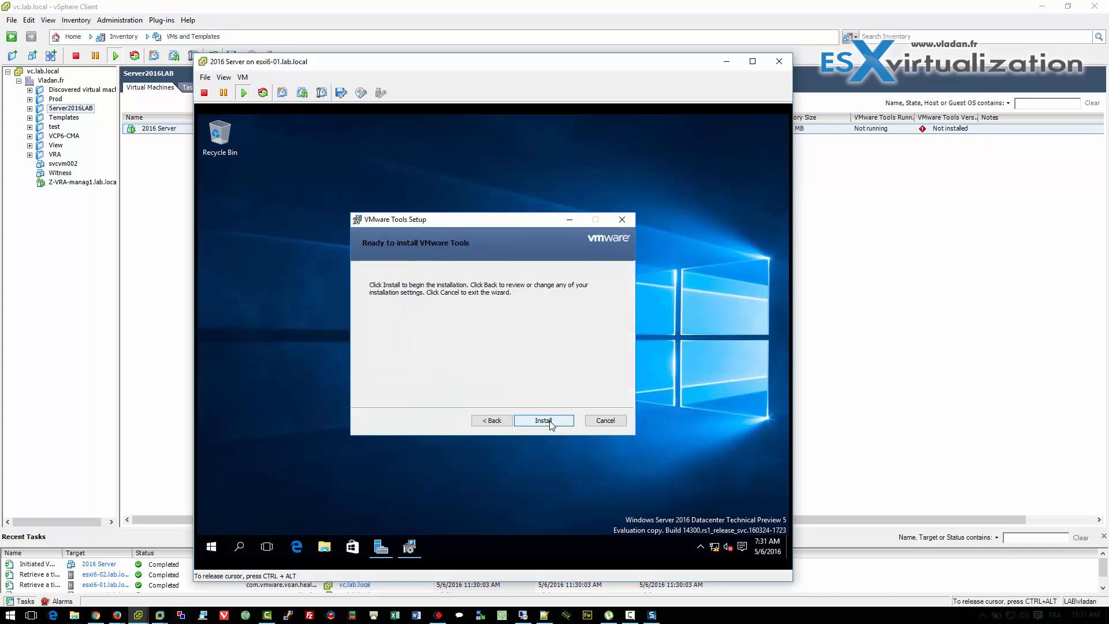
pyautogui.click(543, 421)
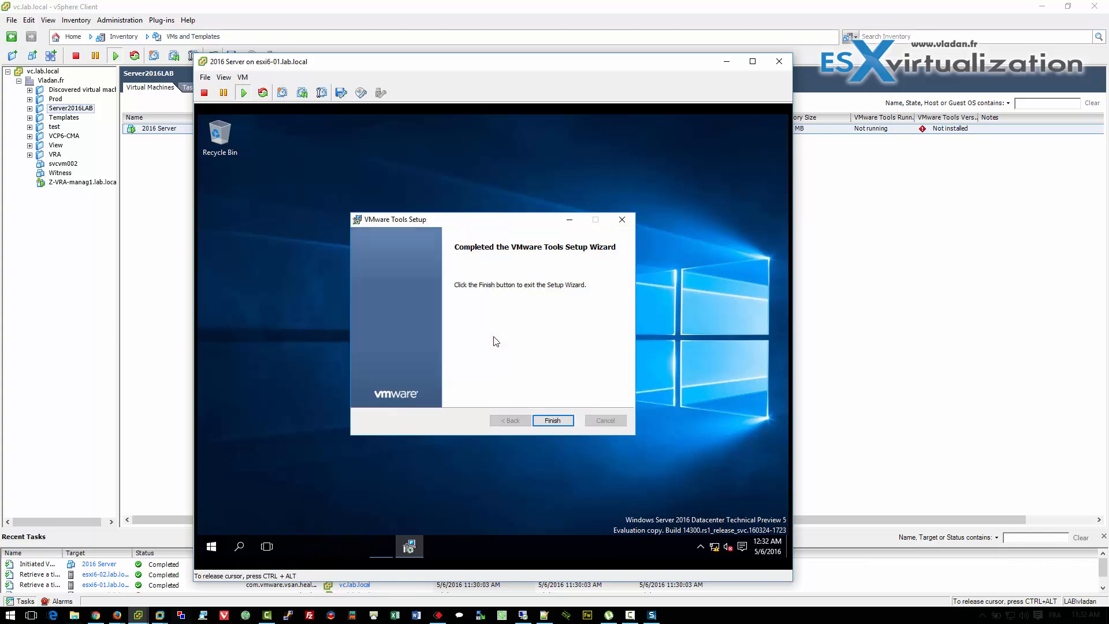
pyautogui.click(553, 421)
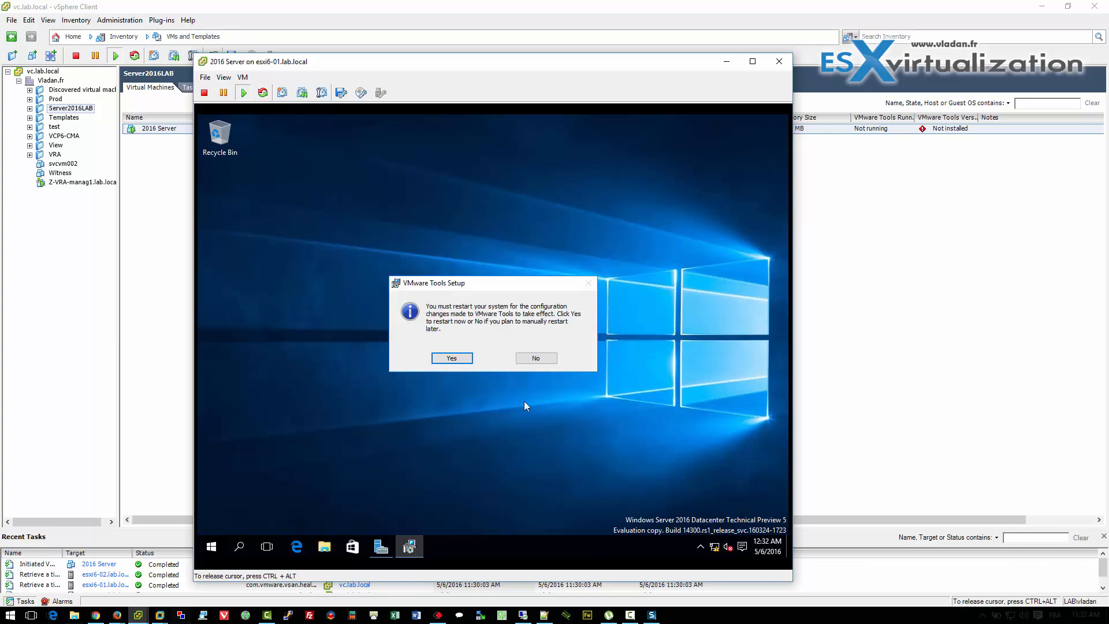
pyautogui.click(452, 358)
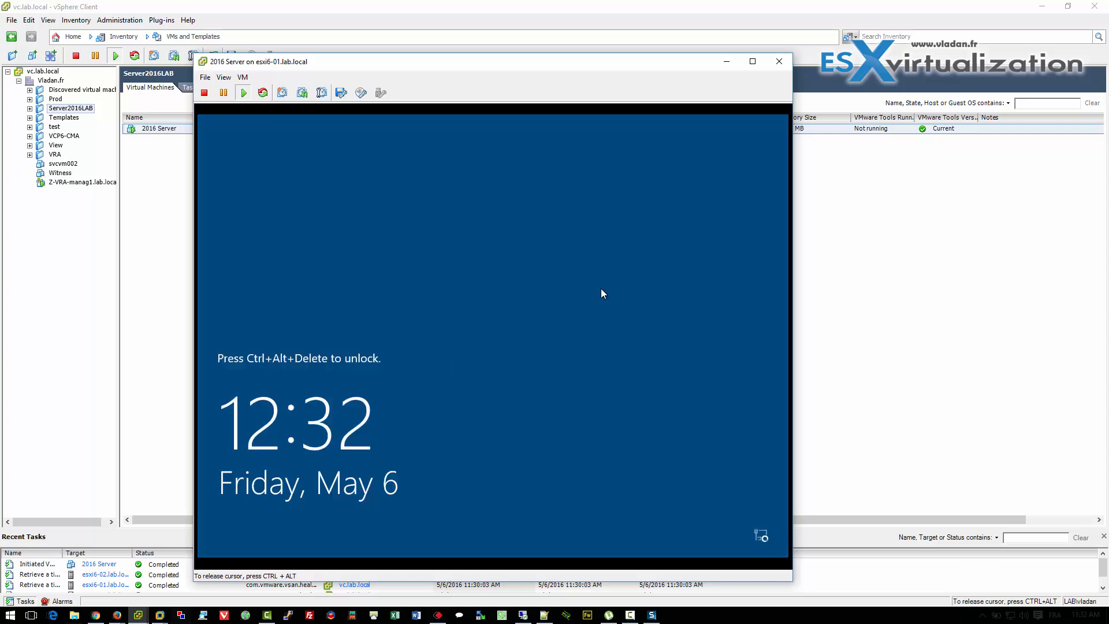
pyautogui.moveTo(463, 286)
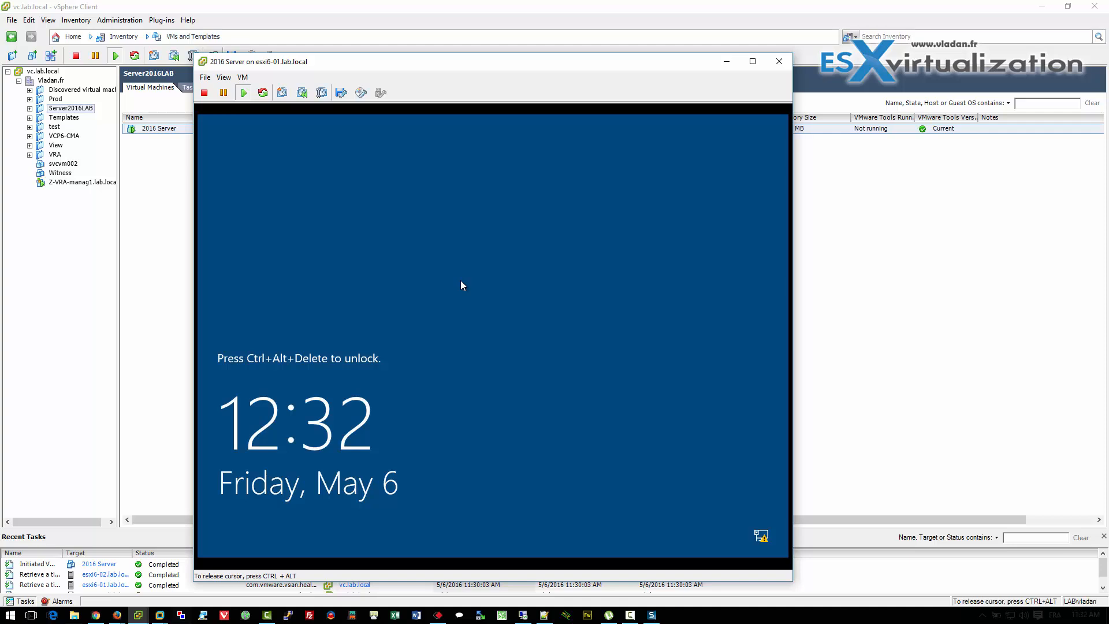
# - Sign in to the Windows Server 2016 guest as Administrator with Ctrl+Alt+Delete and the password
pyautogui.press('Ctrl+Alt+Delete')
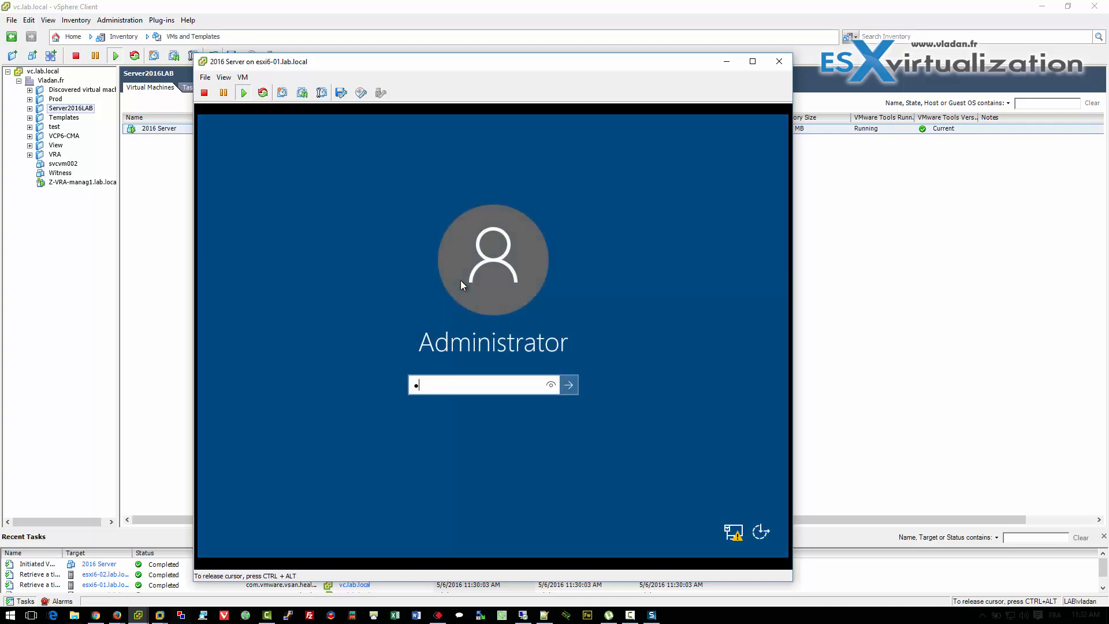
pyautogui.write('password')
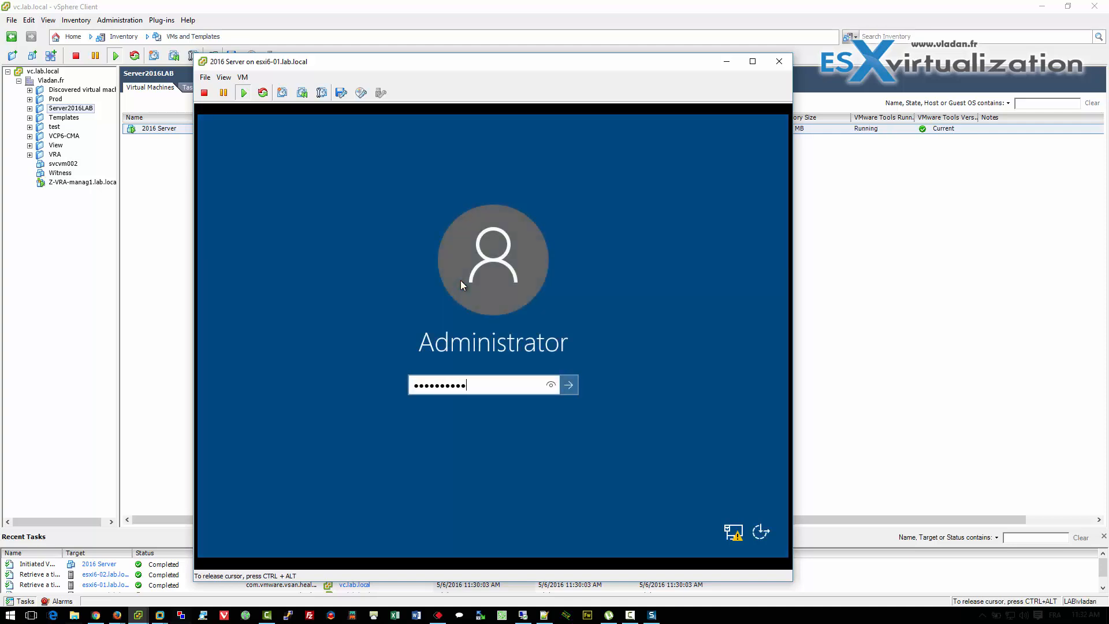
pyautogui.click(569, 385)
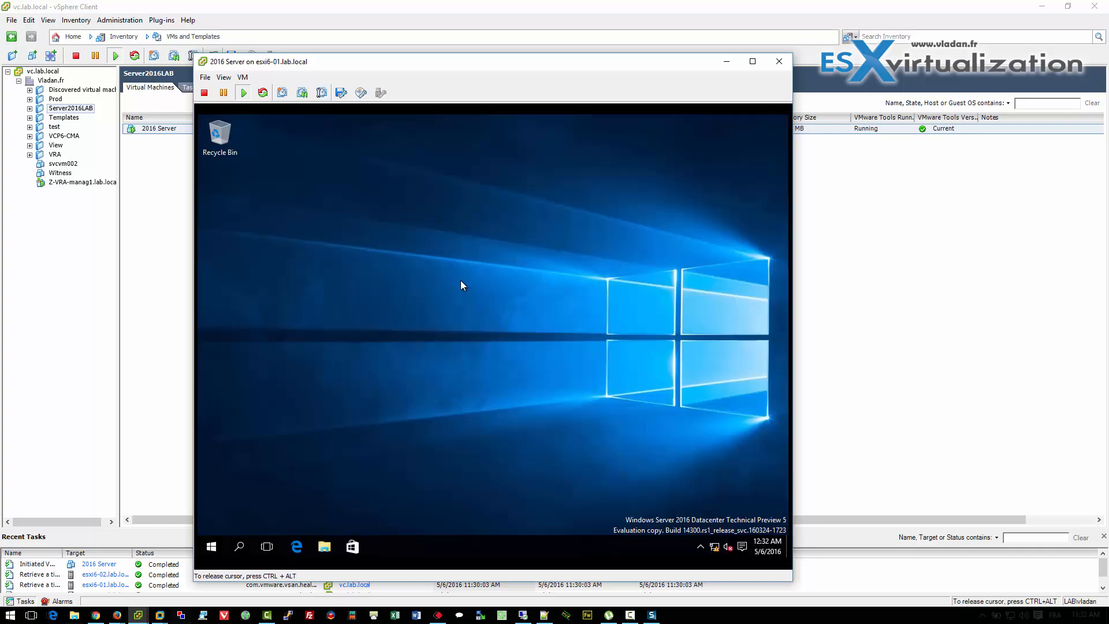
pyautogui.moveTo(615, 401)
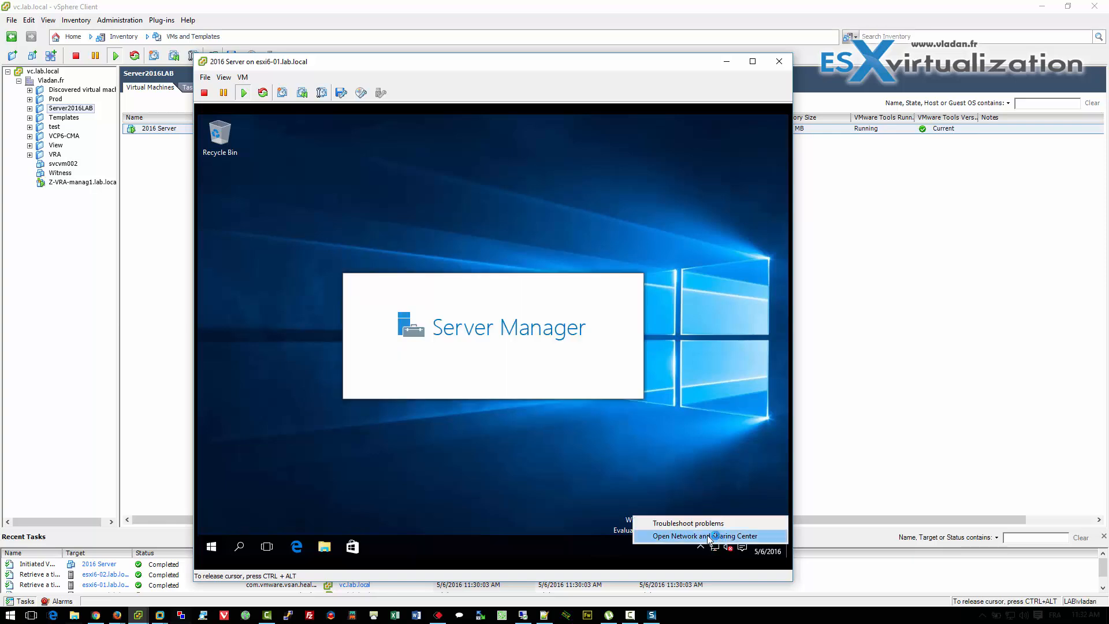
# - Open the IPv4 properties of the Ethernet0 adapter from Network and Sharing Center
pyautogui.click(705, 536)
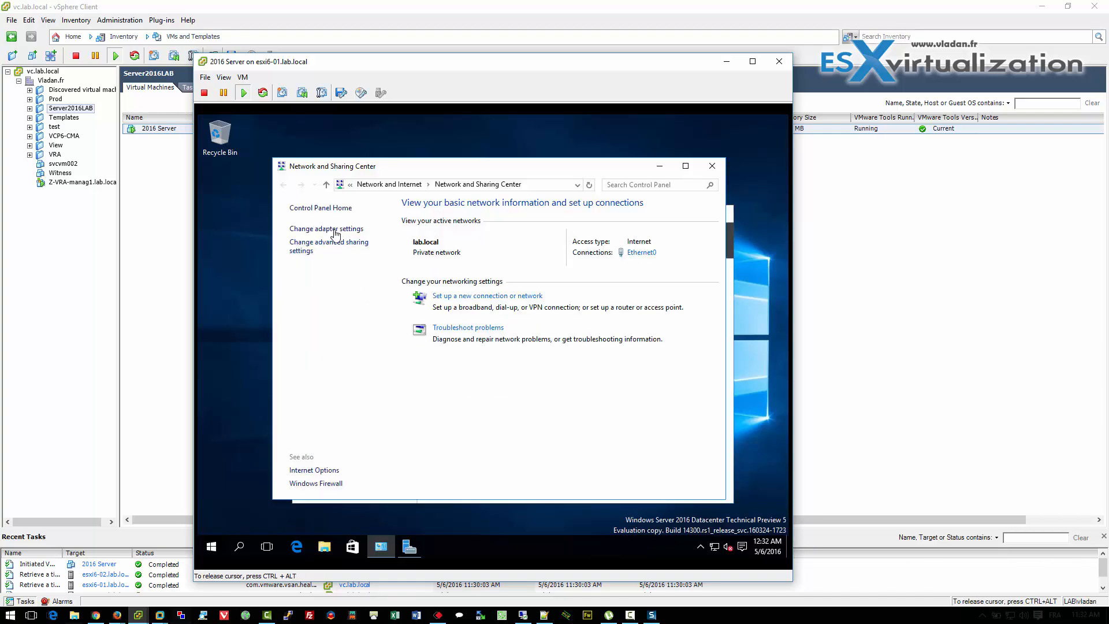
pyautogui.click(327, 229)
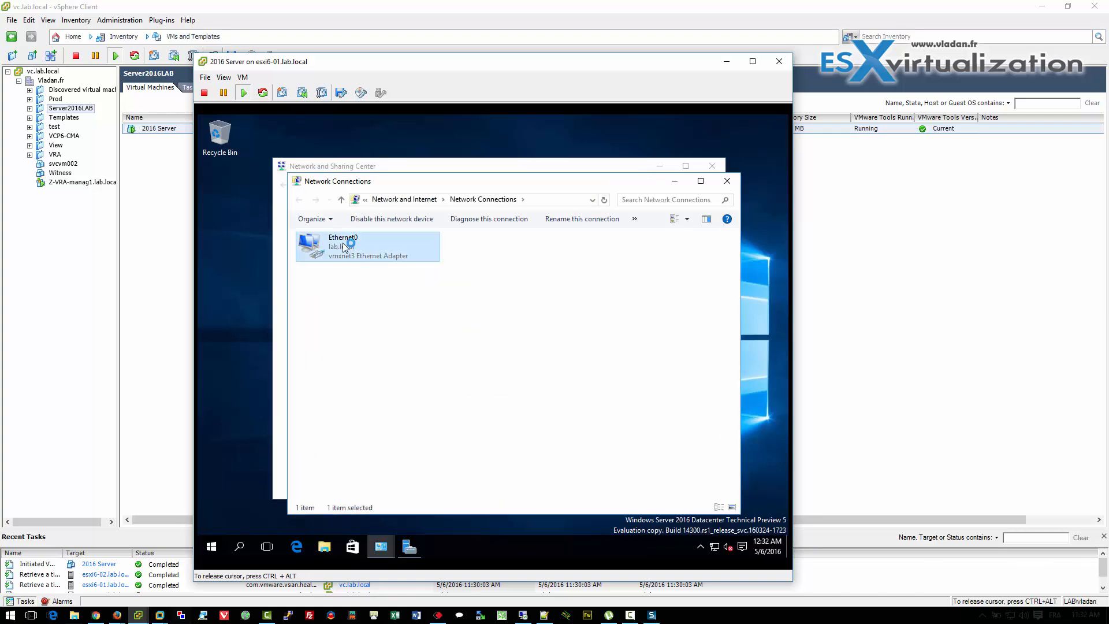
pyautogui.moveTo(376, 358)
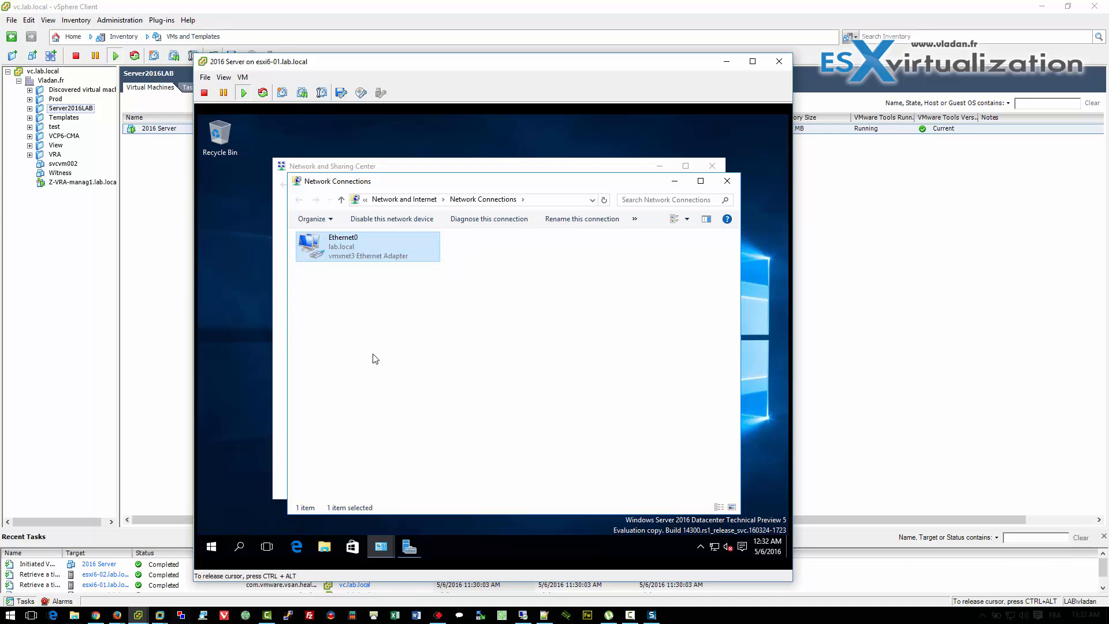
pyautogui.doubleClick(367, 247)
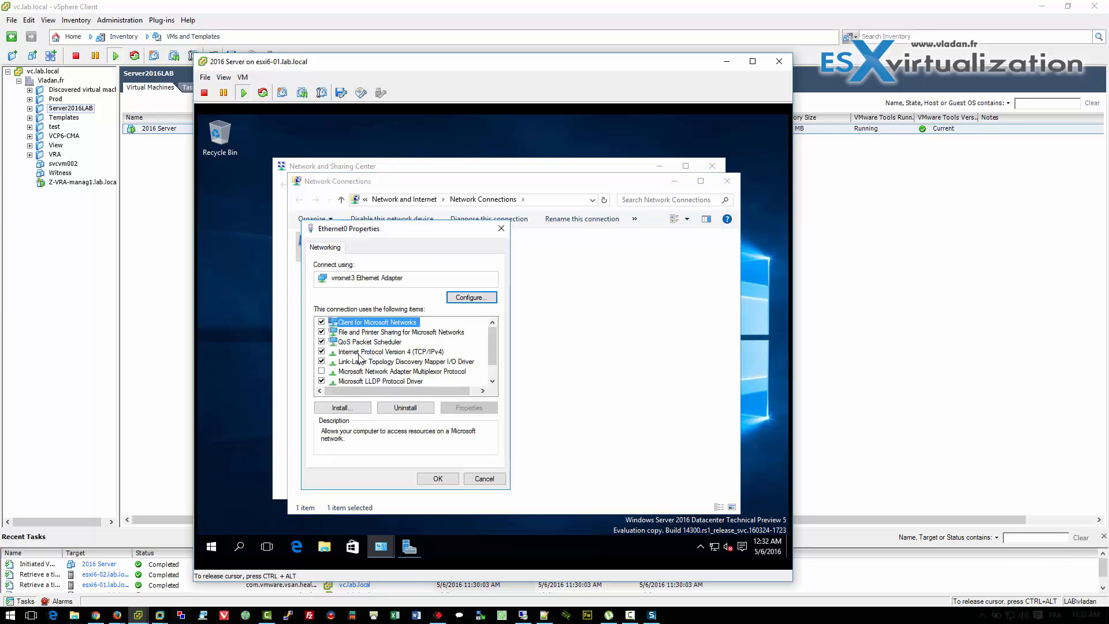
pyautogui.doubleClick(391, 352)
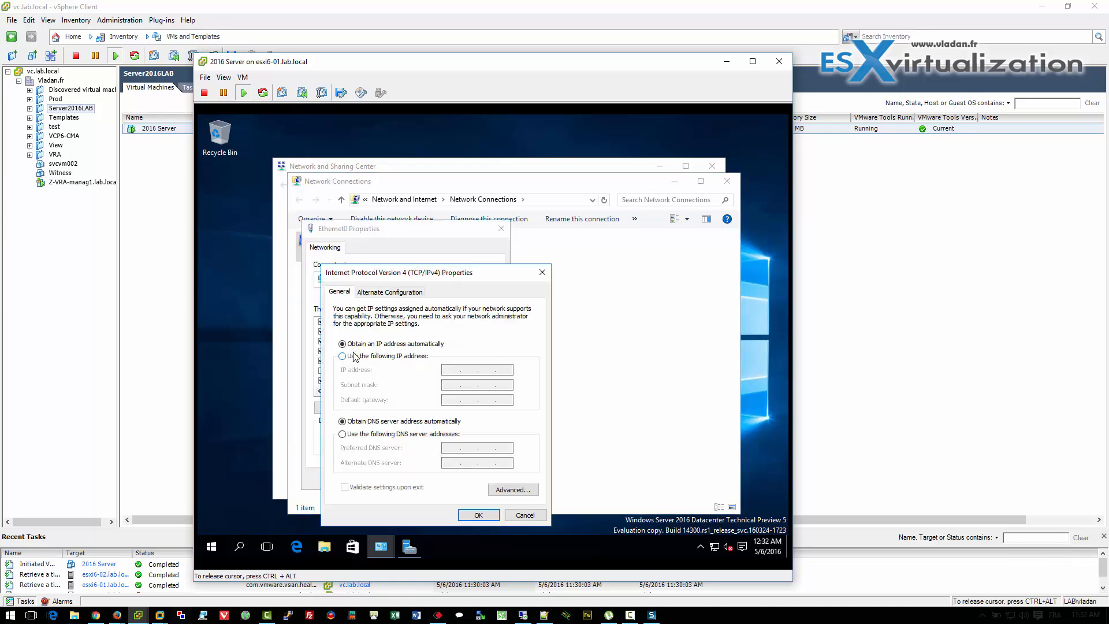
# - Set static IP 10.10.7.99, mask 255.255.255.0, gateway 10.10.7.1 and DNS 10.10.7.99, then apply
pyautogui.click(342, 356)
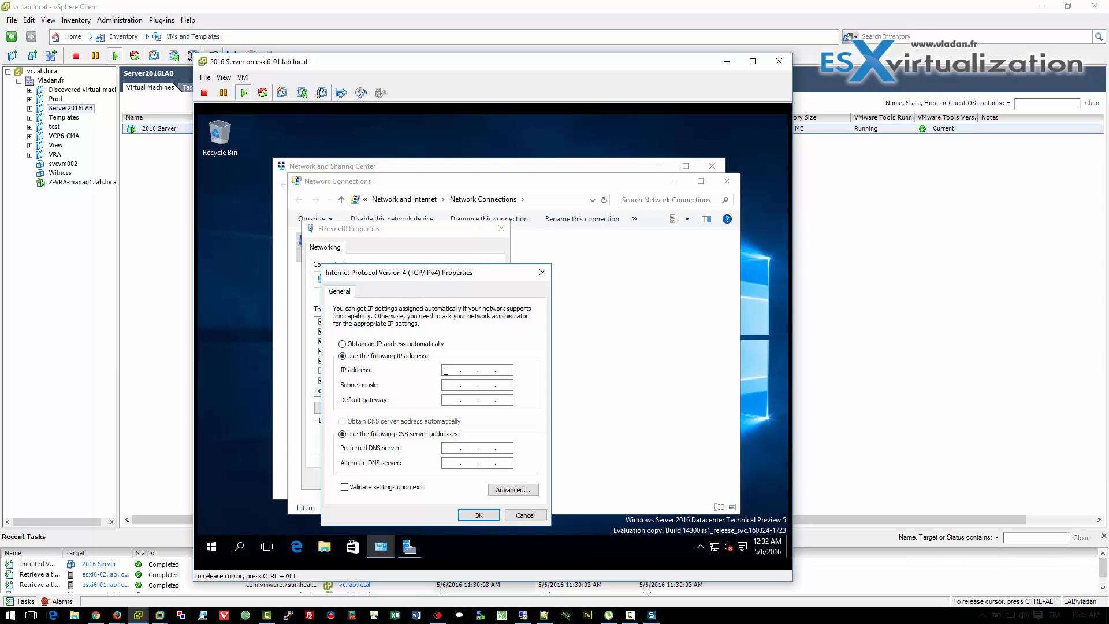
pyautogui.write('10 . 10 . 7 . 99')
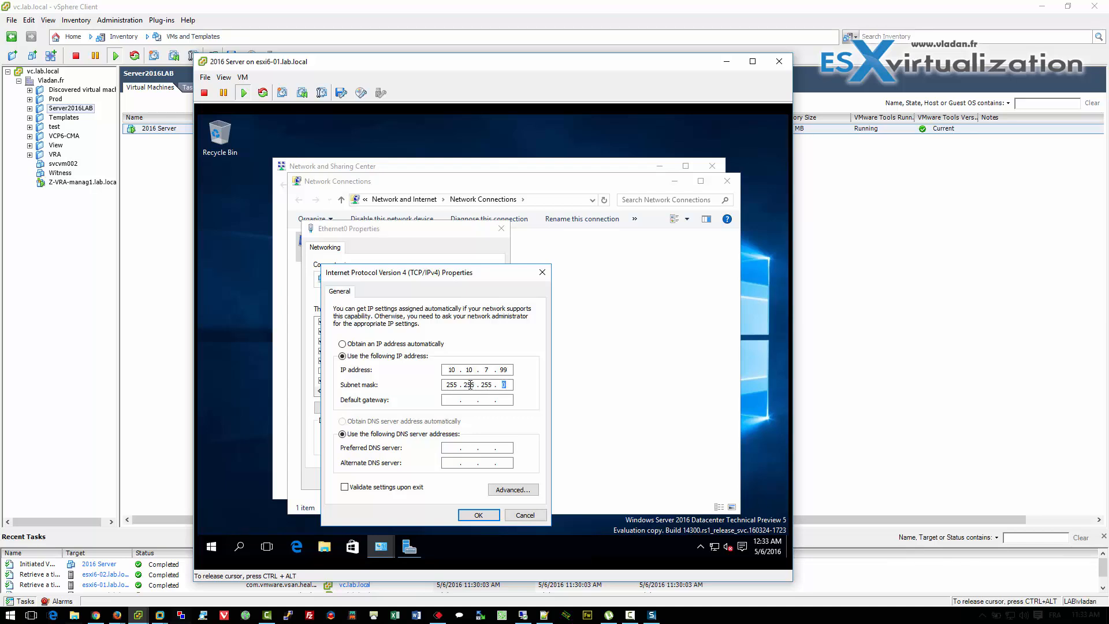
pyautogui.click(454, 399)
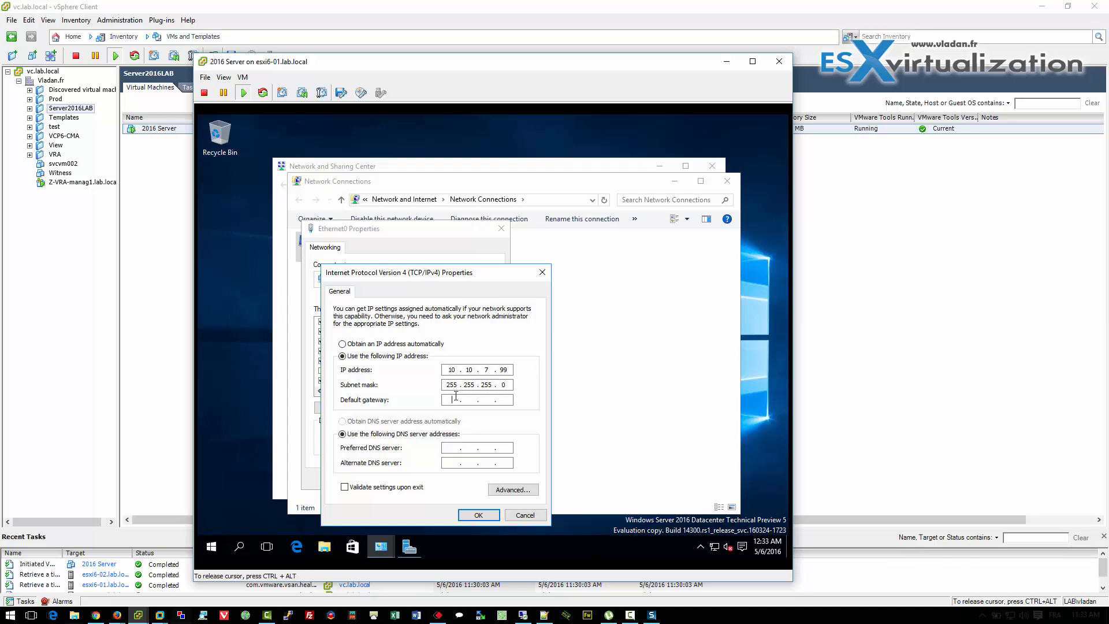
pyautogui.write('10.10.7')
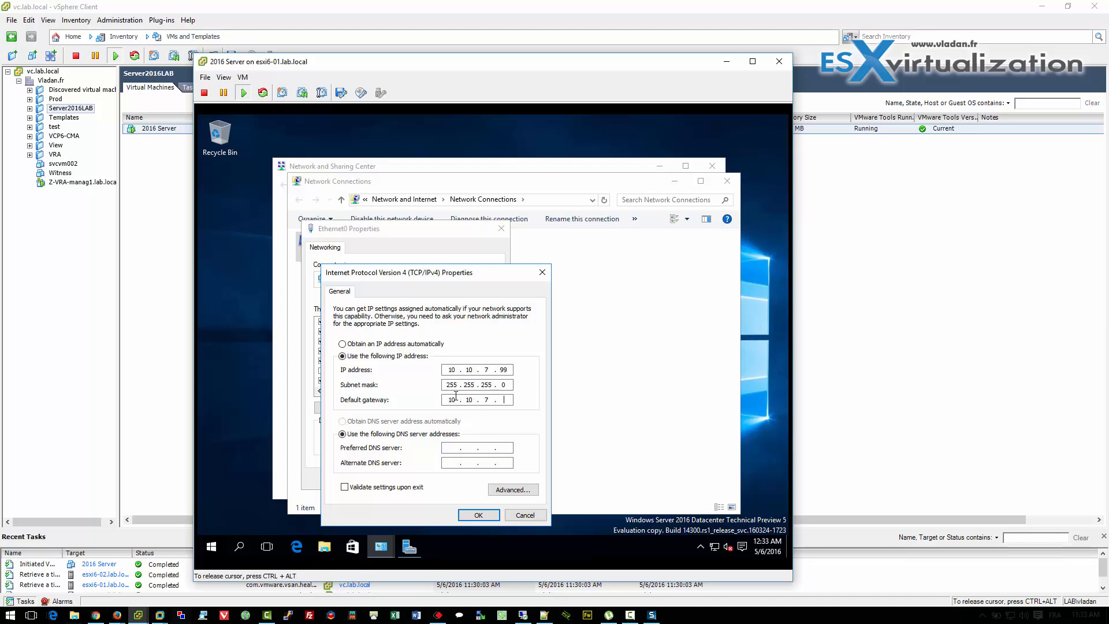
pyautogui.write('1')
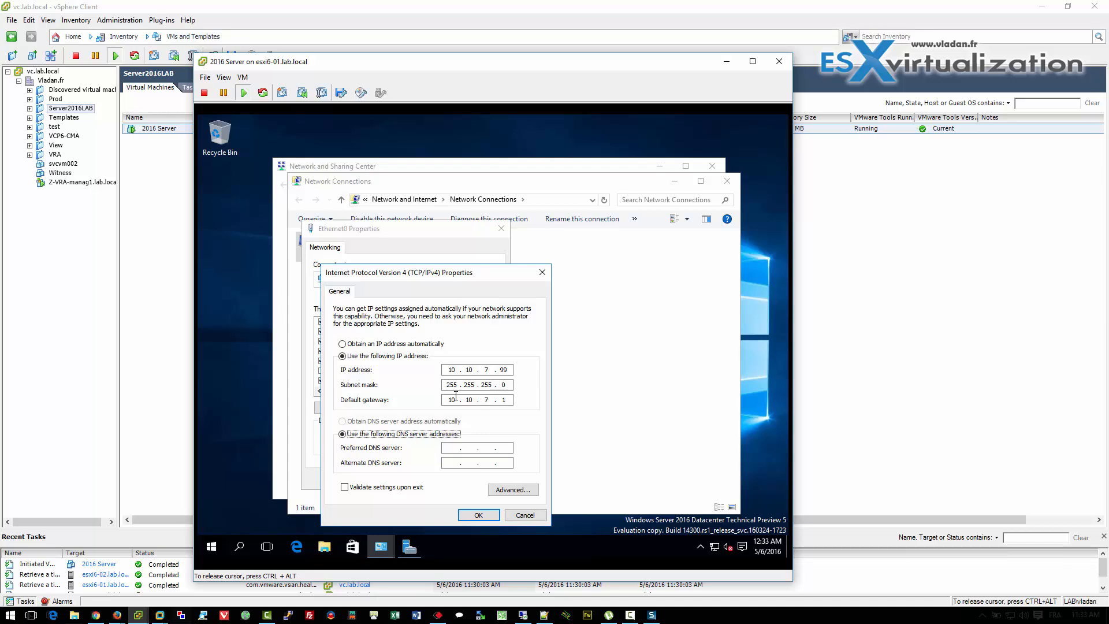
pyautogui.write('10.10.')
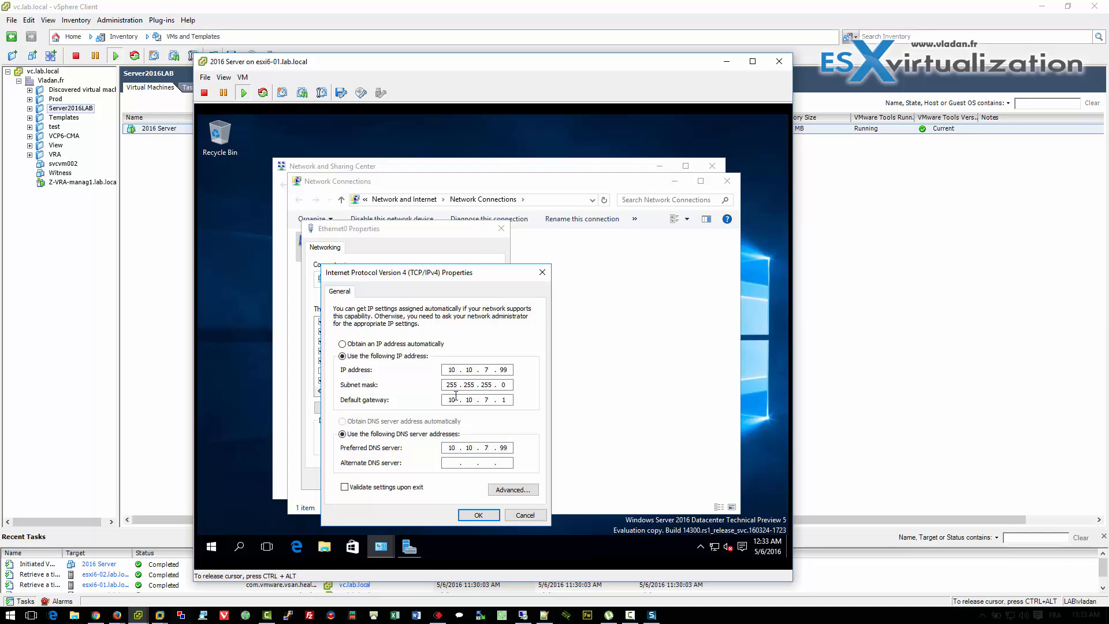
pyautogui.click(479, 515)
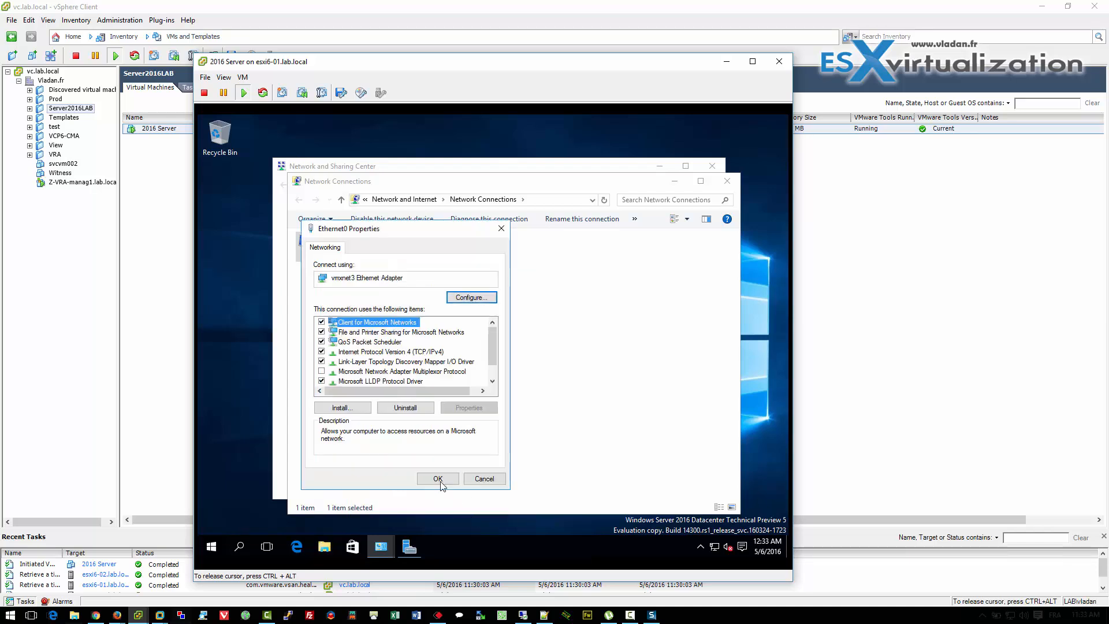
pyautogui.click(438, 479)
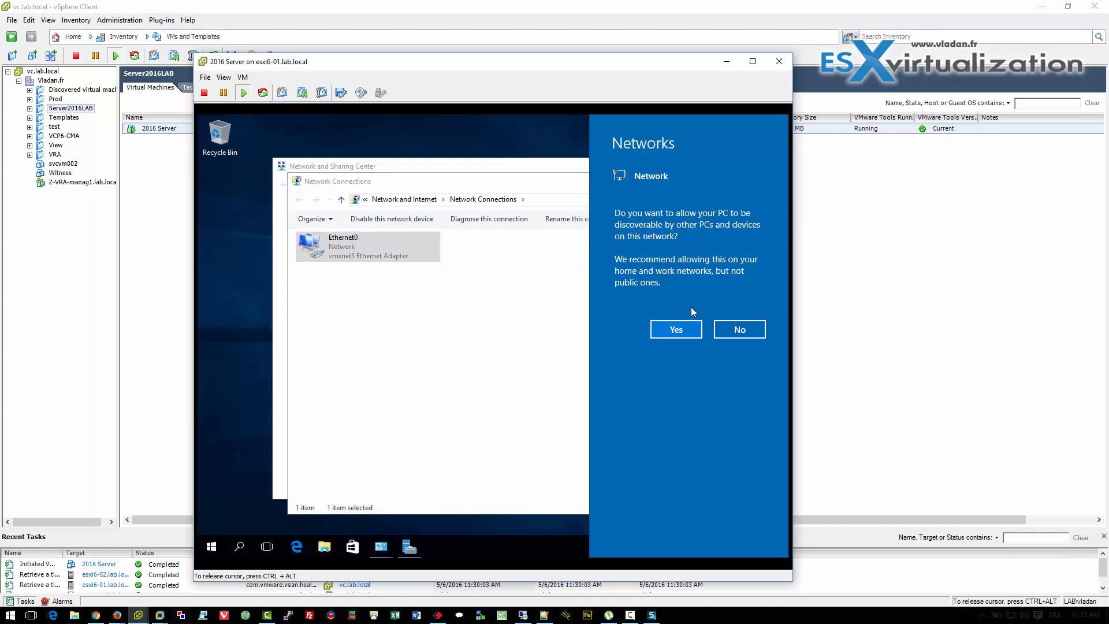
pyautogui.click(676, 329)
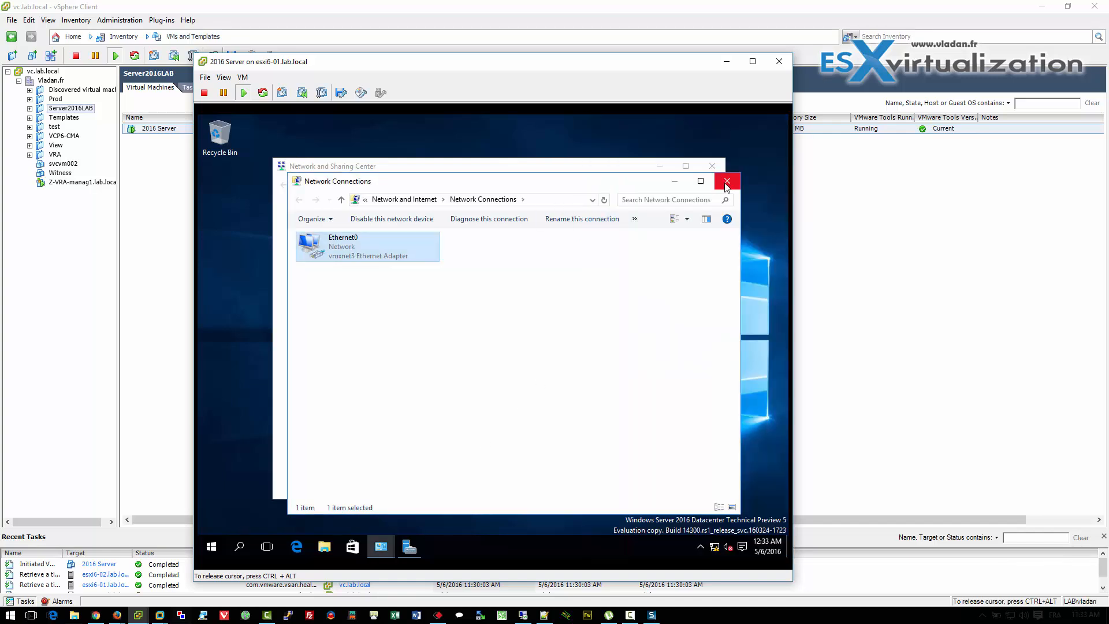
# - Close the network windows, maximize Server Manager and open the System information page
pyautogui.click(727, 181)
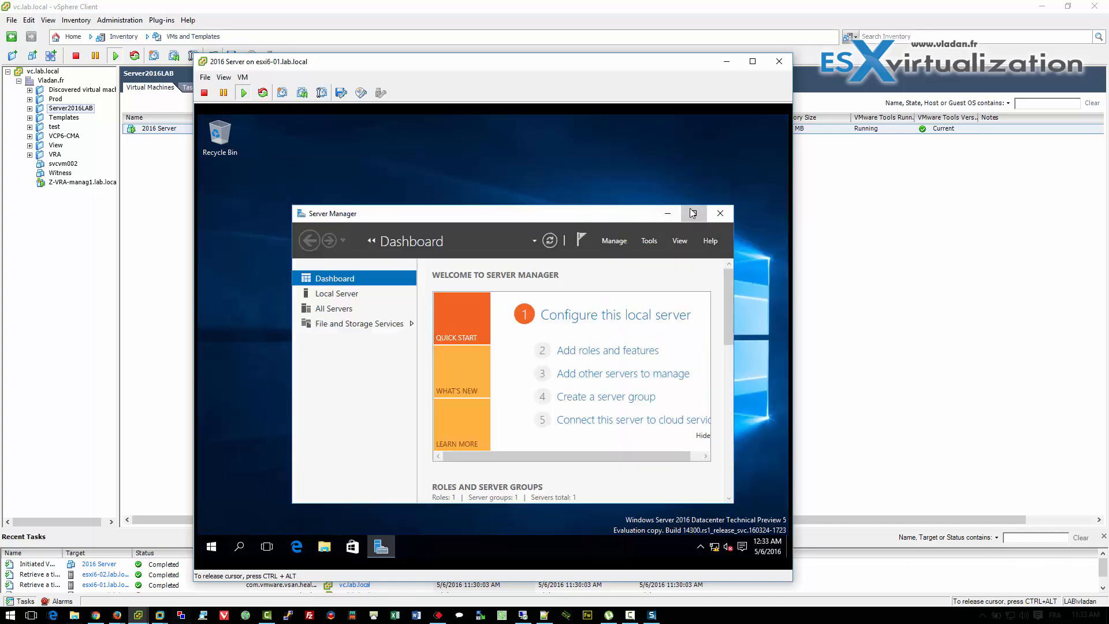
pyautogui.click(694, 213)
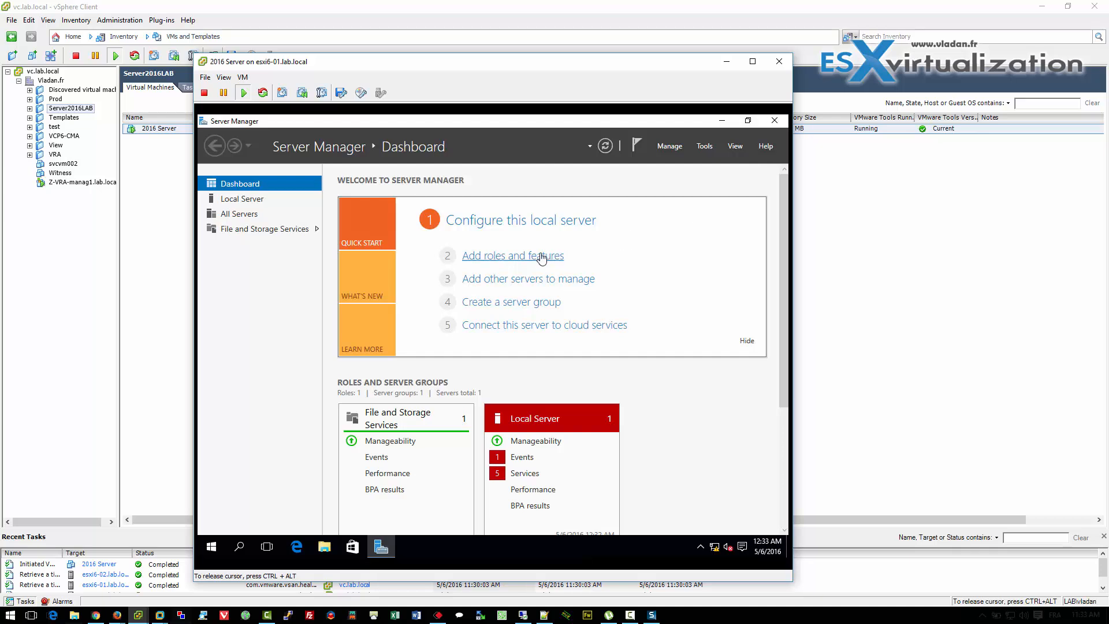
pyautogui.moveTo(452, 306)
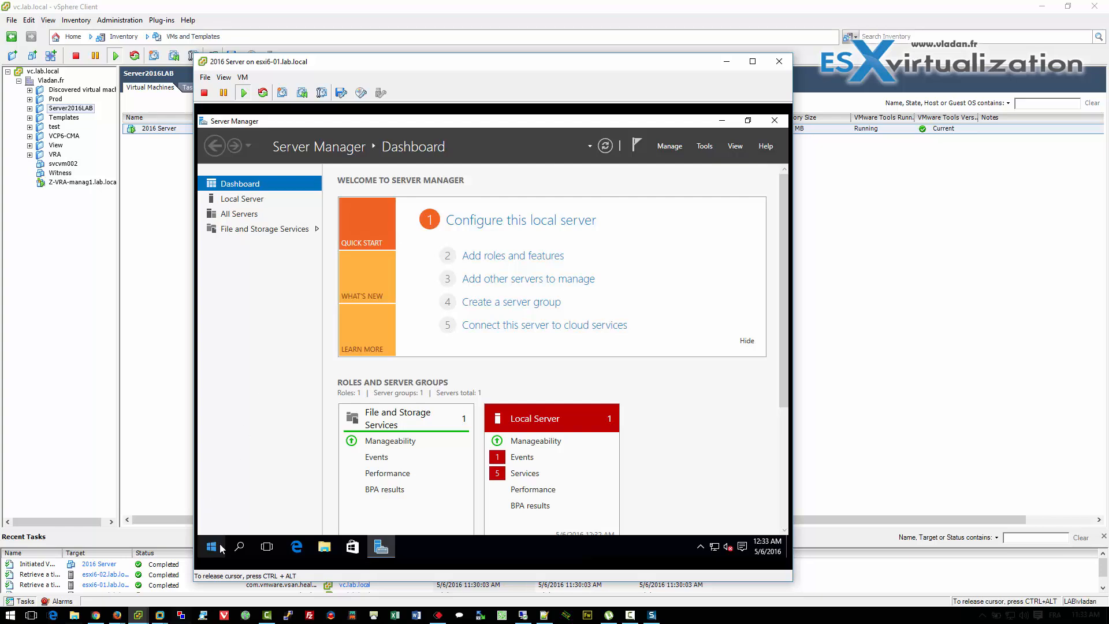
pyautogui.rightClick(211, 546)
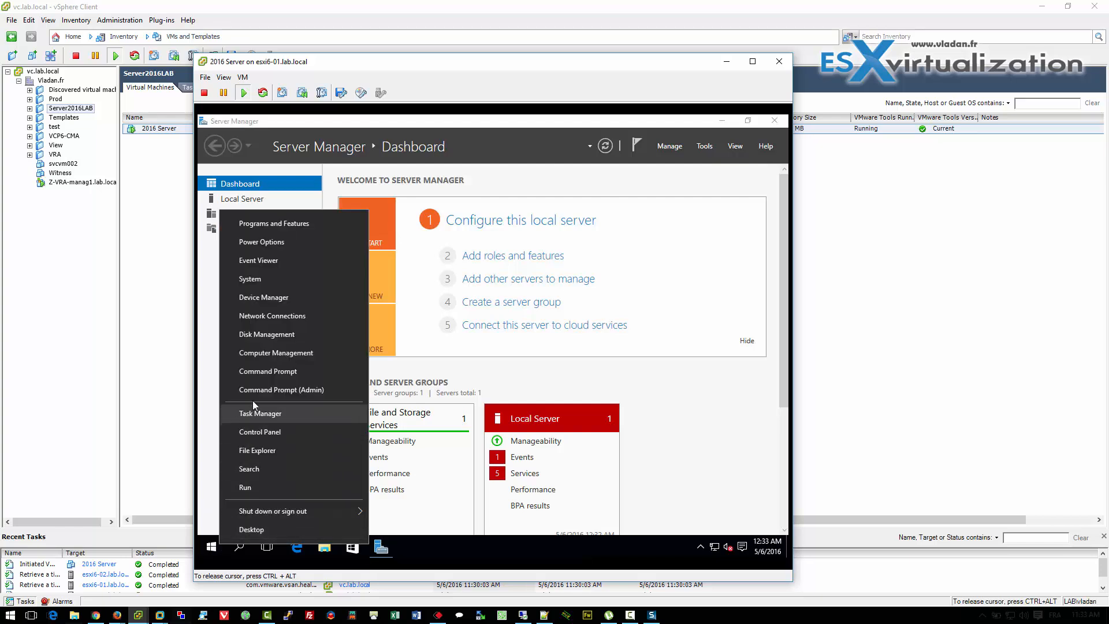
pyautogui.click(249, 286)
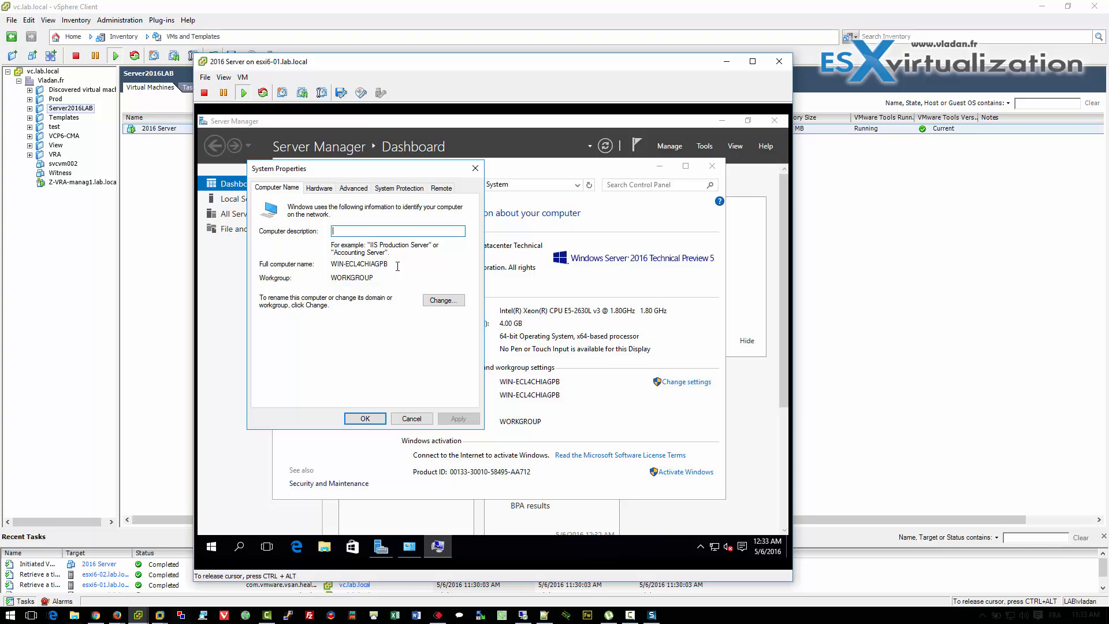
# - Rename the computer to 2016DC1 in the Computer Name settings
pyautogui.click(443, 300)
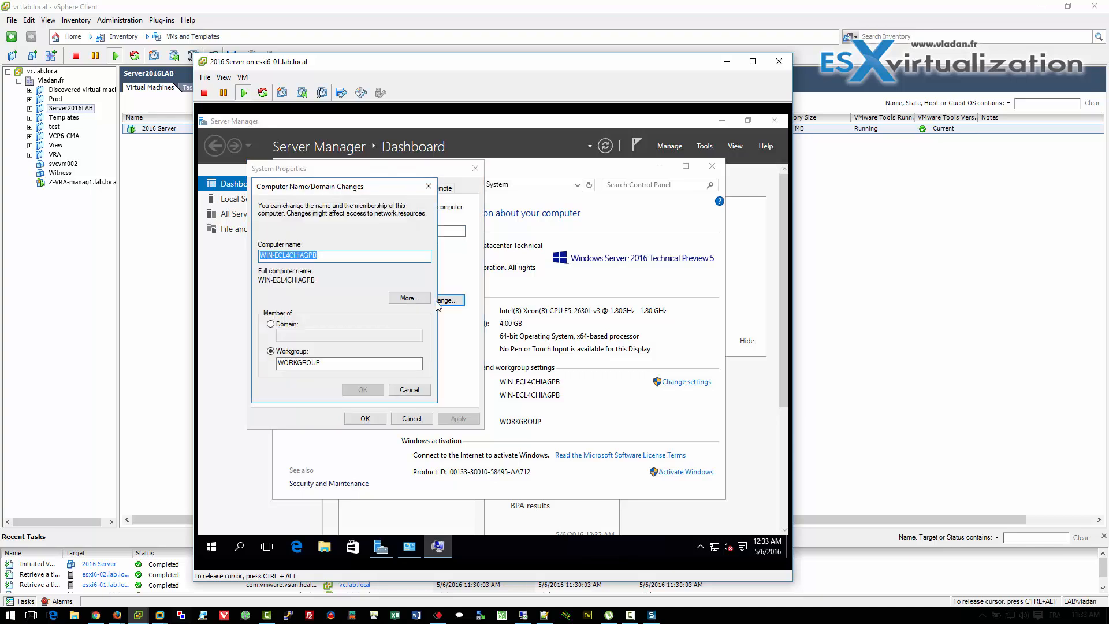
pyautogui.write('2016D')
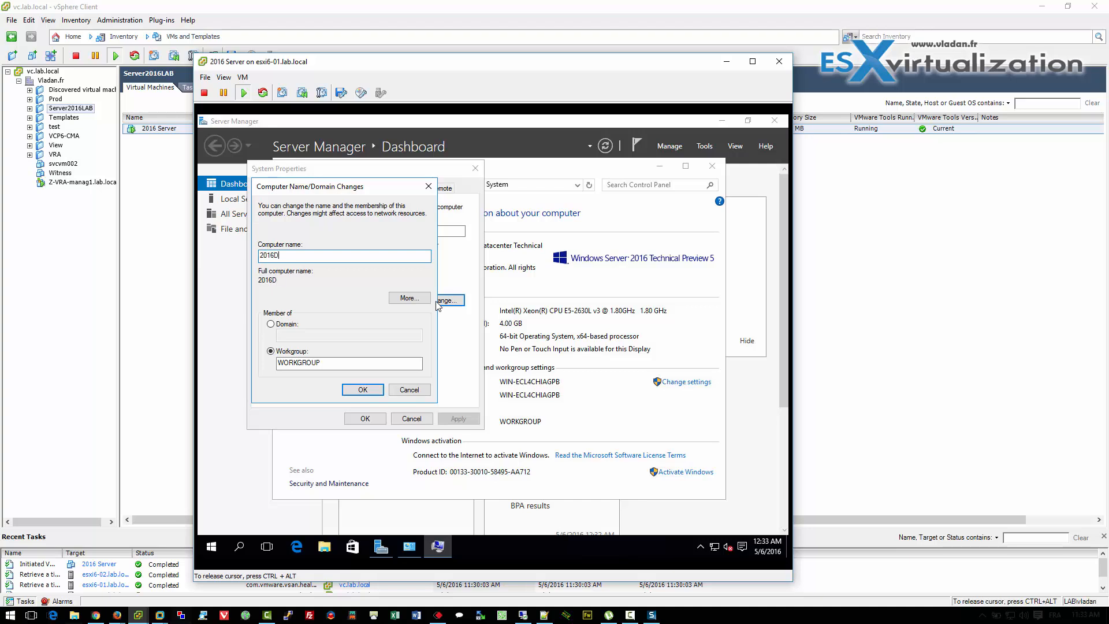
pyautogui.write('C1')
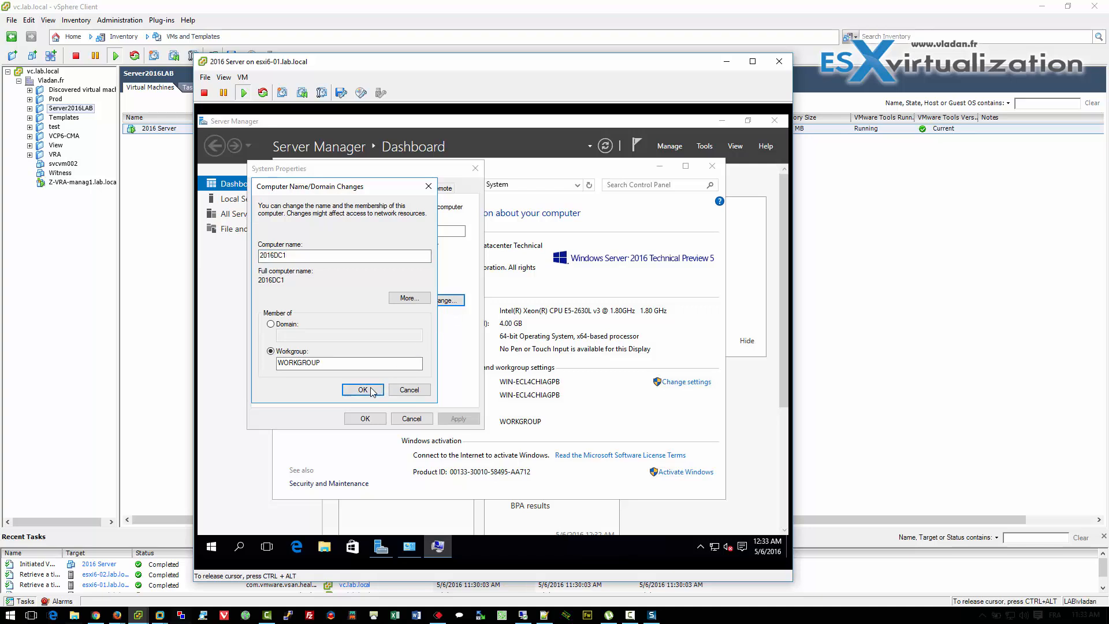
pyautogui.click(362, 390)
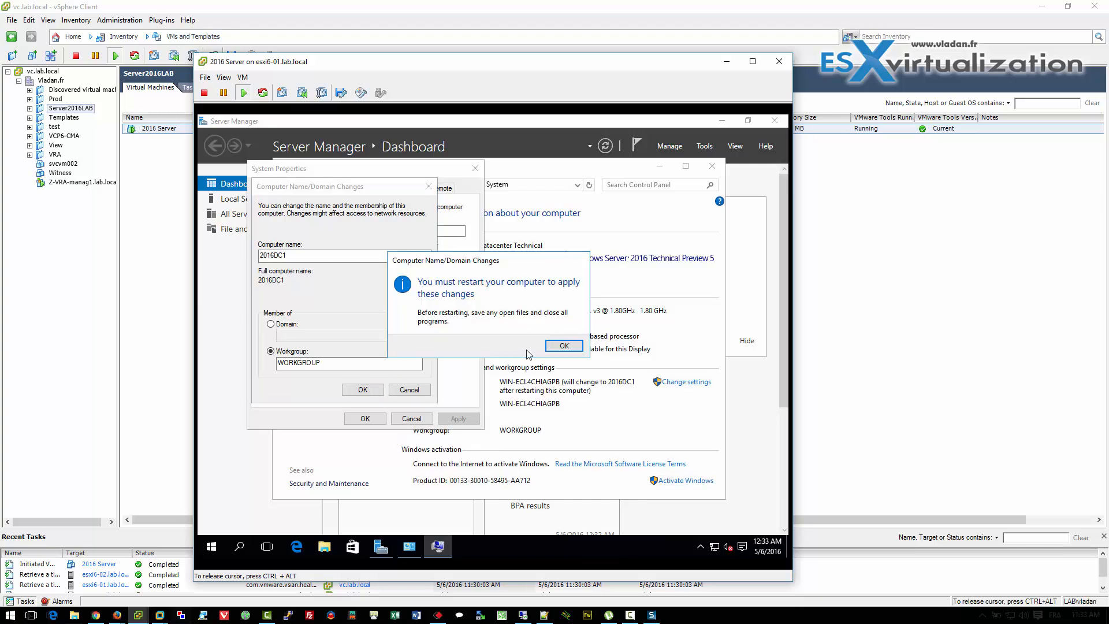
# - Acknowledge the restart notice and restart the guest now to apply the rename
pyautogui.click(564, 346)
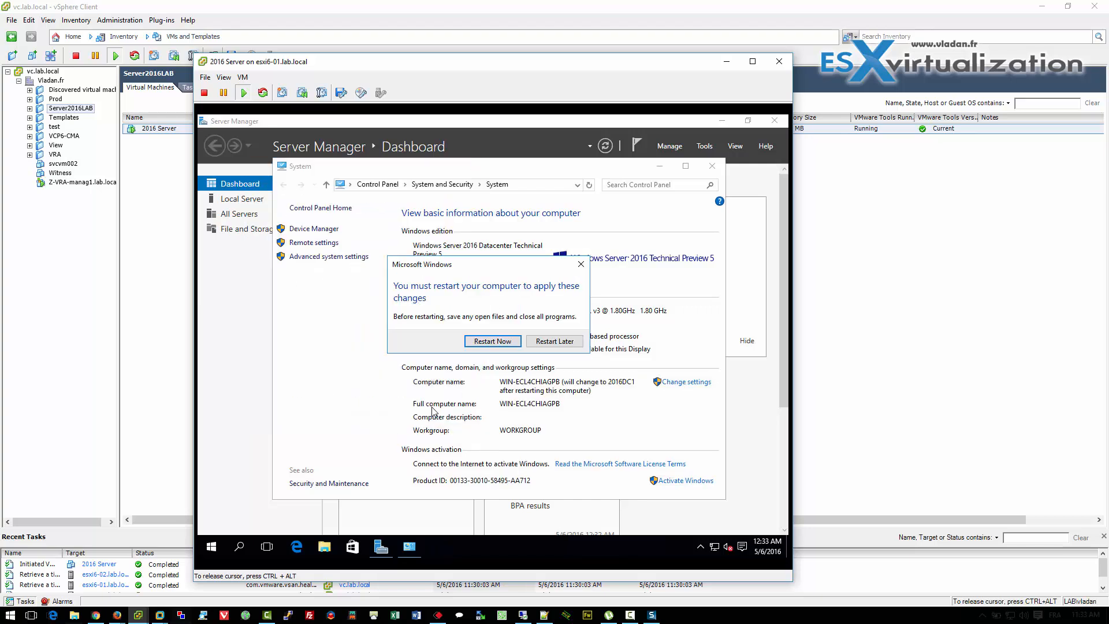
pyautogui.click(493, 341)
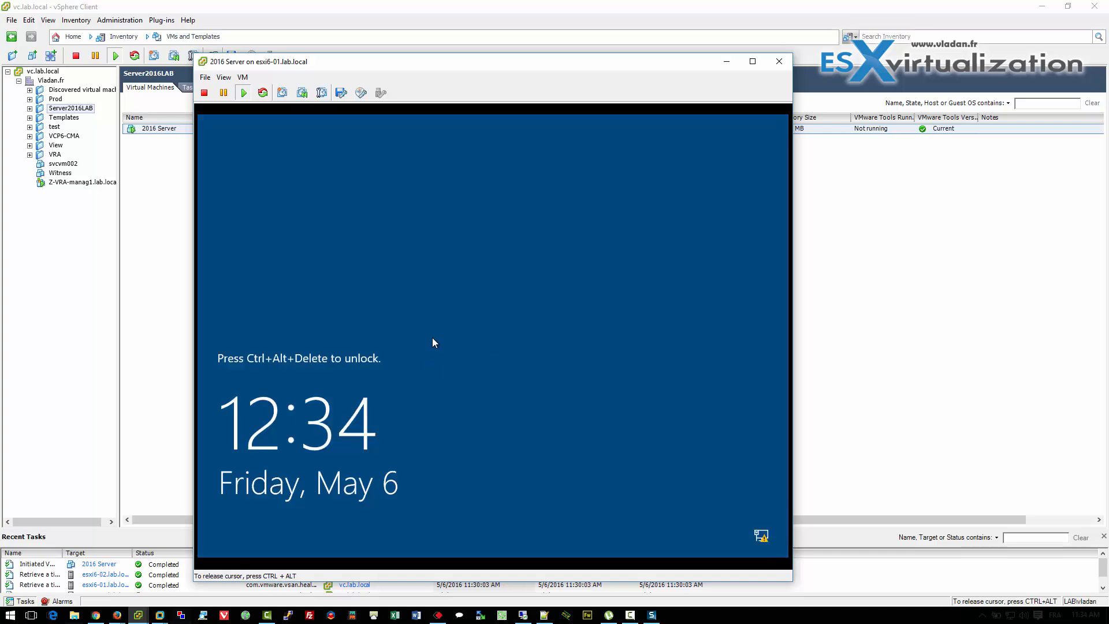
# - Sign back in as Administrator and launch Command Prompt (Admin)
pyautogui.press('Ctrl+Alt+Delete')
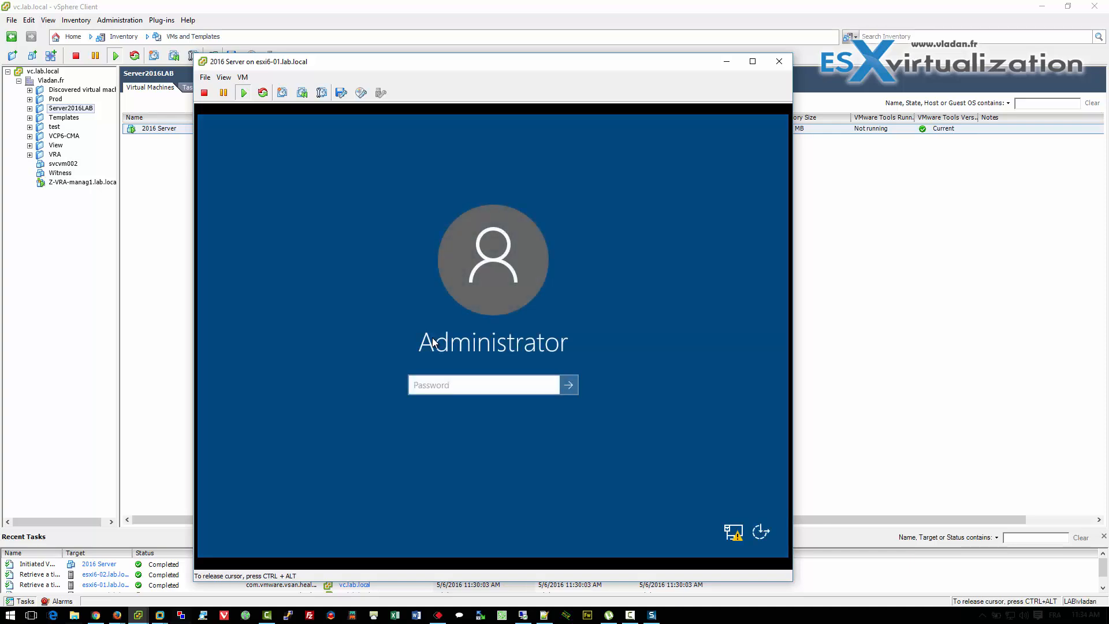
pyautogui.write('password')
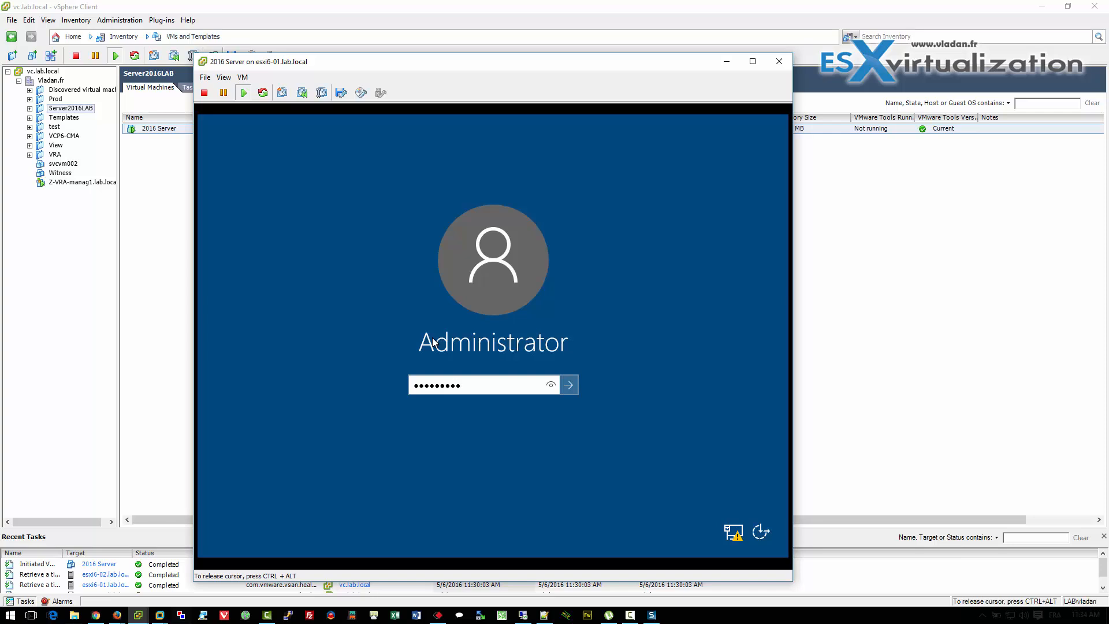
pyautogui.click(569, 384)
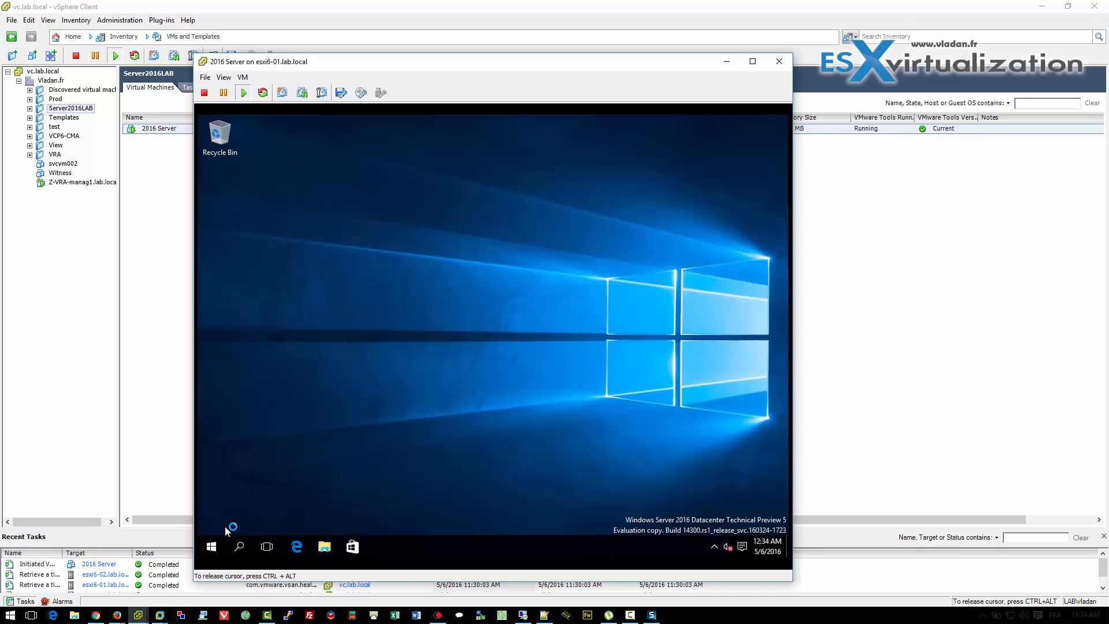
pyautogui.rightClick(211, 546)
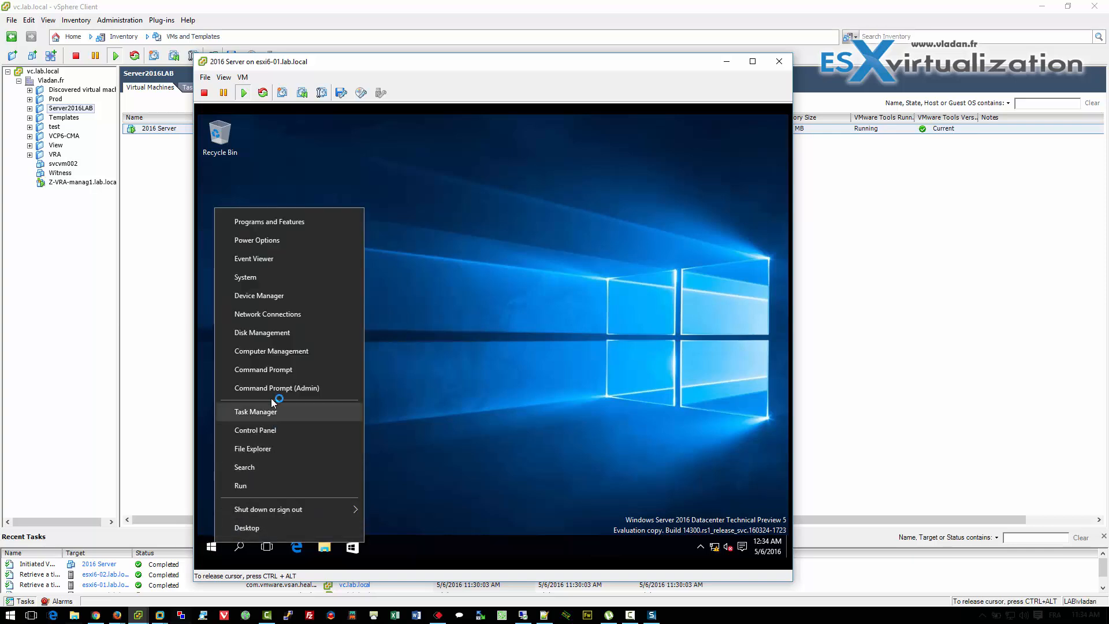
pyautogui.click(277, 387)
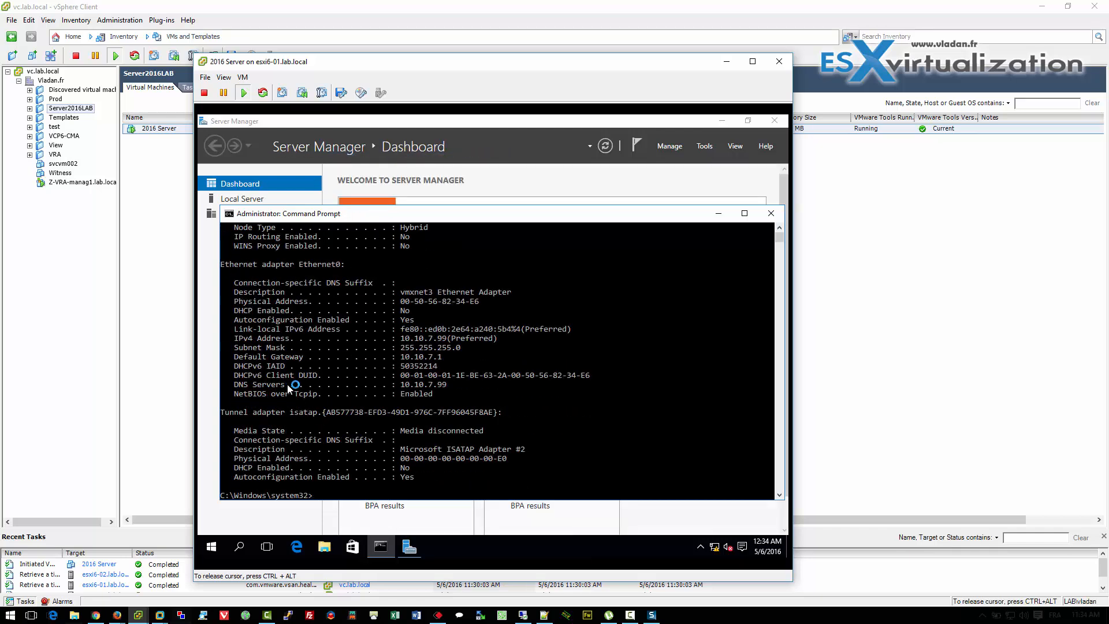
pyautogui.moveTo(390, 349)
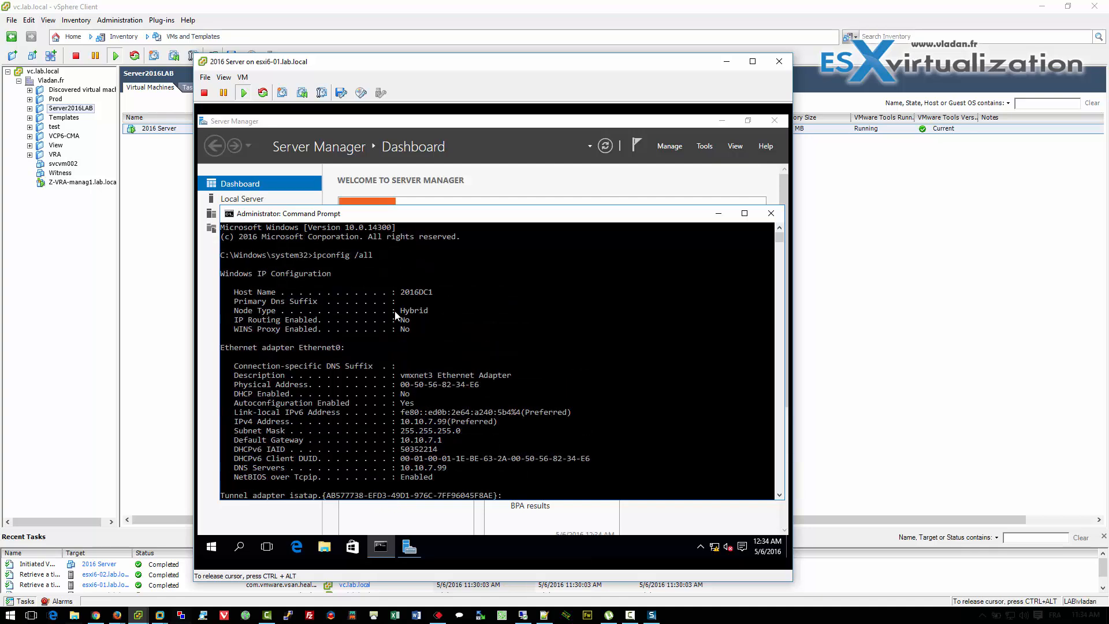
# - Scroll through the ipconfig /all output to review host 2016DC1 and 10.10.7.99 settings
pyautogui.scroll(-3)
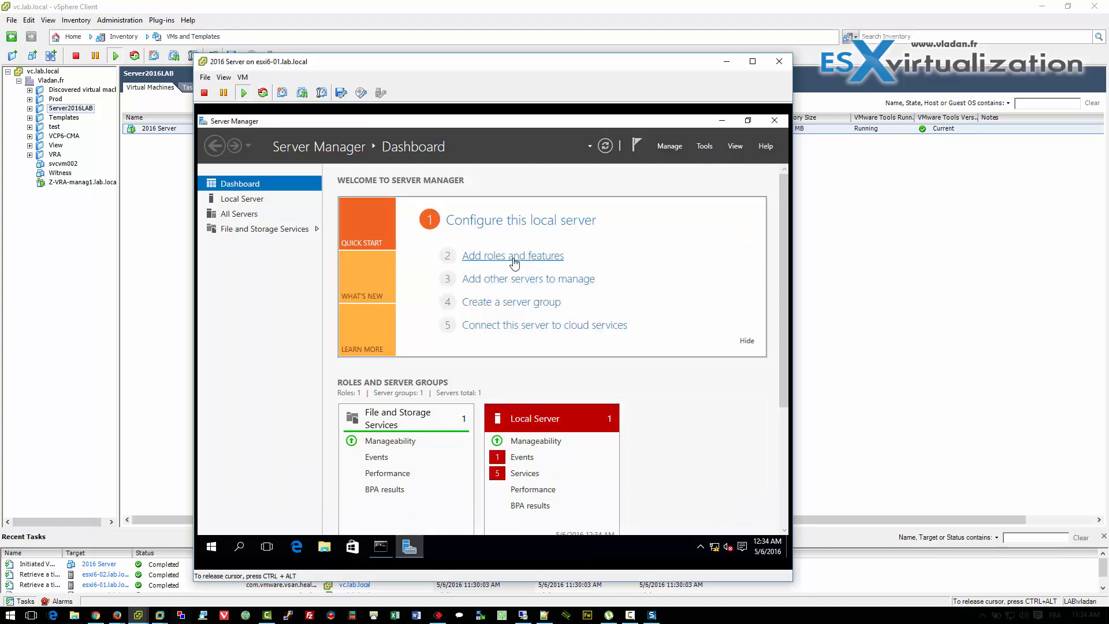
# - Start Add Roles and Features with role-based installation targeting server 2016DC1
pyautogui.click(513, 255)
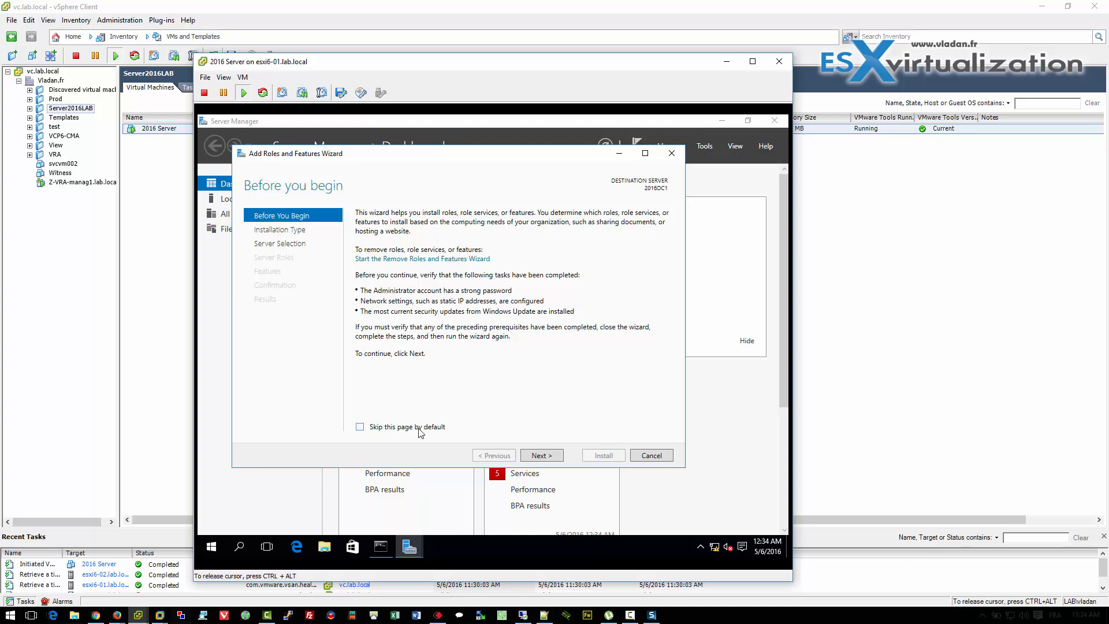
pyautogui.click(541, 455)
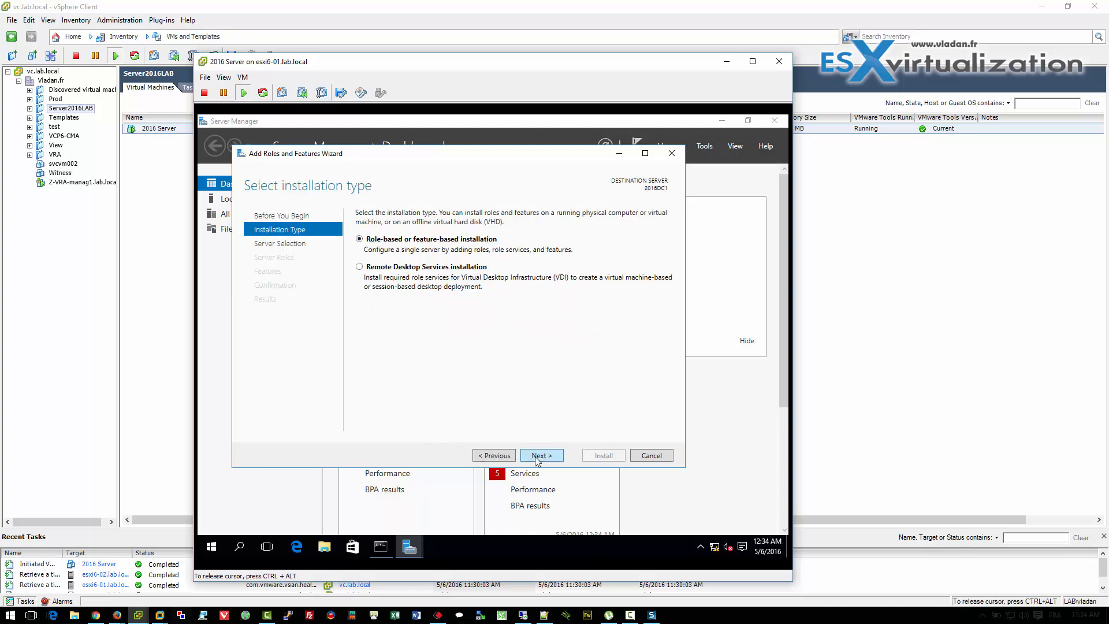
pyautogui.click(541, 456)
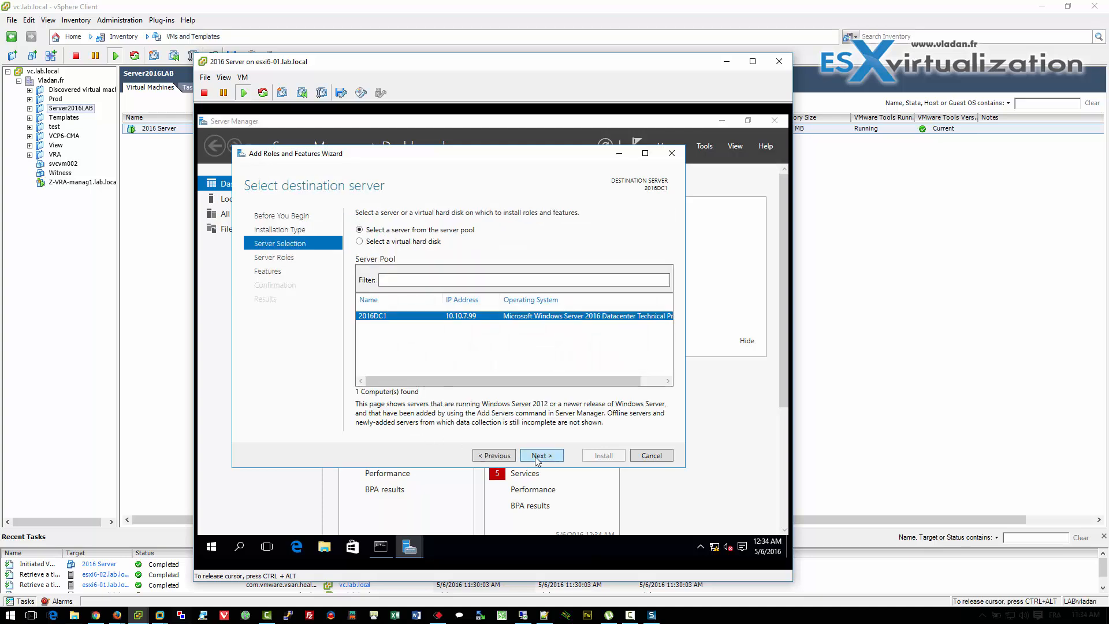
pyautogui.click(542, 455)
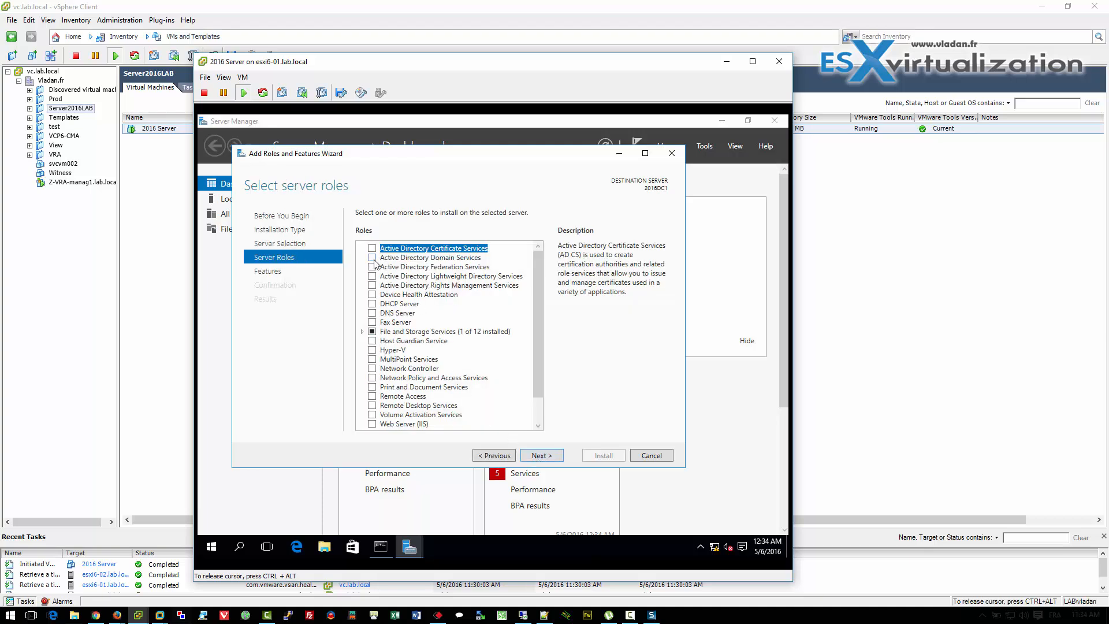
# - Select Active Directory Domain Services with its management tools and advance to Confirmation
pyautogui.click(372, 257)
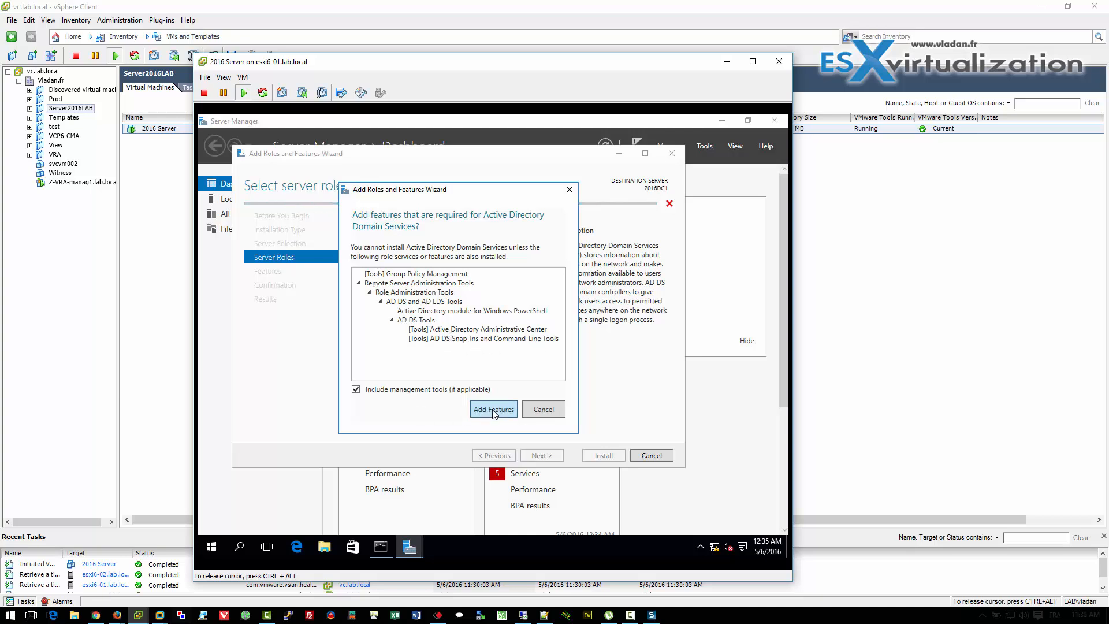
pyautogui.click(494, 409)
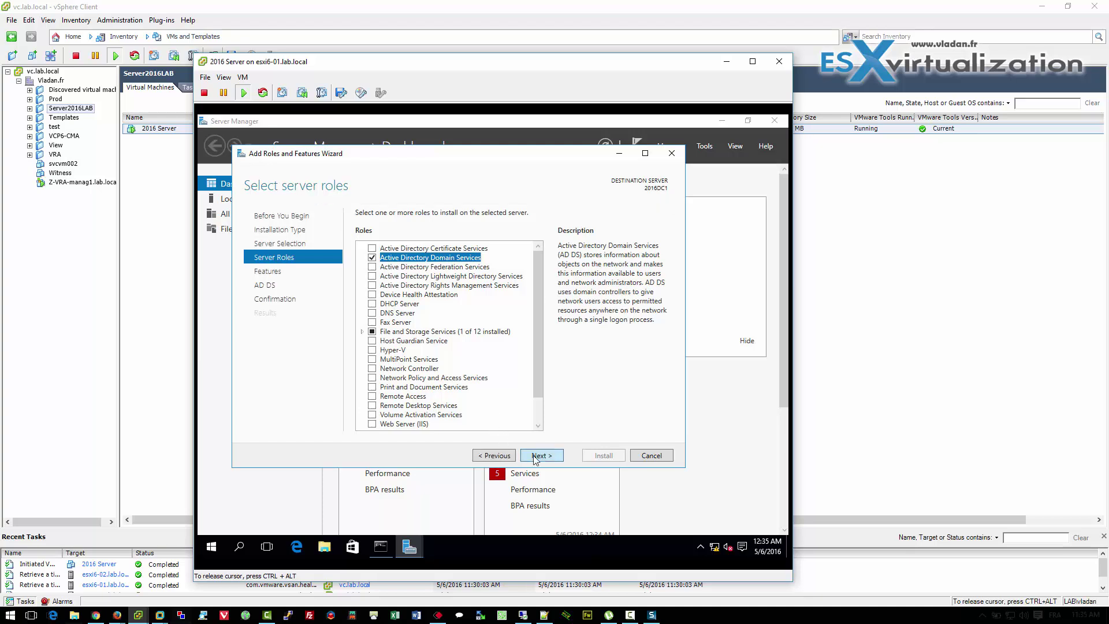
pyautogui.click(542, 456)
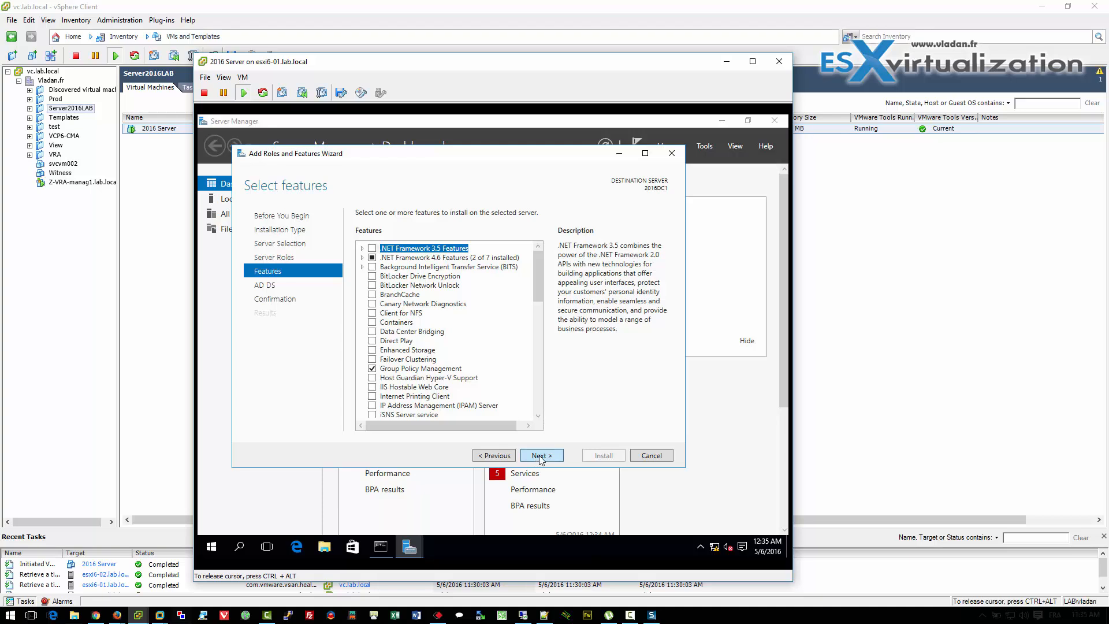
pyautogui.click(541, 456)
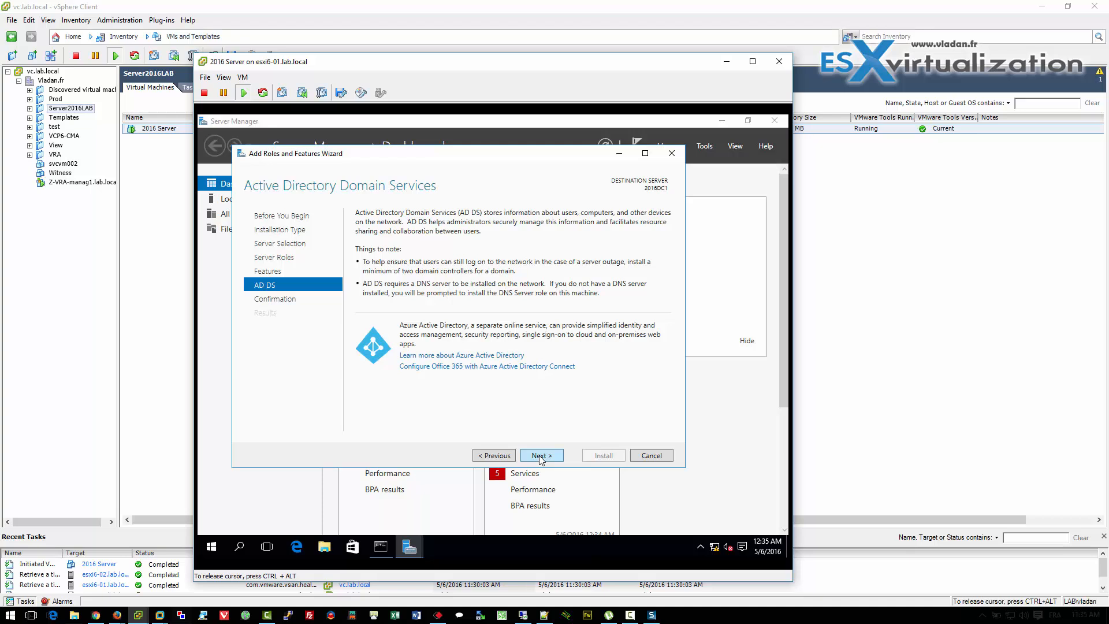
pyautogui.click(541, 456)
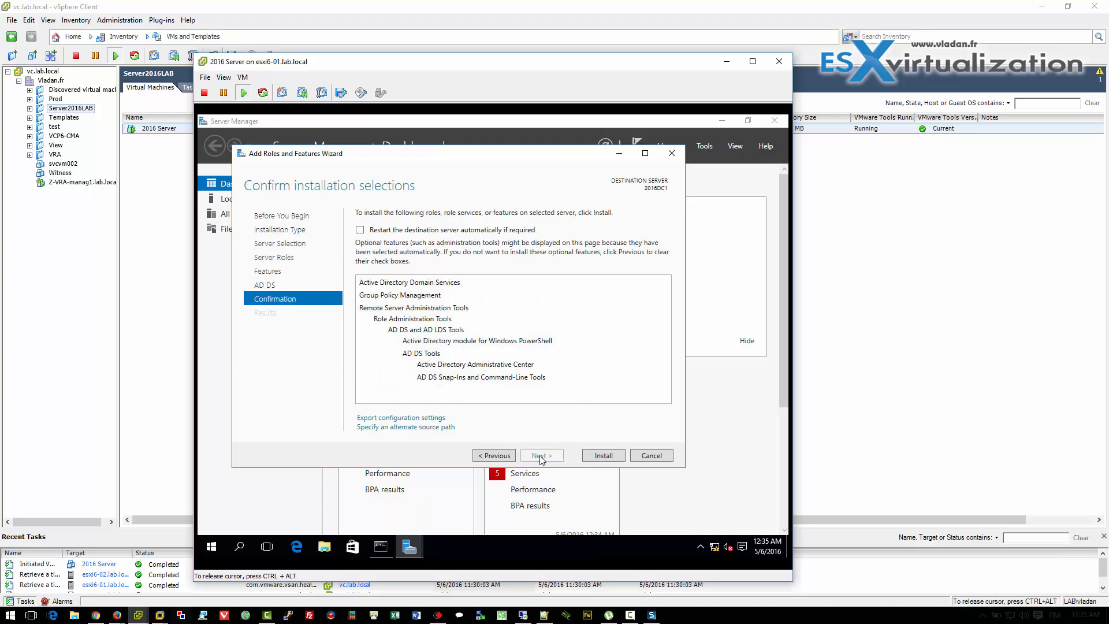
pyautogui.moveTo(563, 460)
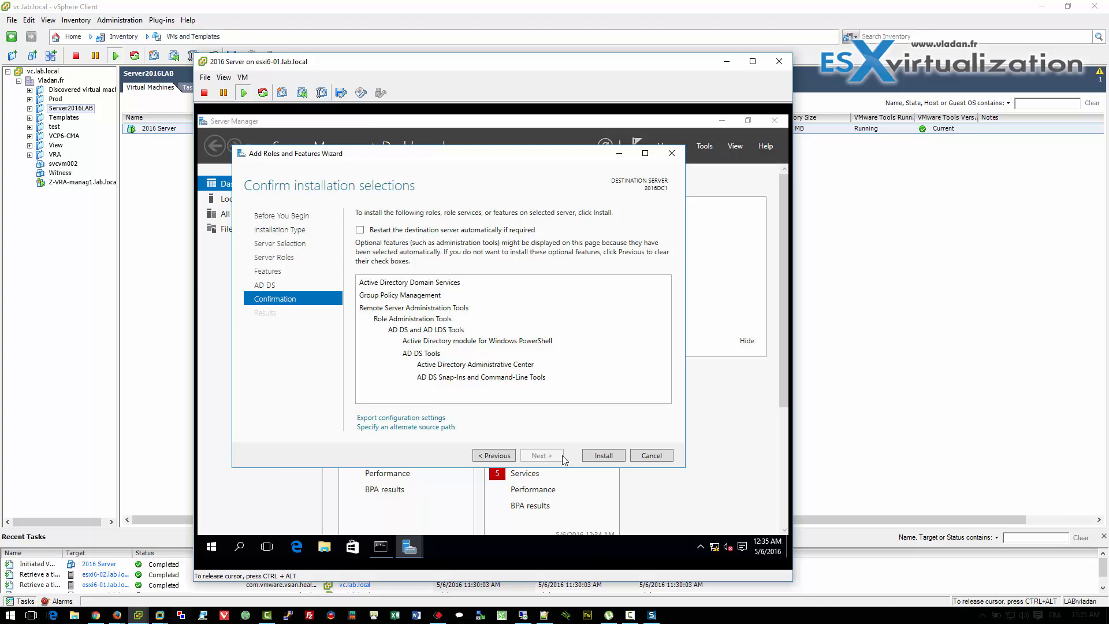
# - Allow automatic restarts, install AD DS, and close the wizard
pyautogui.click(360, 230)
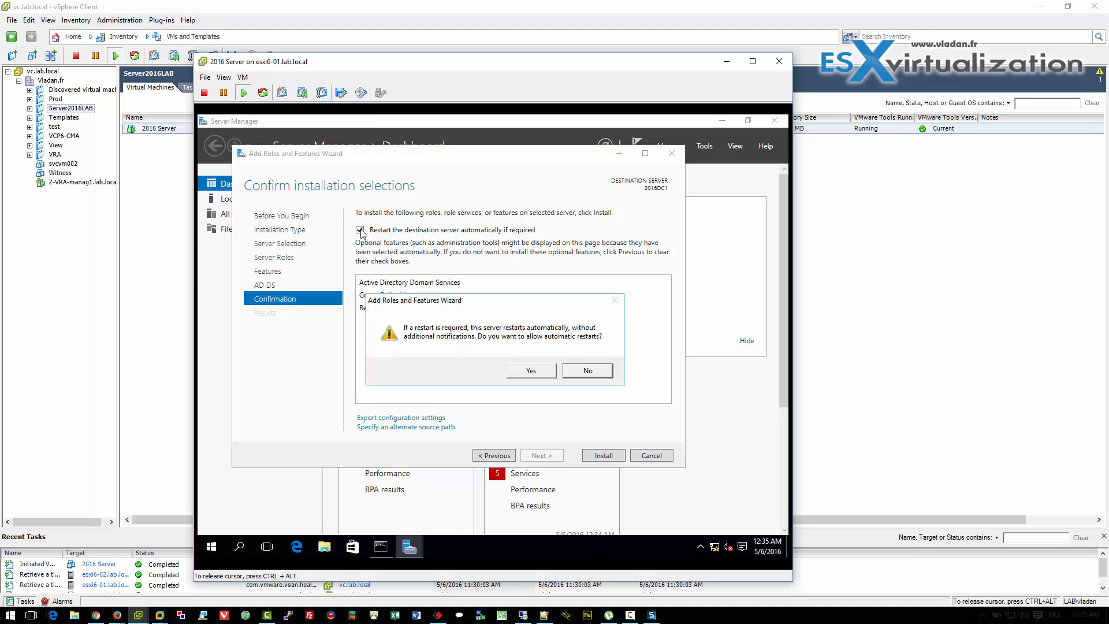
pyautogui.click(531, 371)
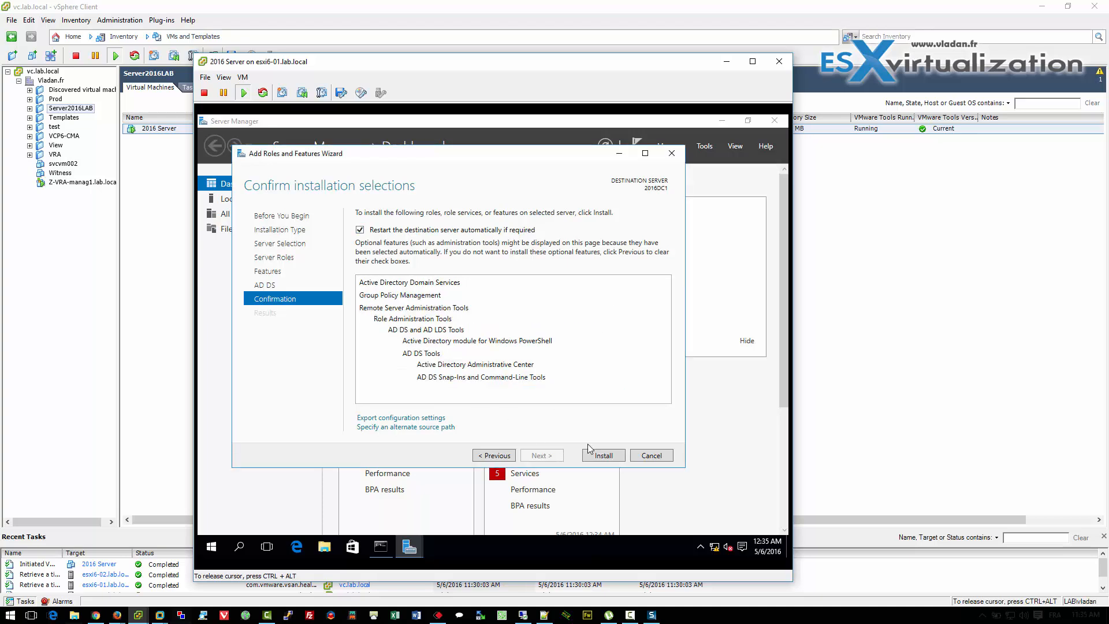
pyautogui.click(604, 455)
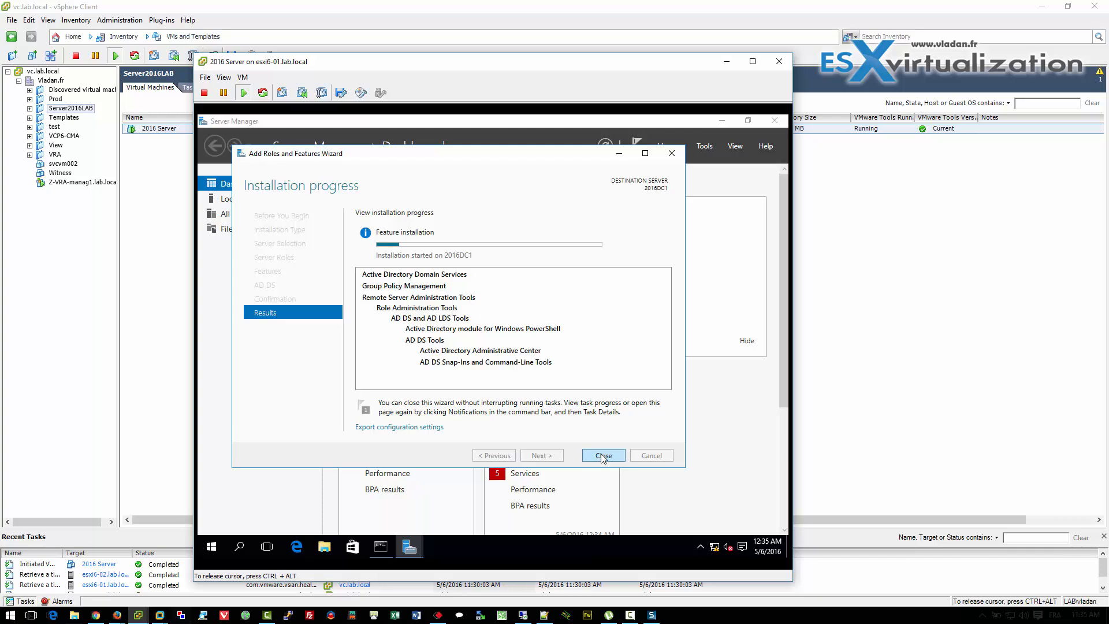
pyautogui.click(604, 455)
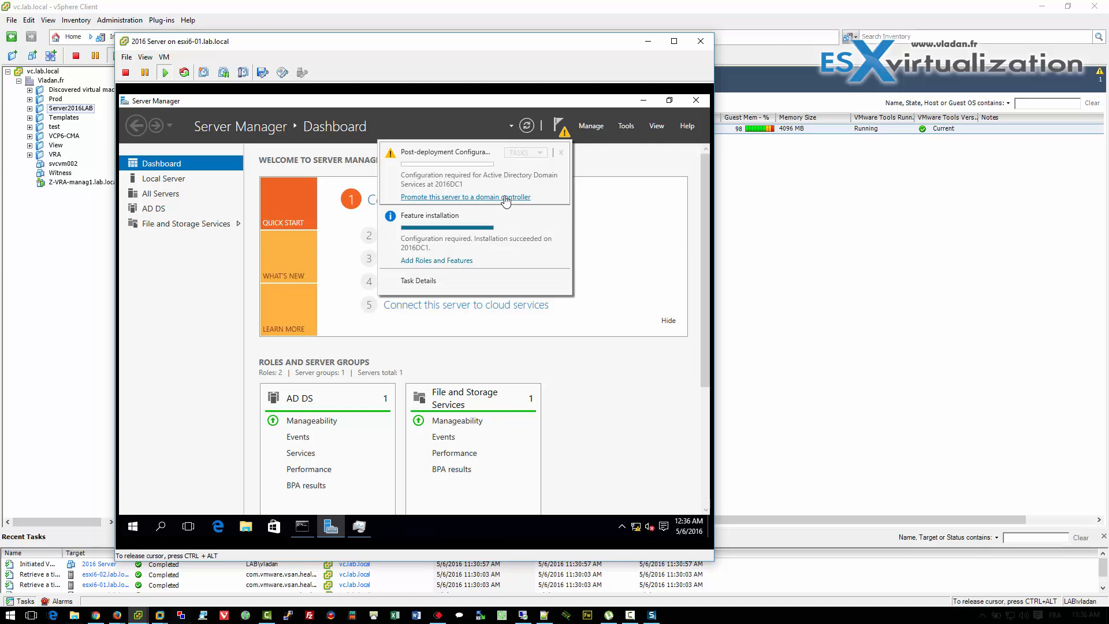
# - Promote the server, choosing a new forest with root domain lab2016.local
pyautogui.click(465, 197)
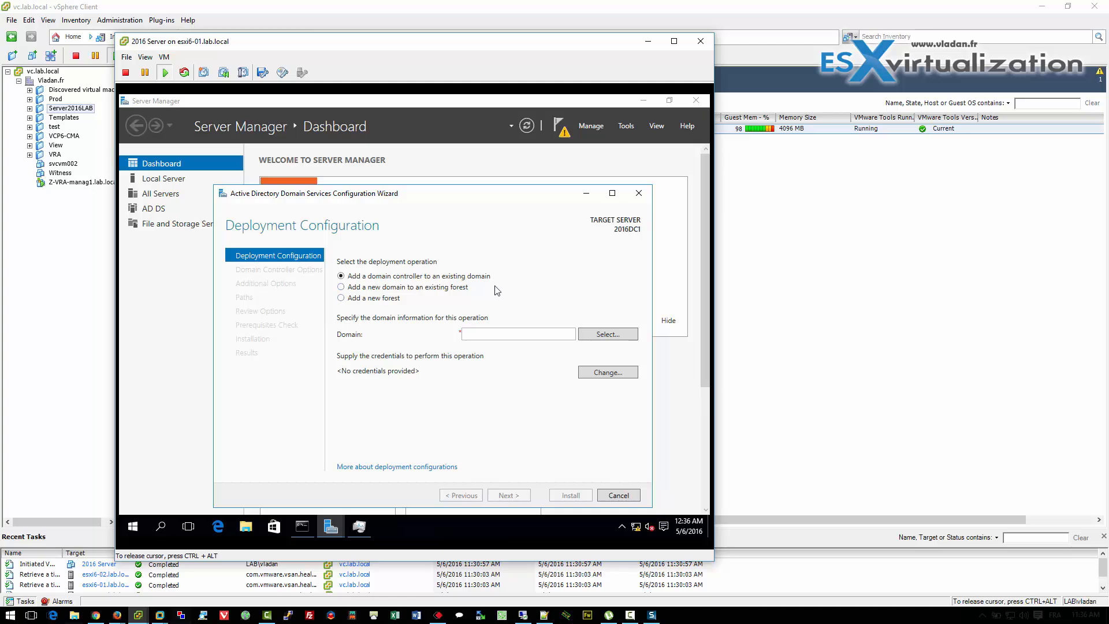
pyautogui.click(341, 298)
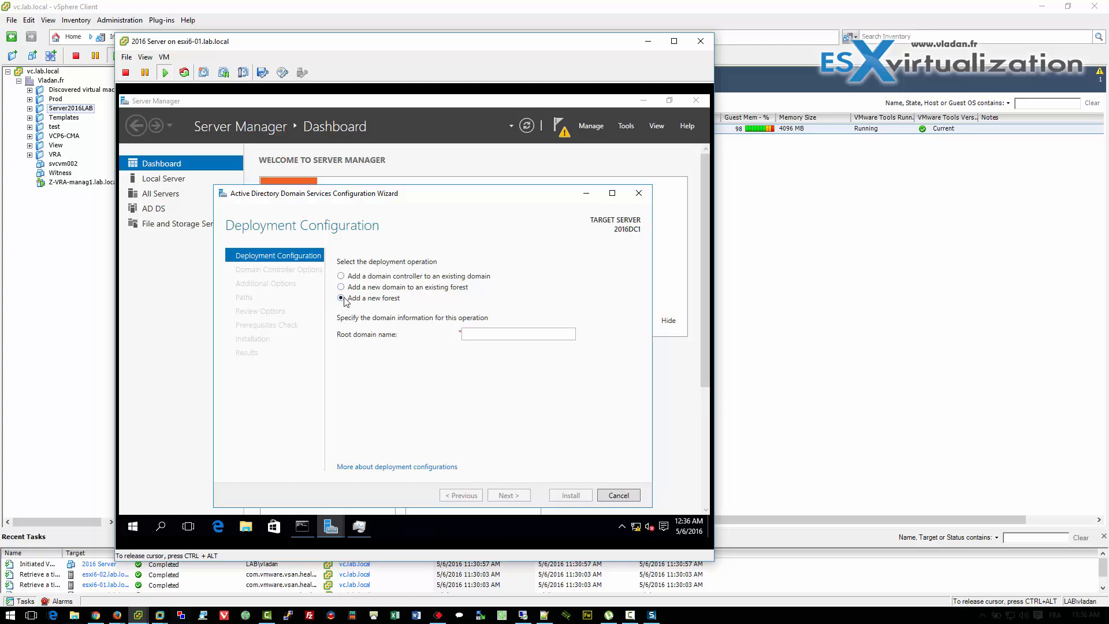
pyautogui.click(518, 334)
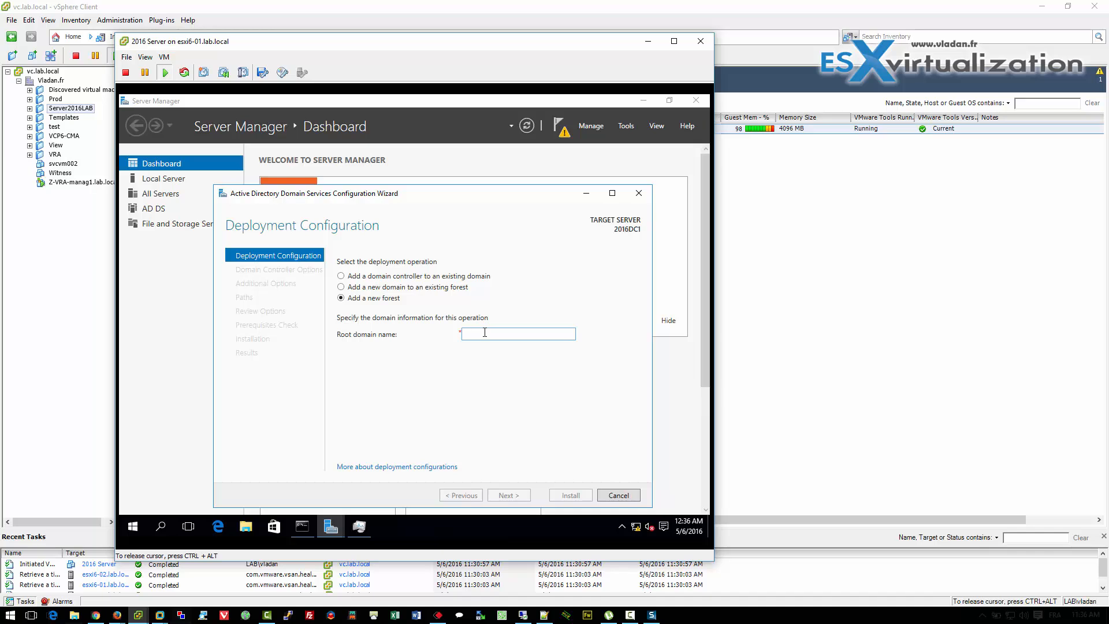
pyautogui.write('la')
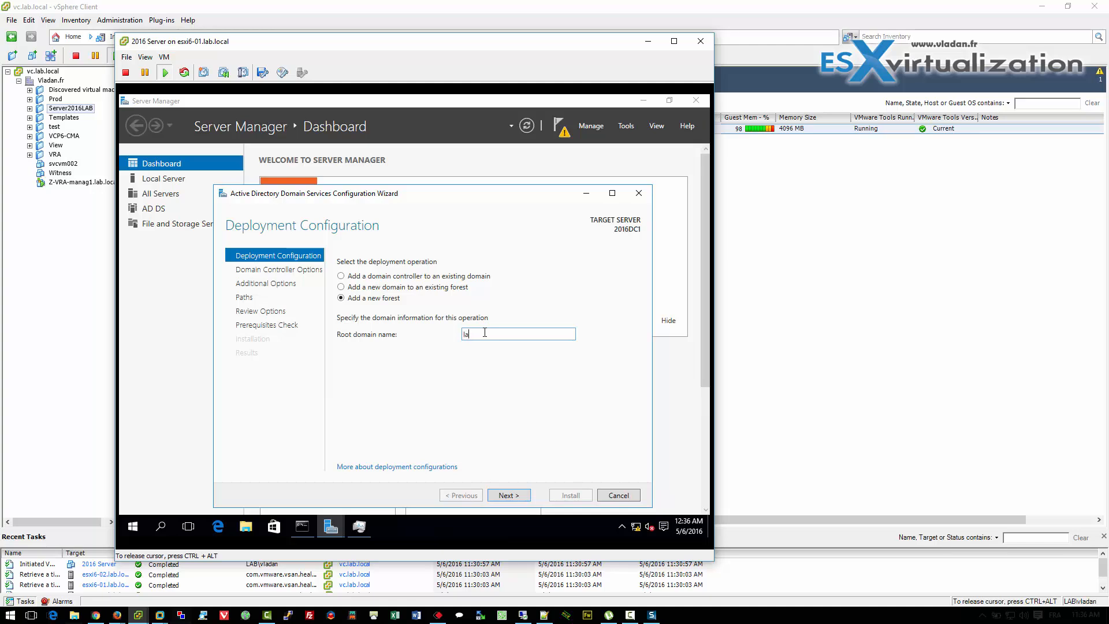
pyautogui.write('b')
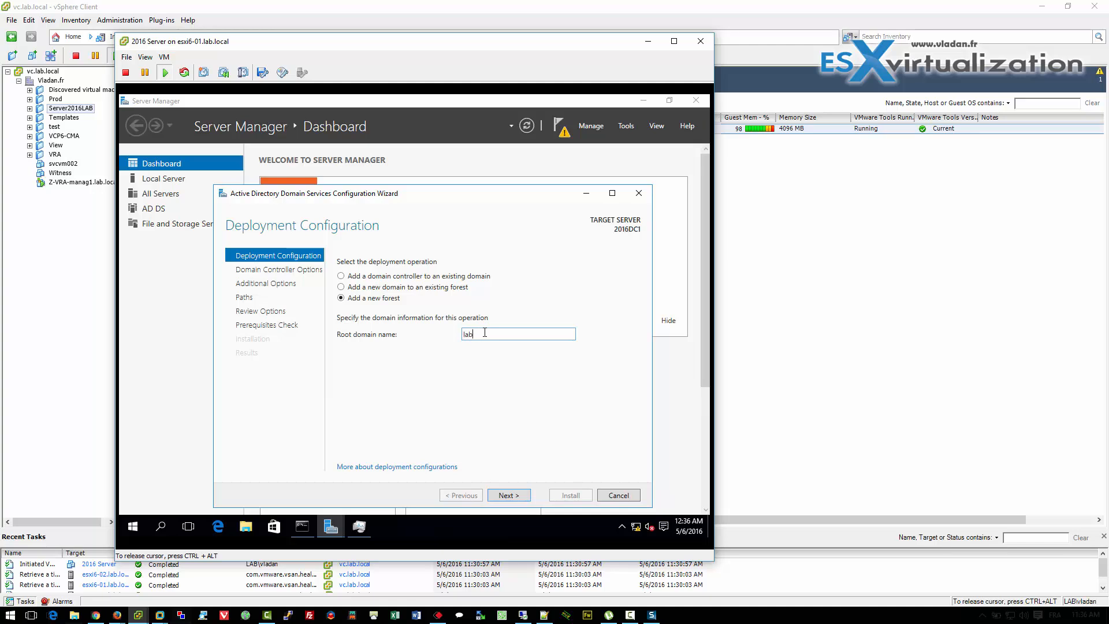
pyautogui.write('2016')
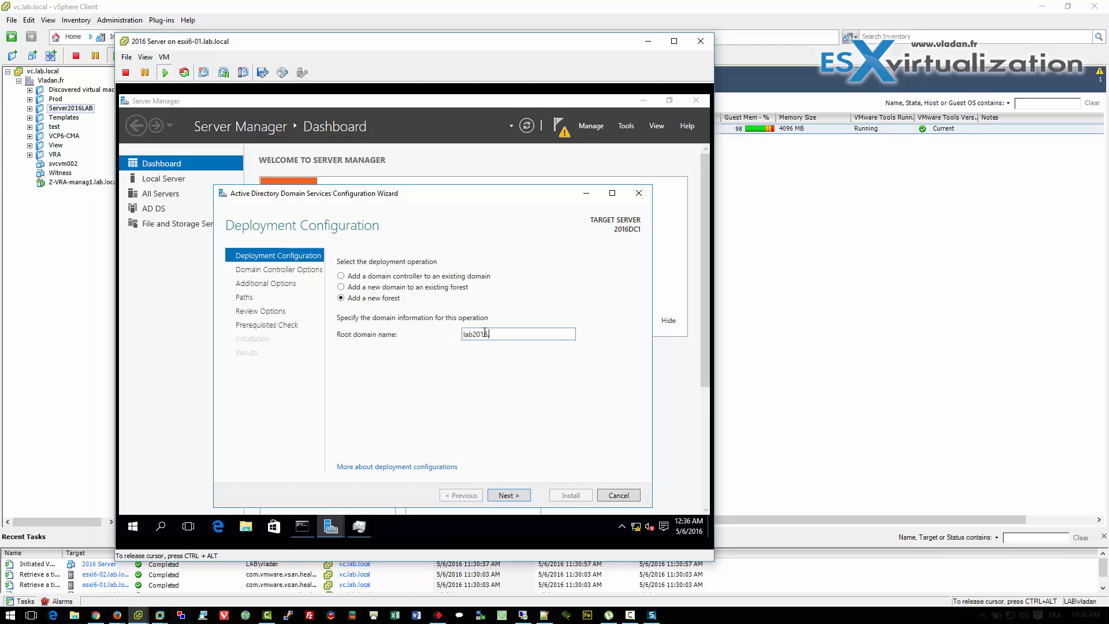
pyautogui.write('.local')
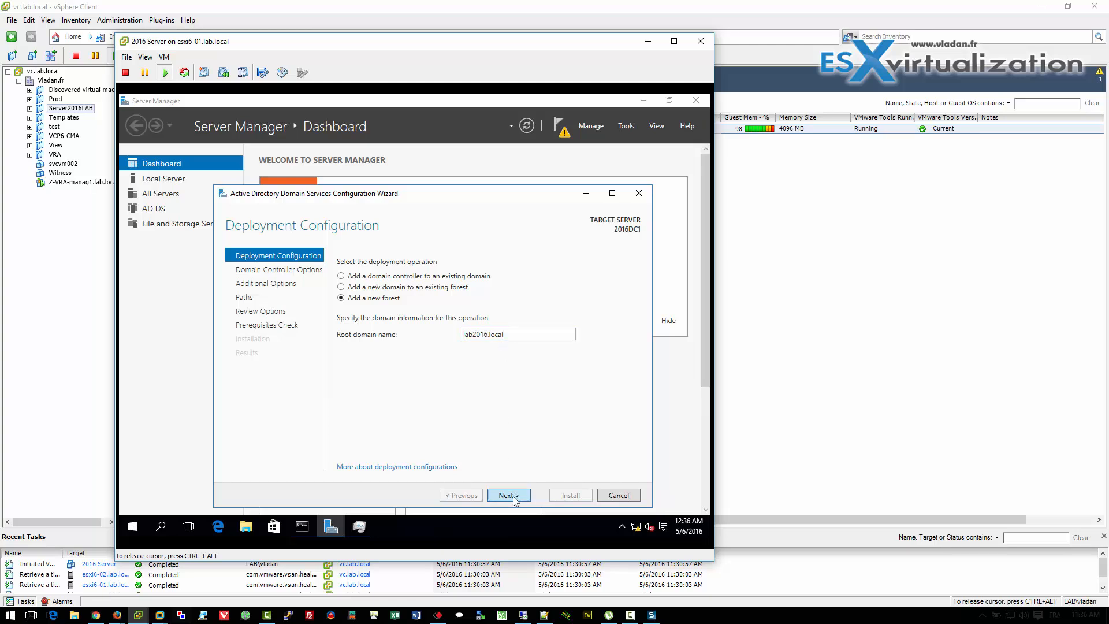
pyautogui.click(509, 495)
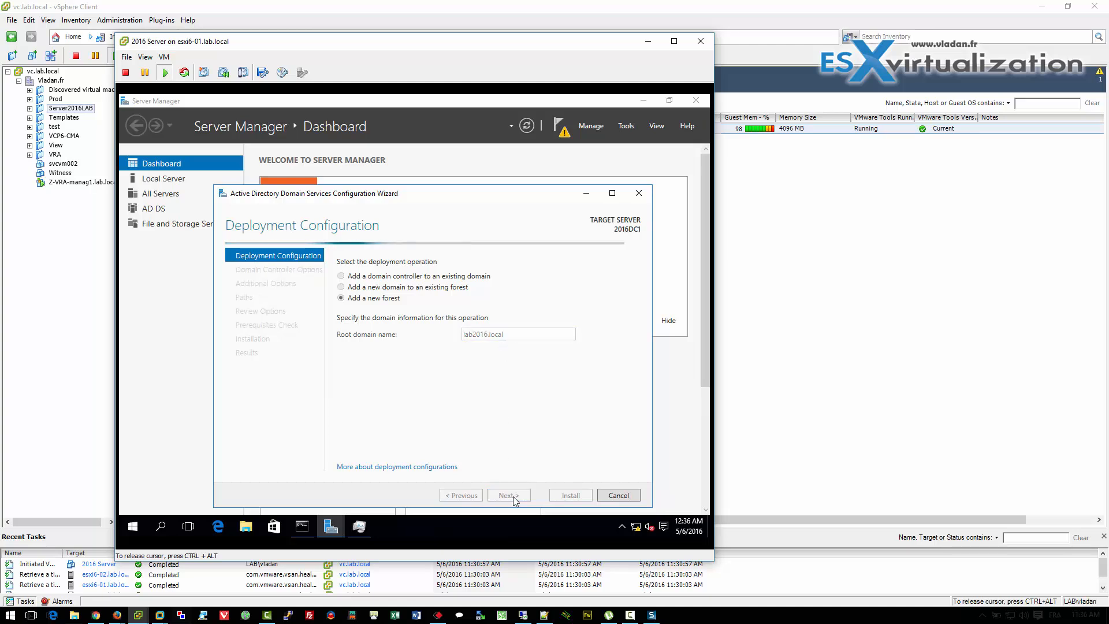
# - Set the DSRM password, keep Windows Server Technical Preview forest level, and reach DNS Options
pyautogui.click(508, 496)
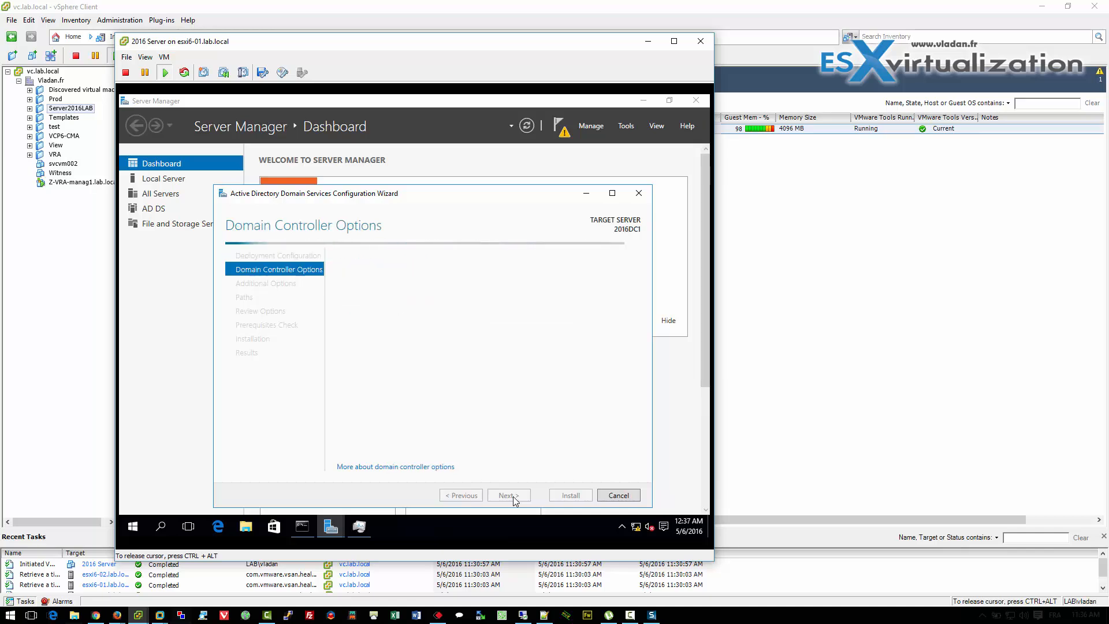
pyautogui.click(509, 496)
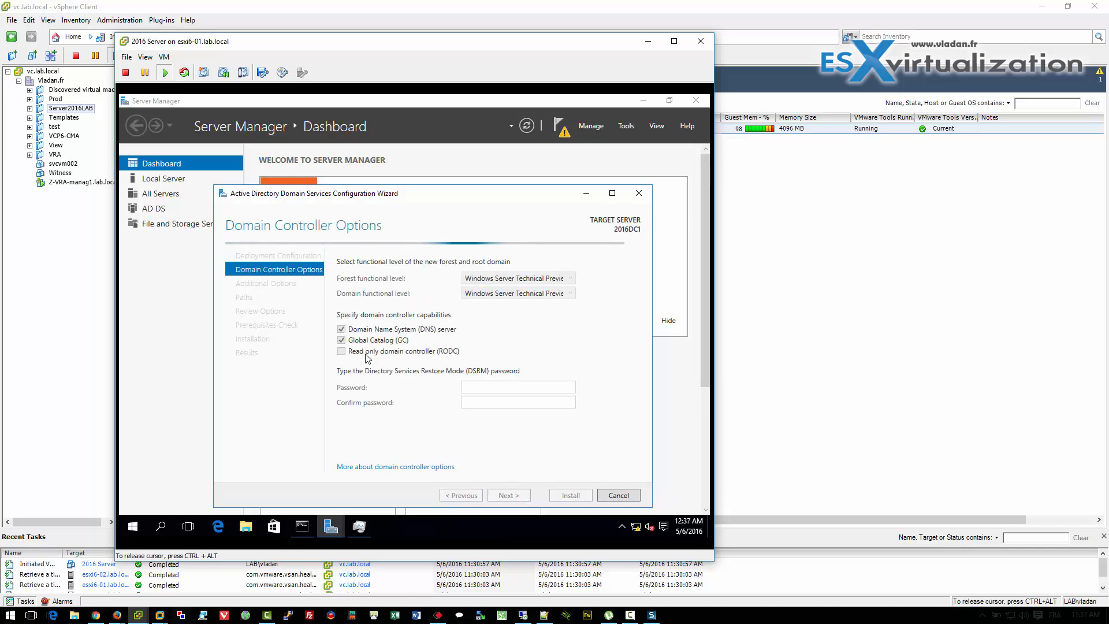
pyautogui.moveTo(355, 337)
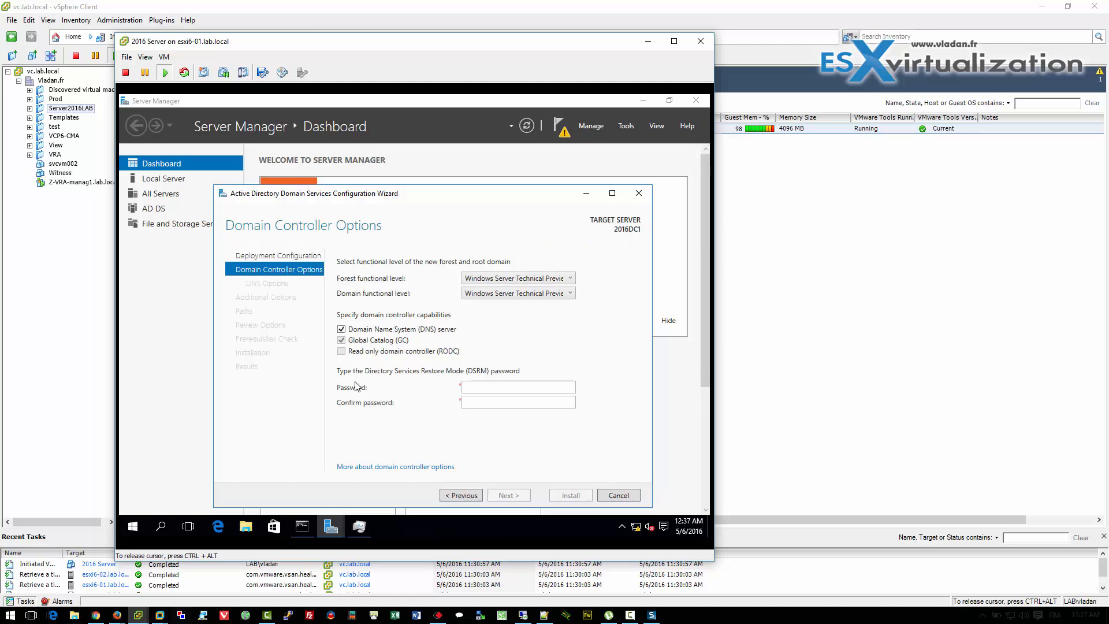
pyautogui.click(518, 387)
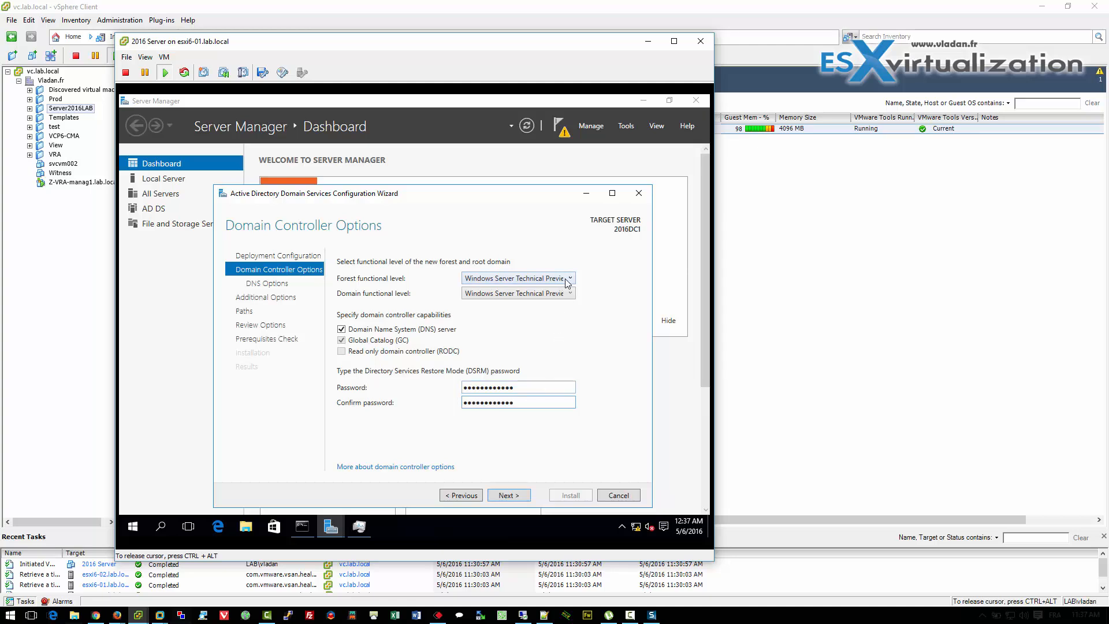
pyautogui.click(570, 278)
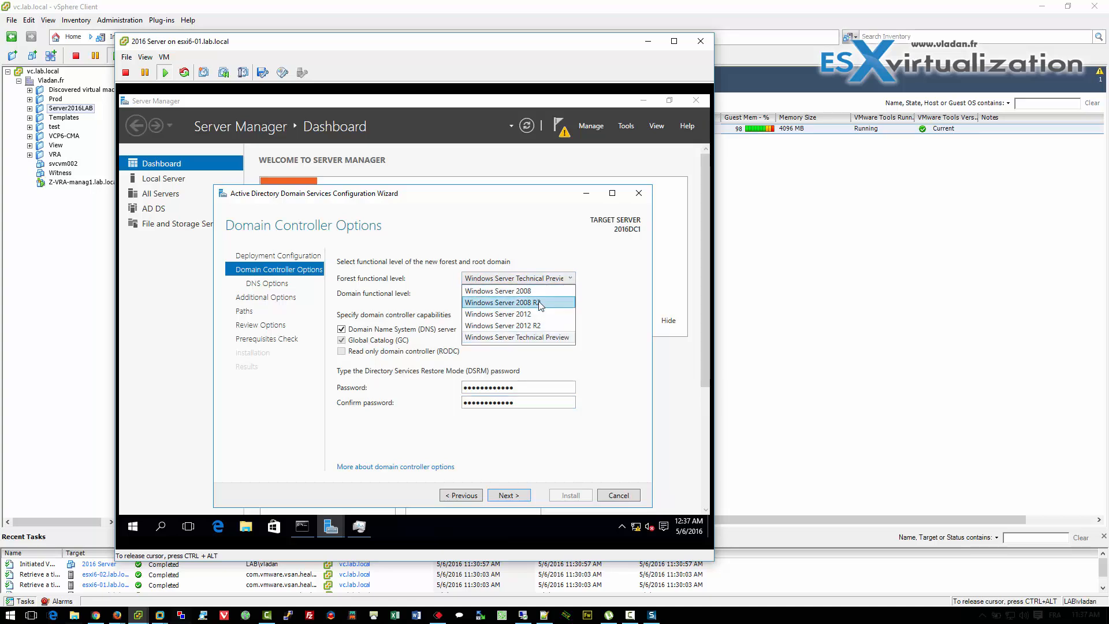
pyautogui.moveTo(550, 326)
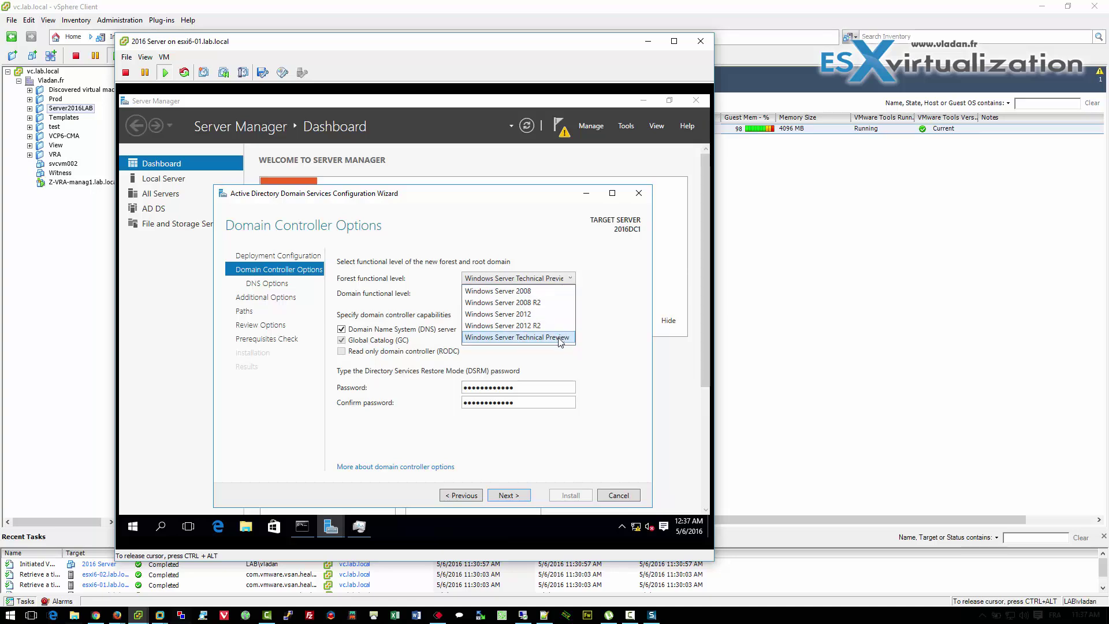
pyautogui.click(517, 337)
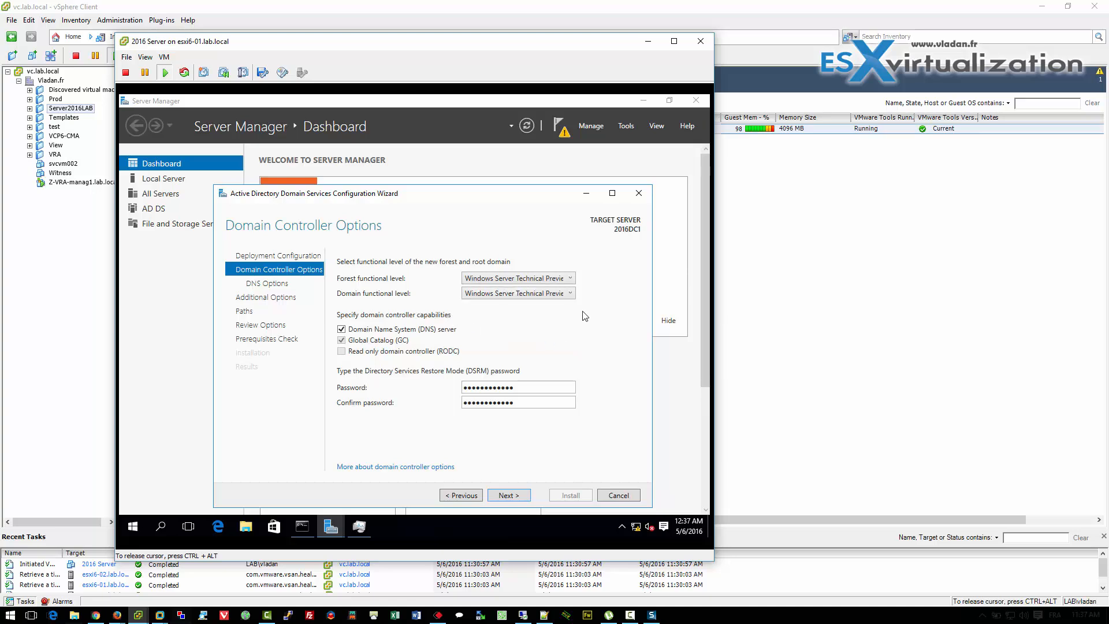
pyautogui.click(508, 495)
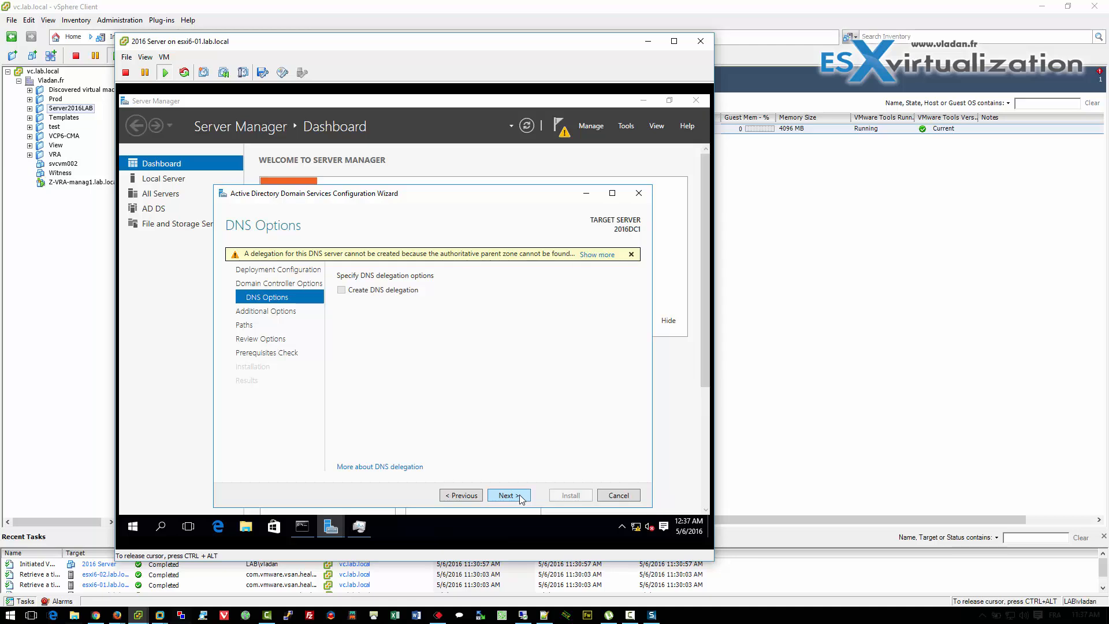
# - Enter NetBIOS name LAB2016, then accept the default paths and review options
pyautogui.click(508, 495)
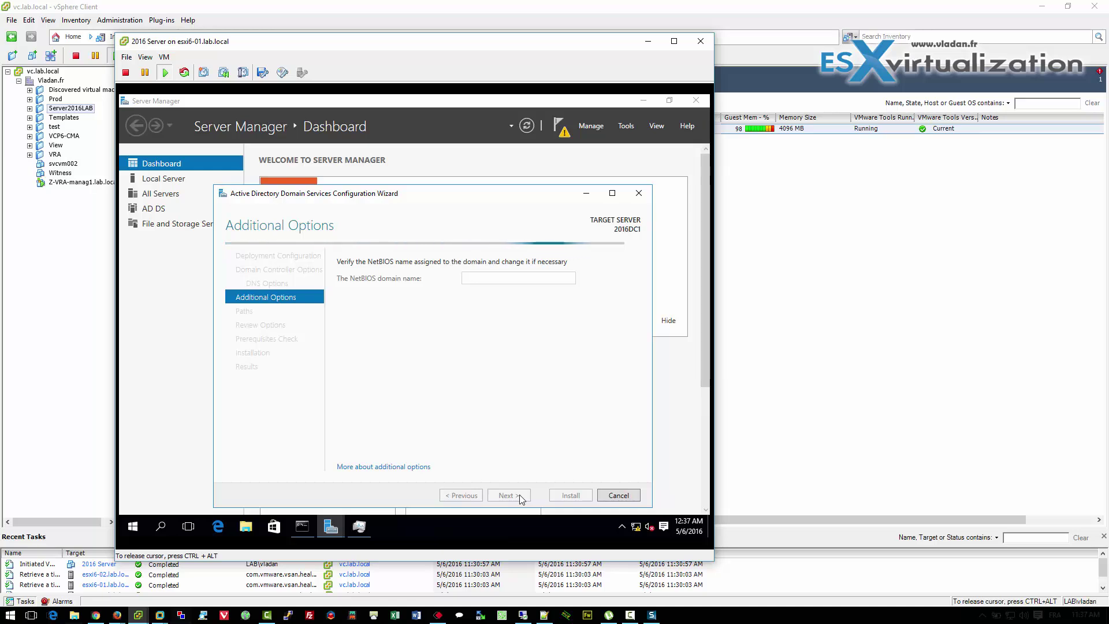
pyautogui.write('LAB2016')
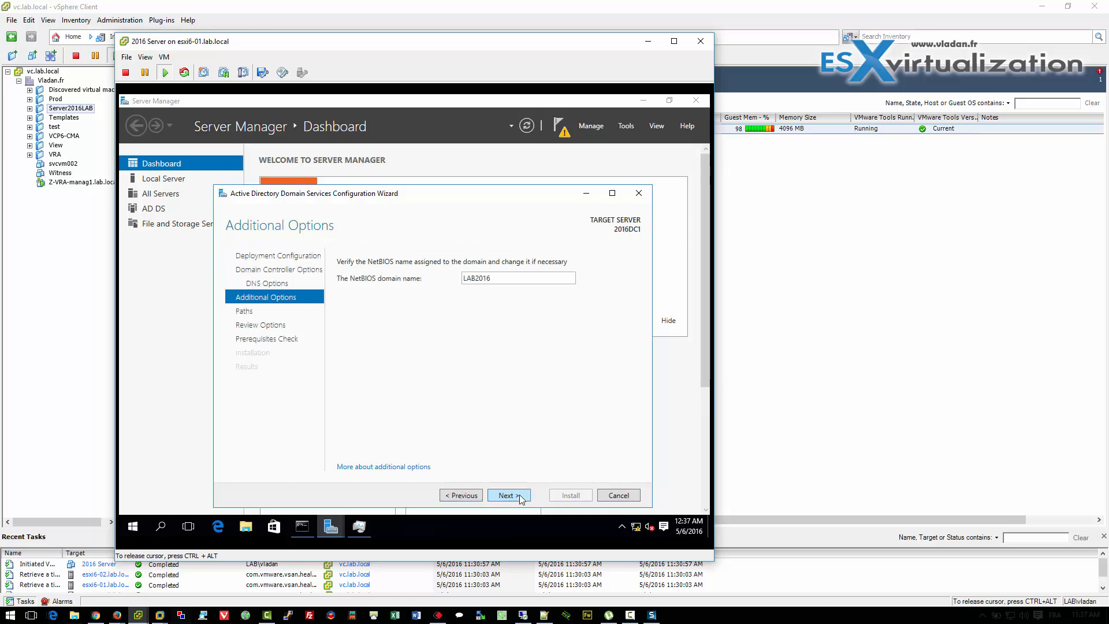
pyautogui.click(509, 496)
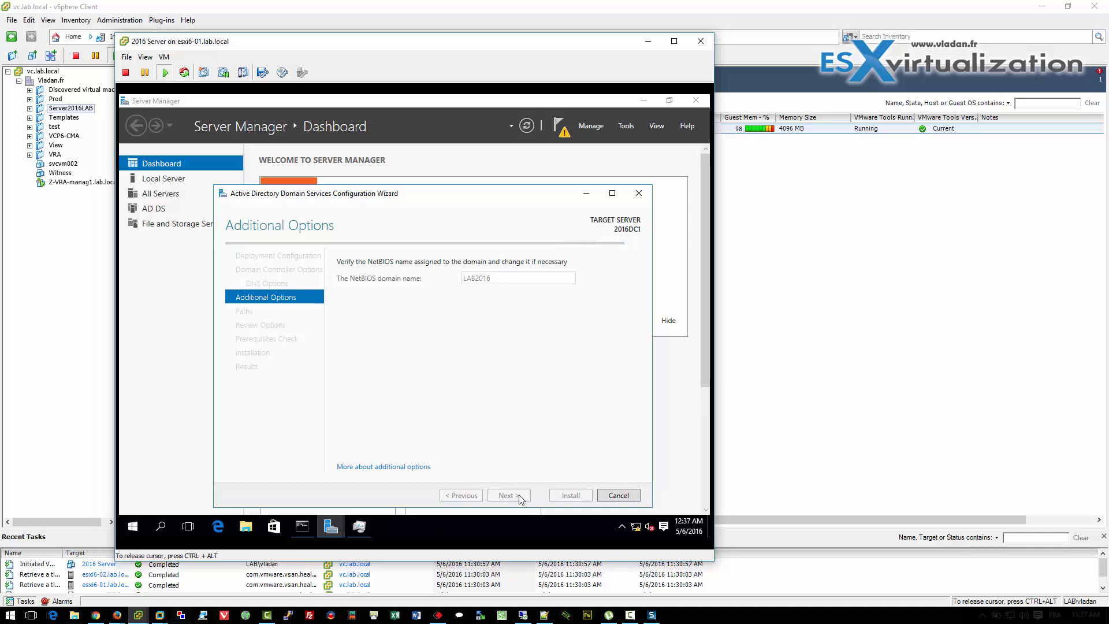
pyautogui.click(509, 495)
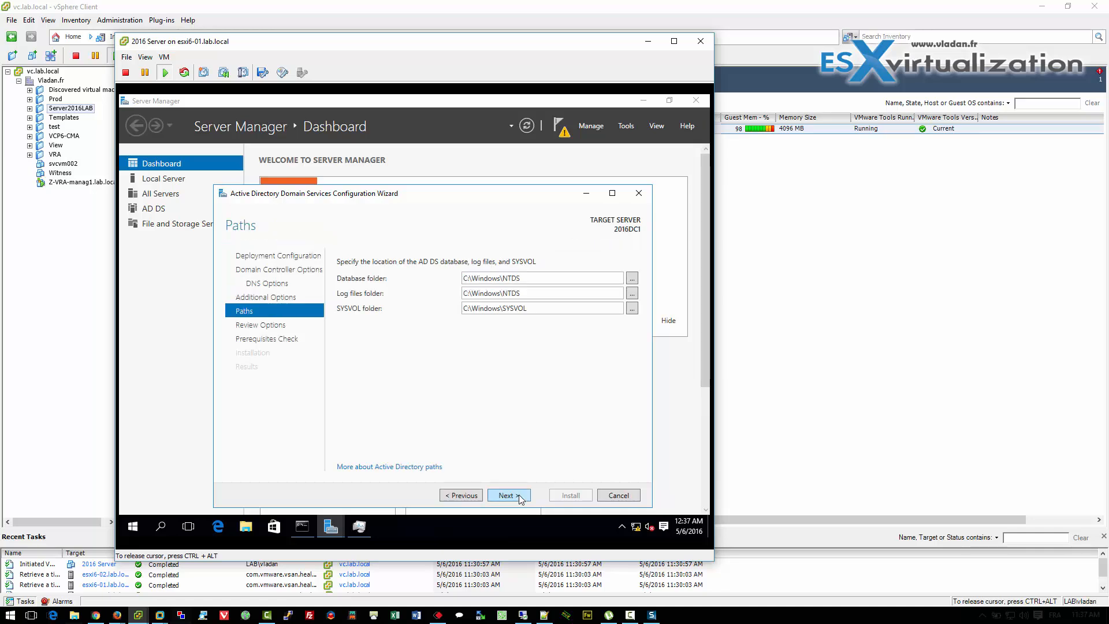
pyautogui.click(509, 495)
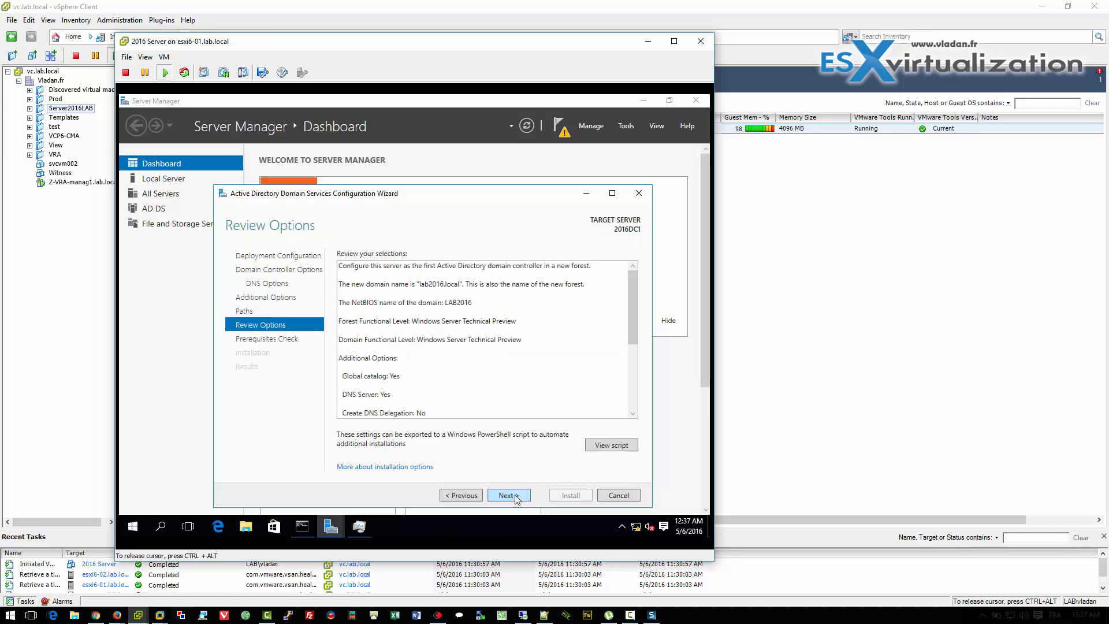
pyautogui.click(508, 495)
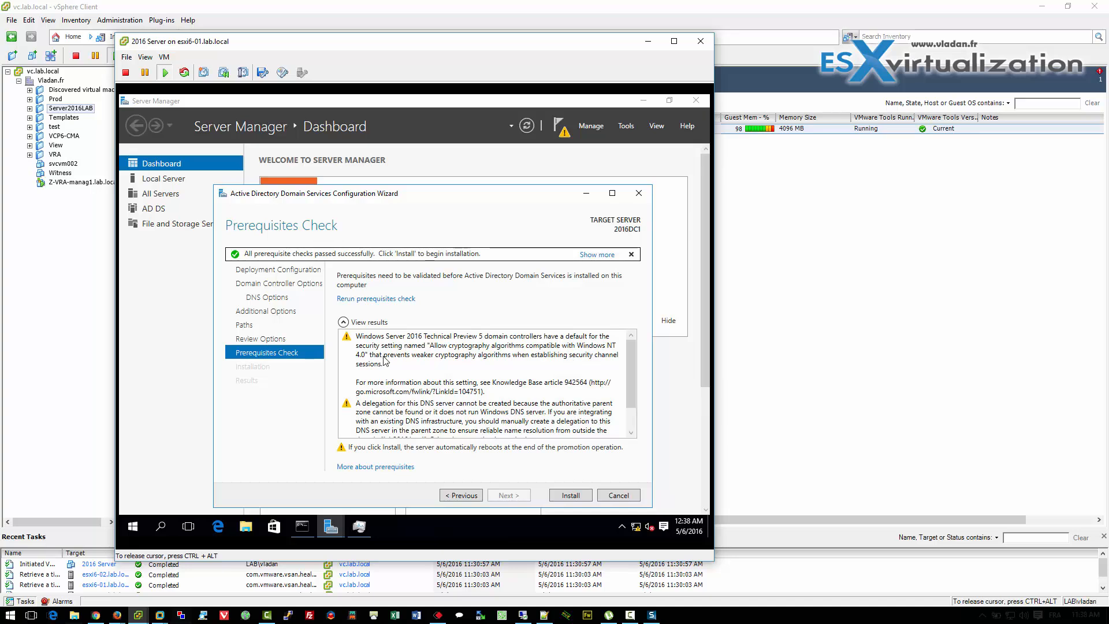
pyautogui.moveTo(614, 386)
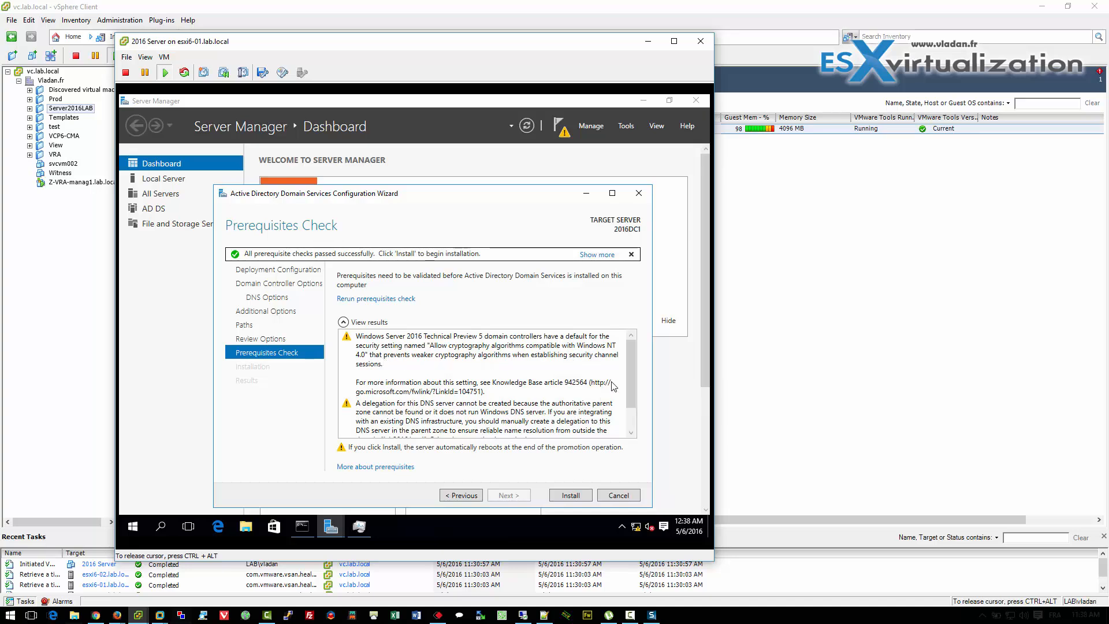
# - Review the passed prerequisite results and start the AD DS installation
pyautogui.scroll(-3)
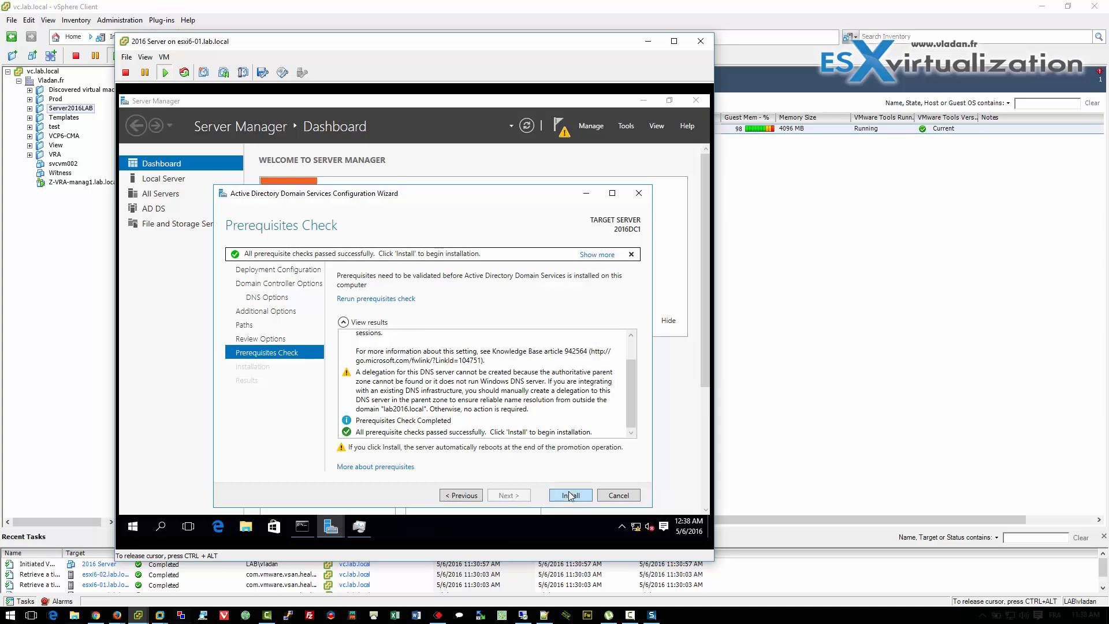
pyautogui.click(570, 496)
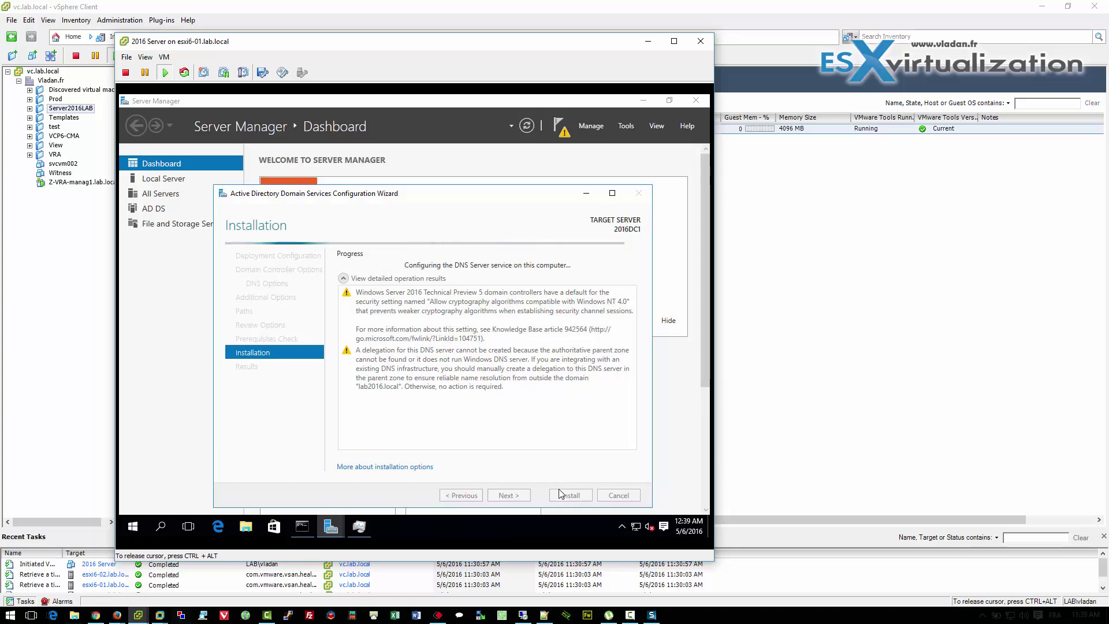
# - Dismiss the restart sign-out notice and close the successful promotion results
pyautogui.click(570, 495)
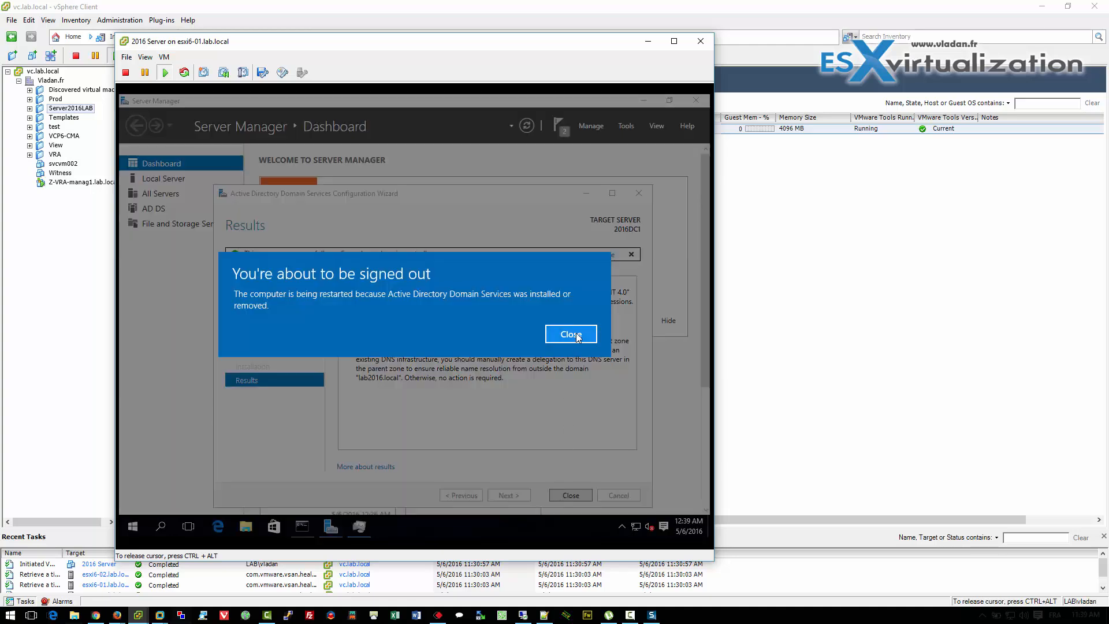
pyautogui.click(571, 334)
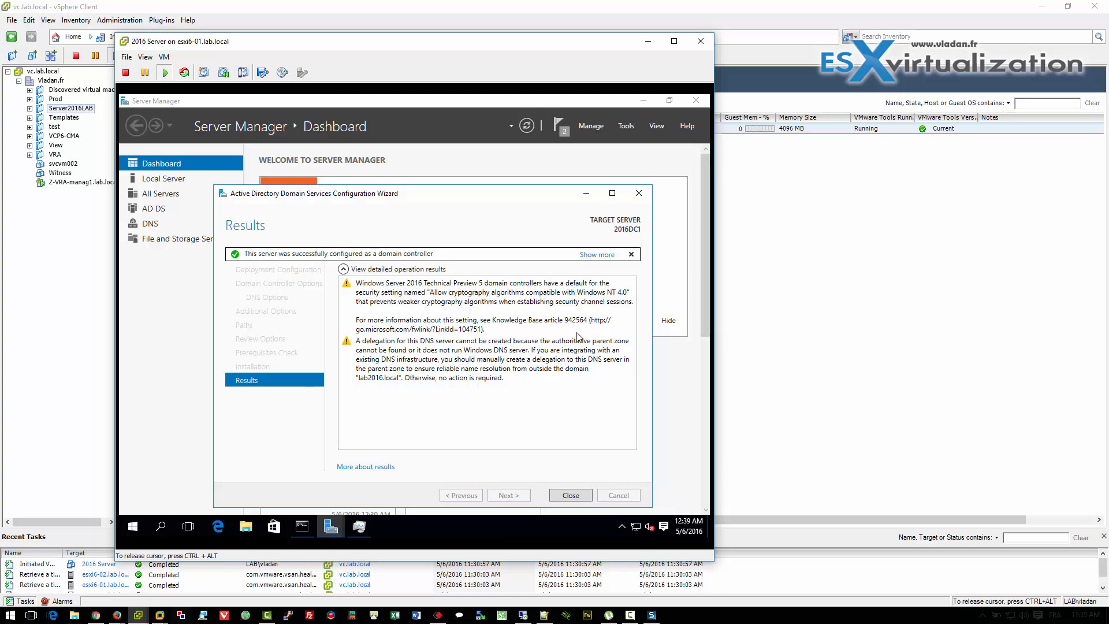
pyautogui.click(570, 495)
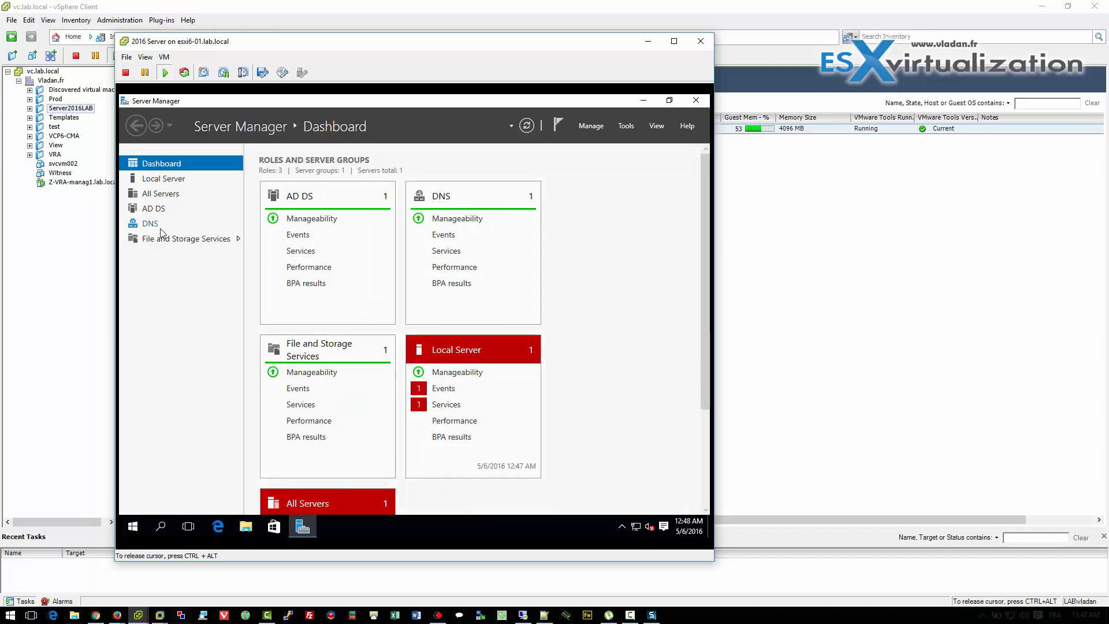
# - Open the DNS role page and bring up the server's actions to launch DNS Manager
pyautogui.click(150, 223)
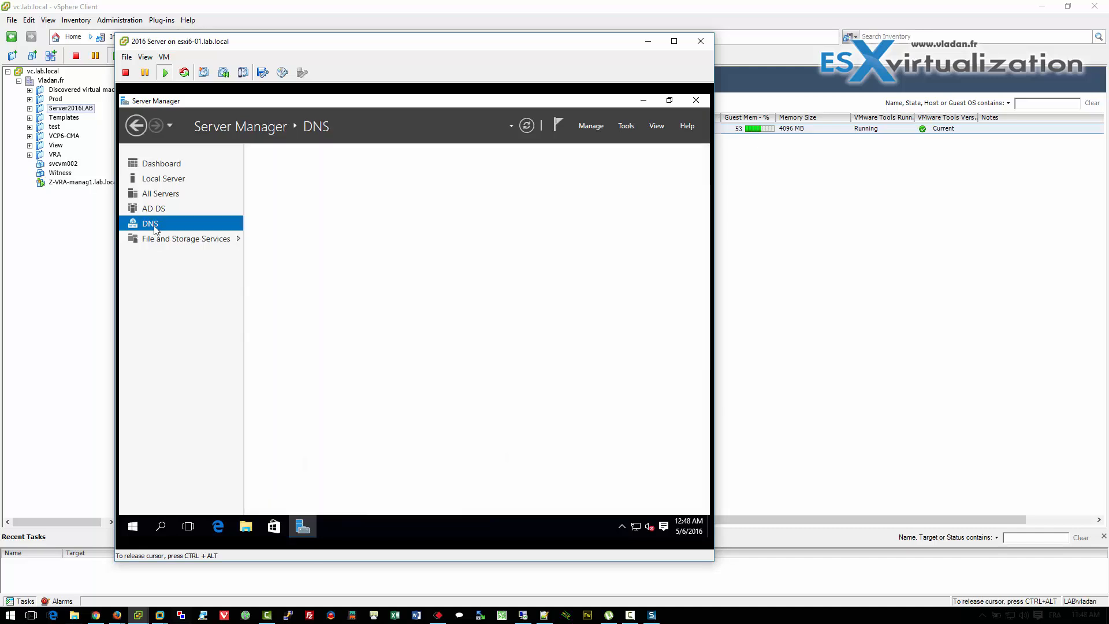
pyautogui.rightClick(276, 228)
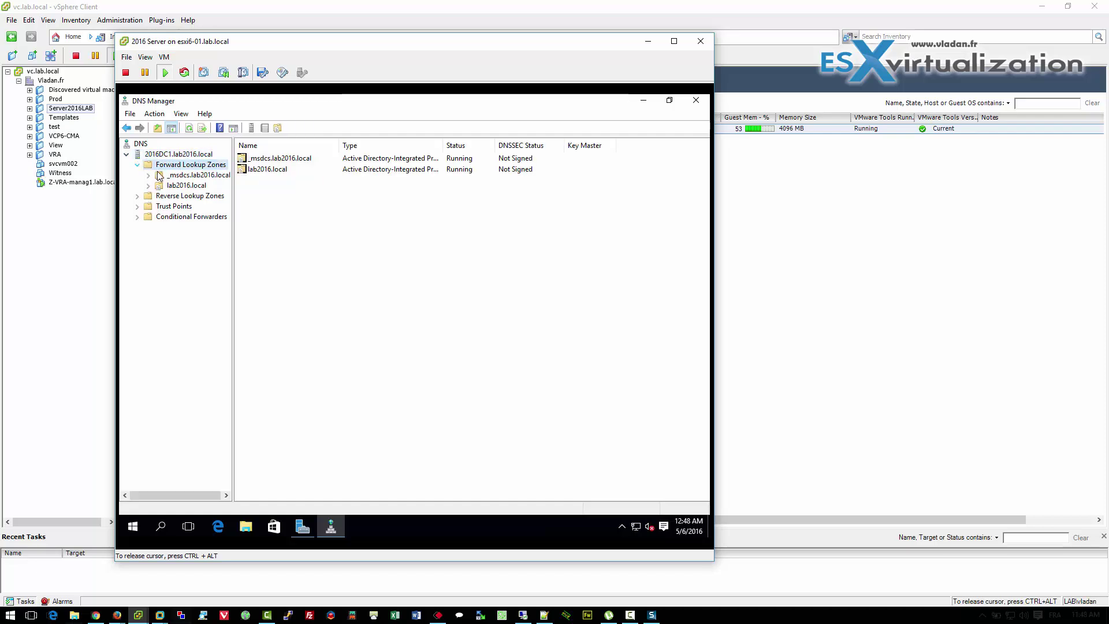
# - Check host record 2016dc1 at 10.10.7.99 in lab2016.local, then right-click Reverse Lookup Zones
pyautogui.click(187, 185)
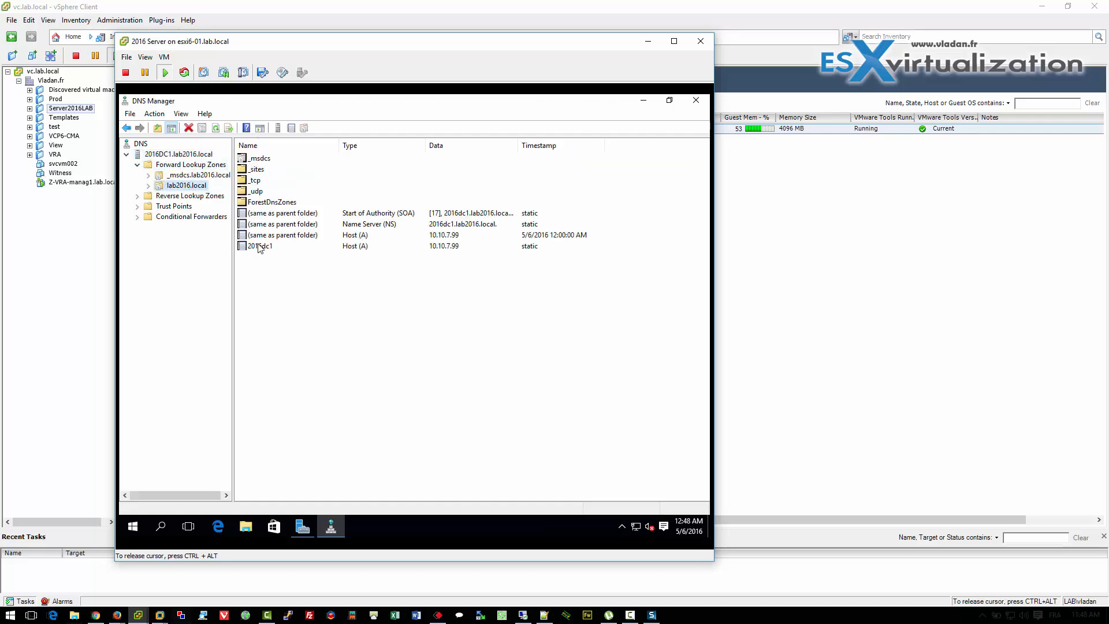
pyautogui.click(261, 245)
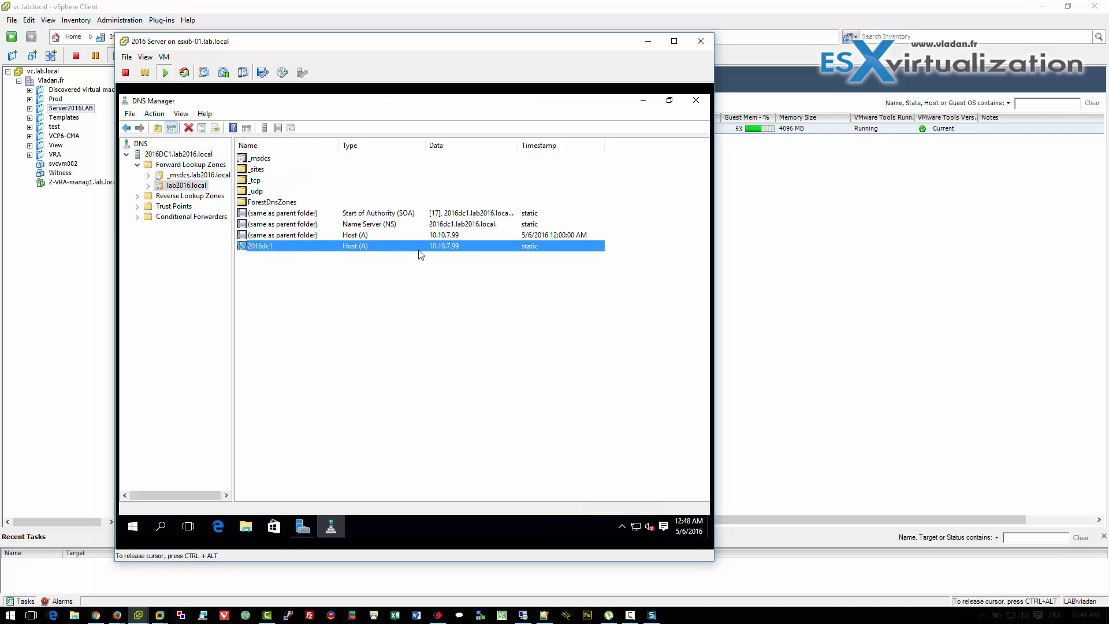
pyautogui.click(186, 195)
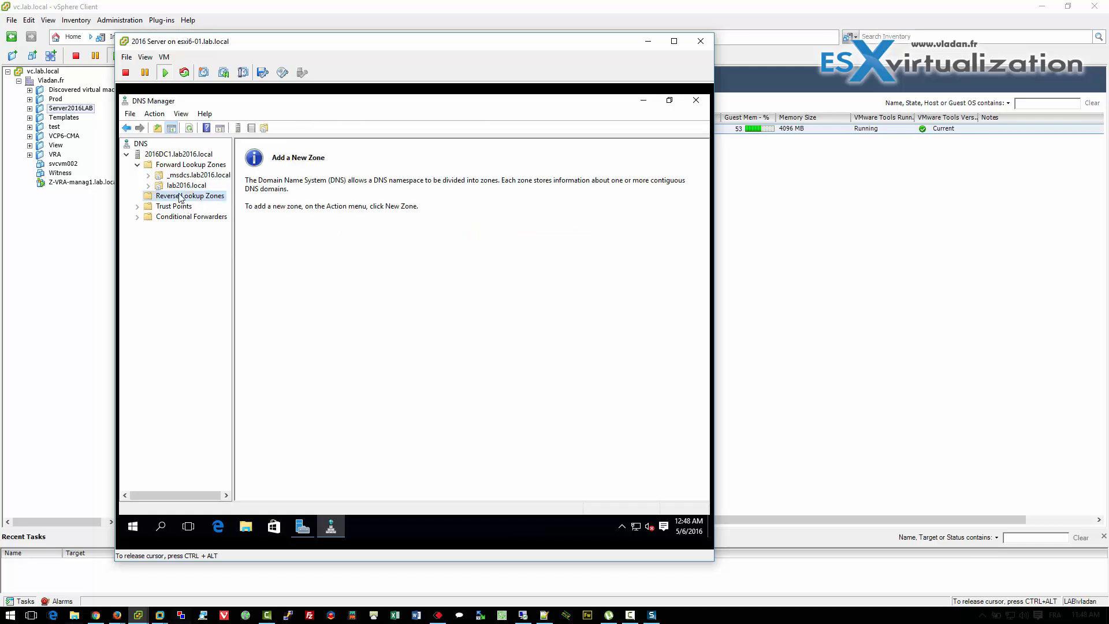
pyautogui.rightClick(185, 196)
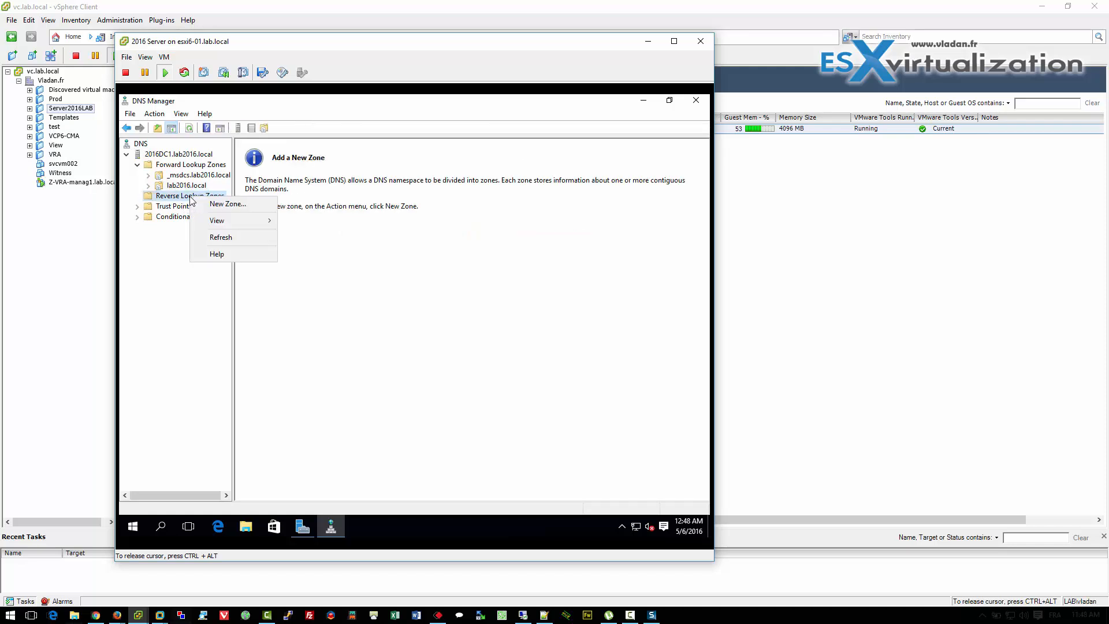
# - Start an AD-integrated primary IPv4 reverse zone replicated to all forest DNS servers
pyautogui.click(228, 203)
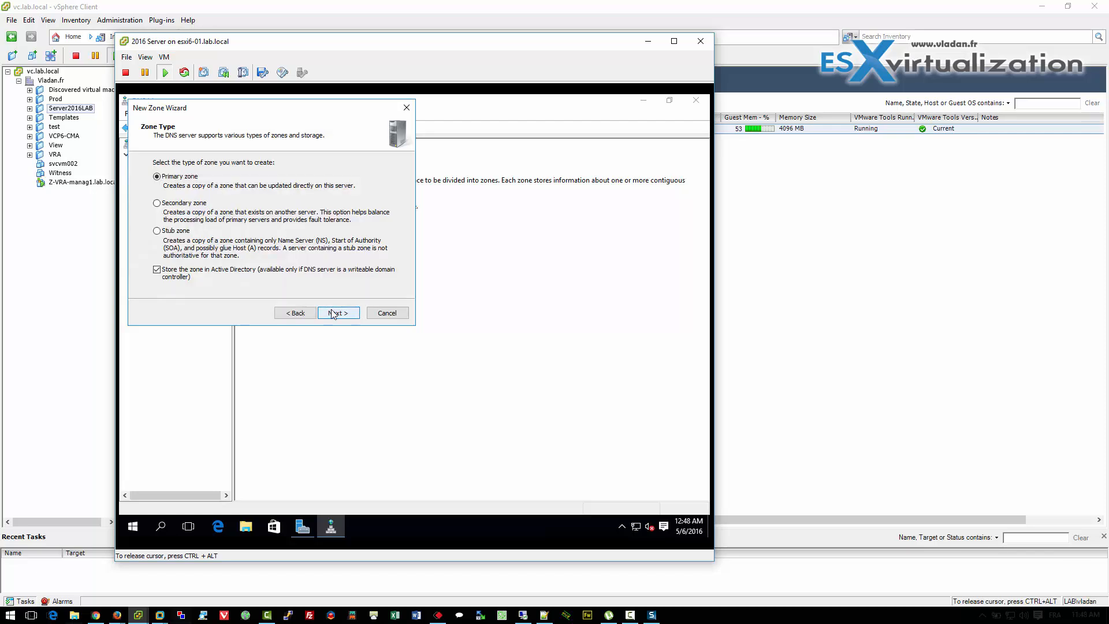
pyautogui.click(337, 313)
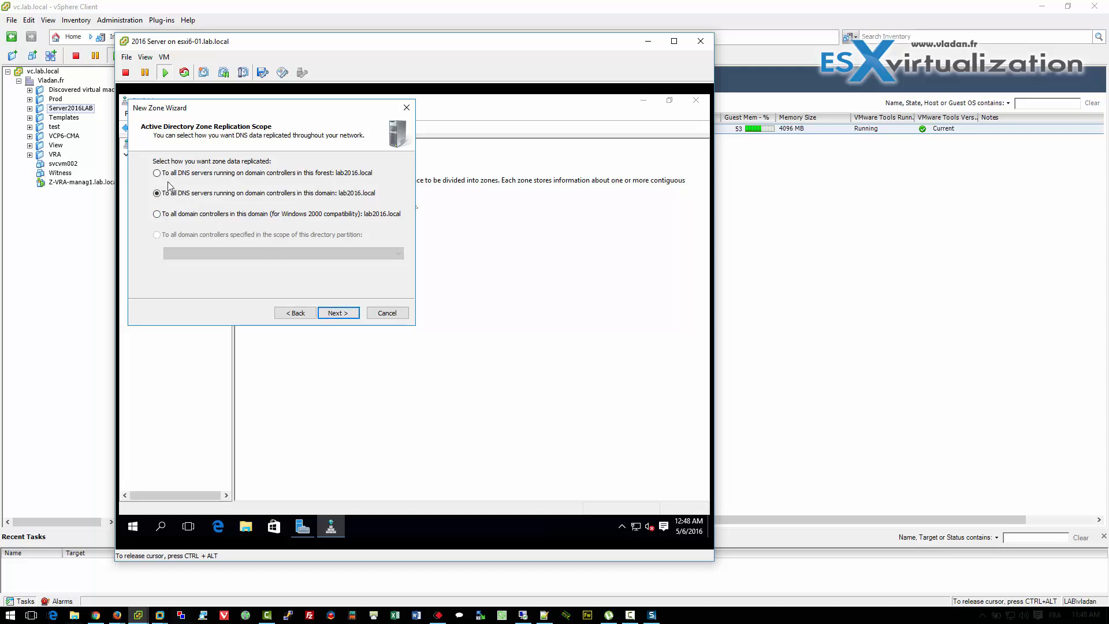
pyautogui.click(157, 174)
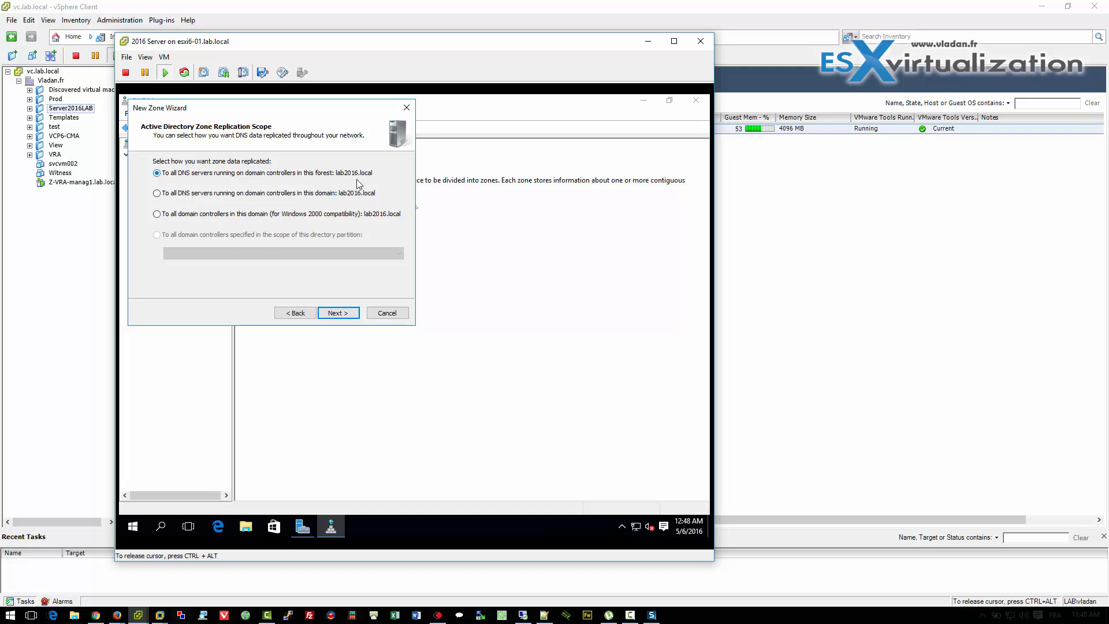
pyautogui.click(338, 312)
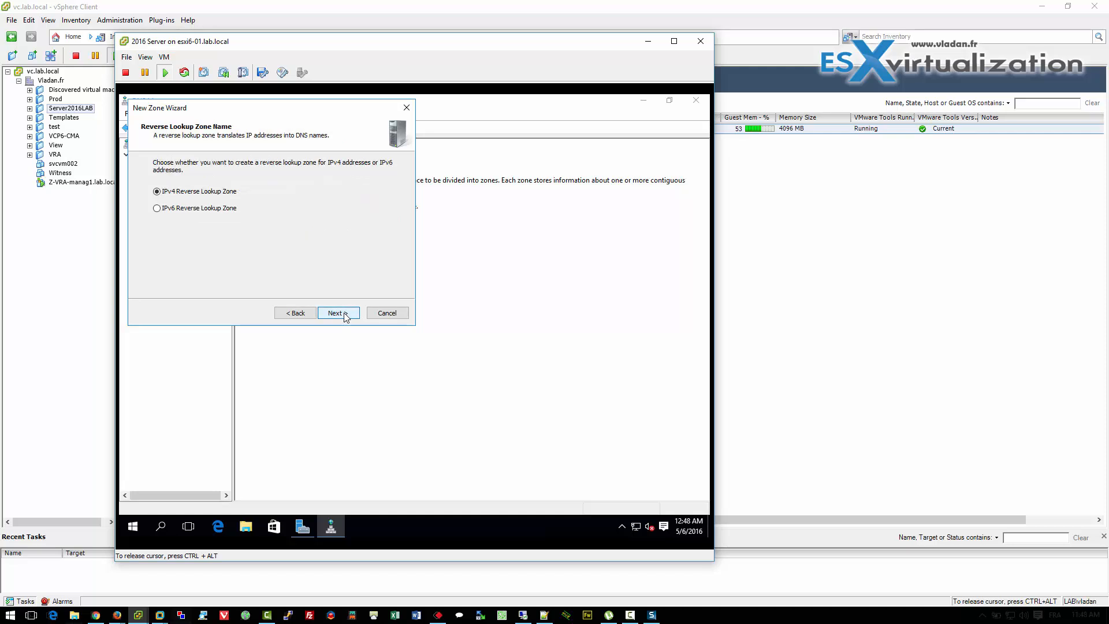
pyautogui.click(338, 312)
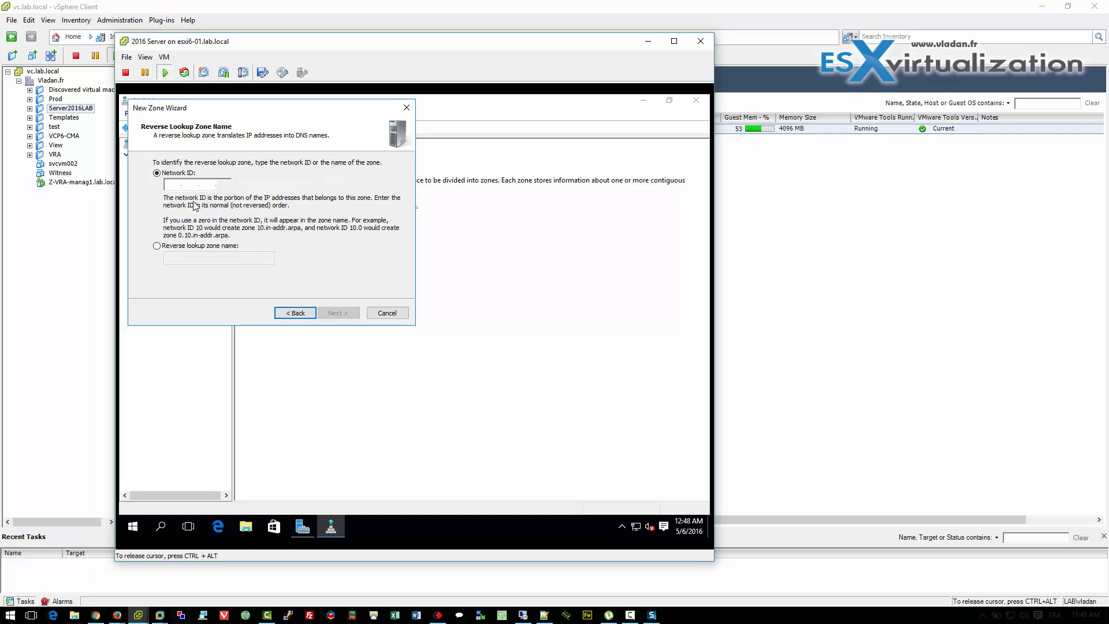
# - Enter network ID 10.10.7 and finish creating the reverse lookup zone
pyautogui.click(173, 184)
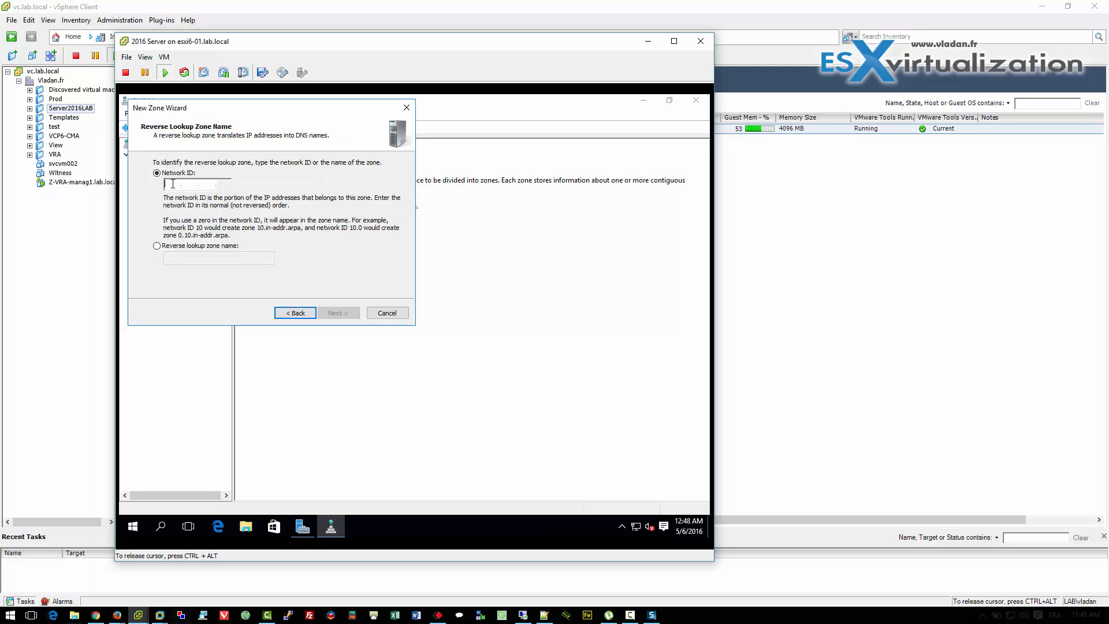
pyautogui.write('10')
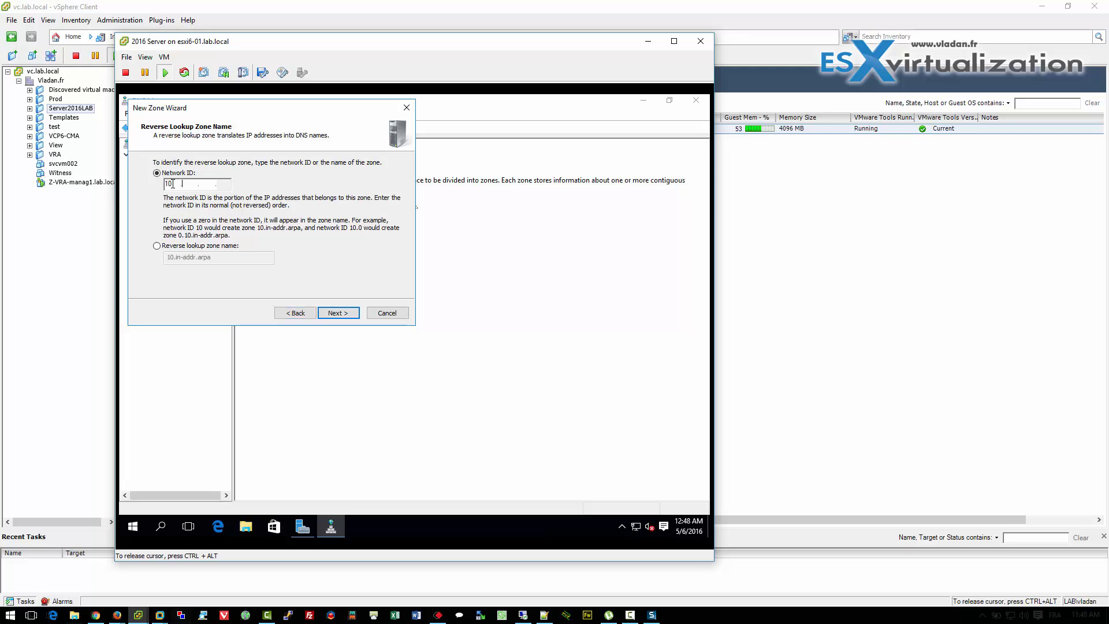
pyautogui.write('10.7')
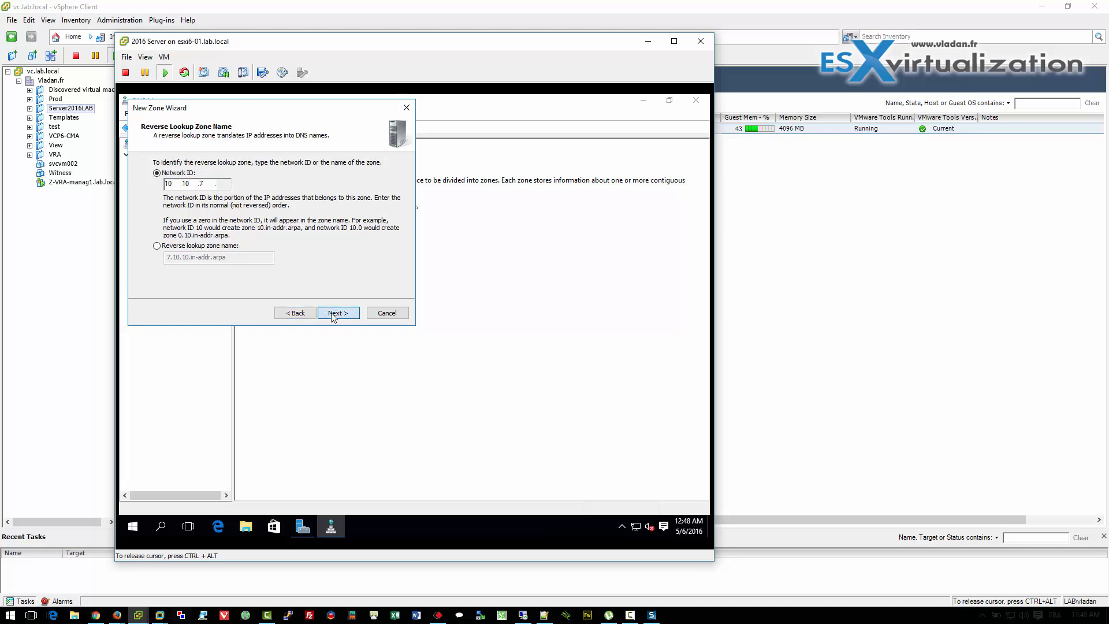
pyautogui.click(338, 312)
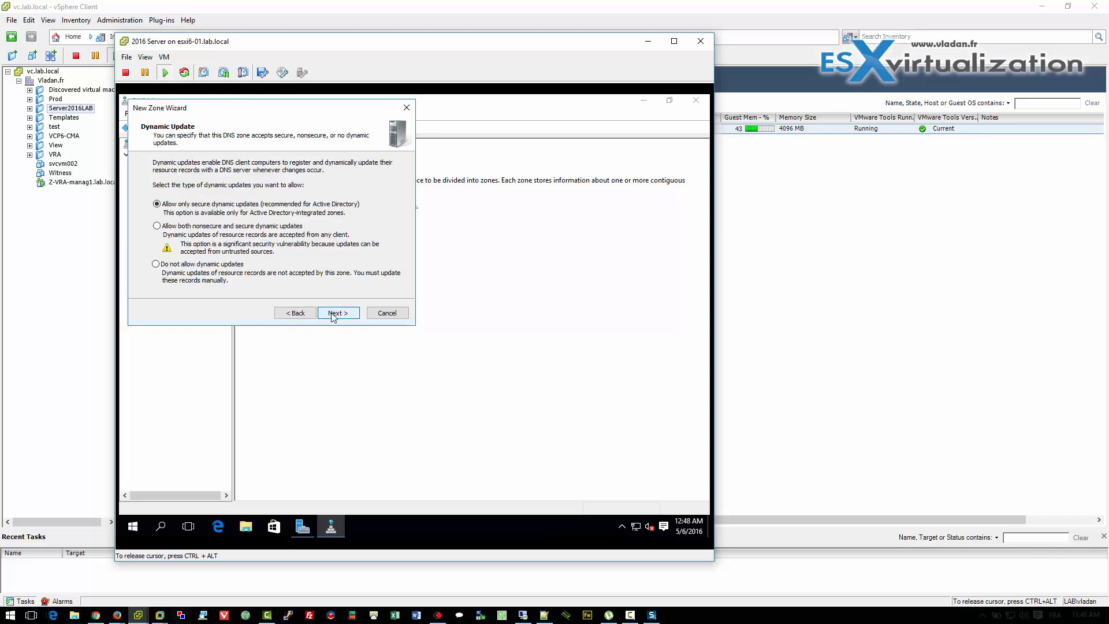
pyautogui.click(338, 313)
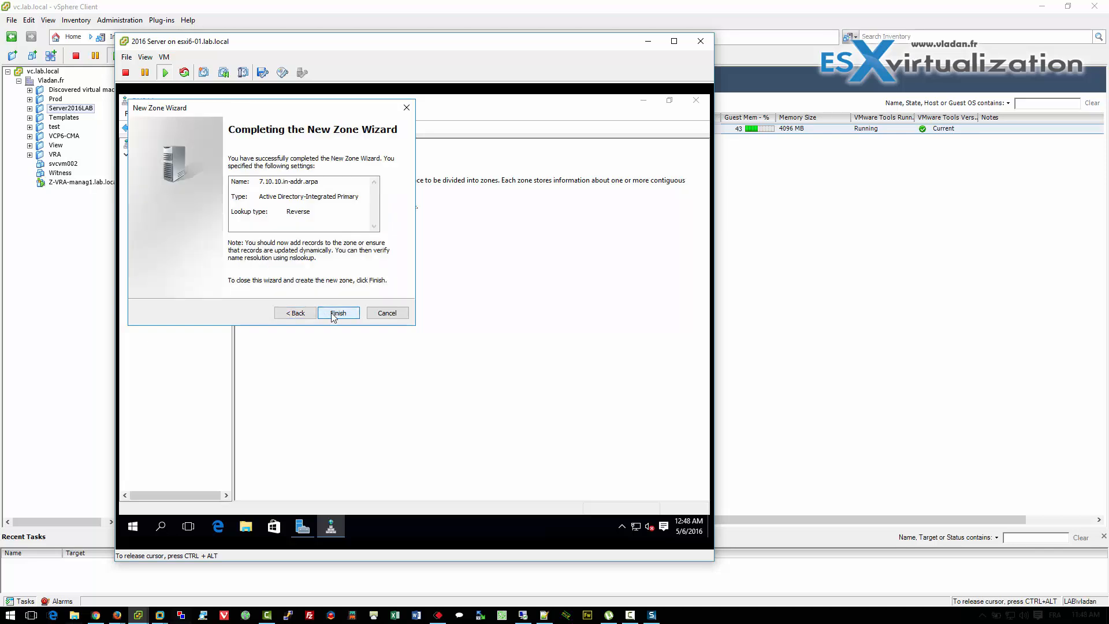
pyautogui.click(338, 312)
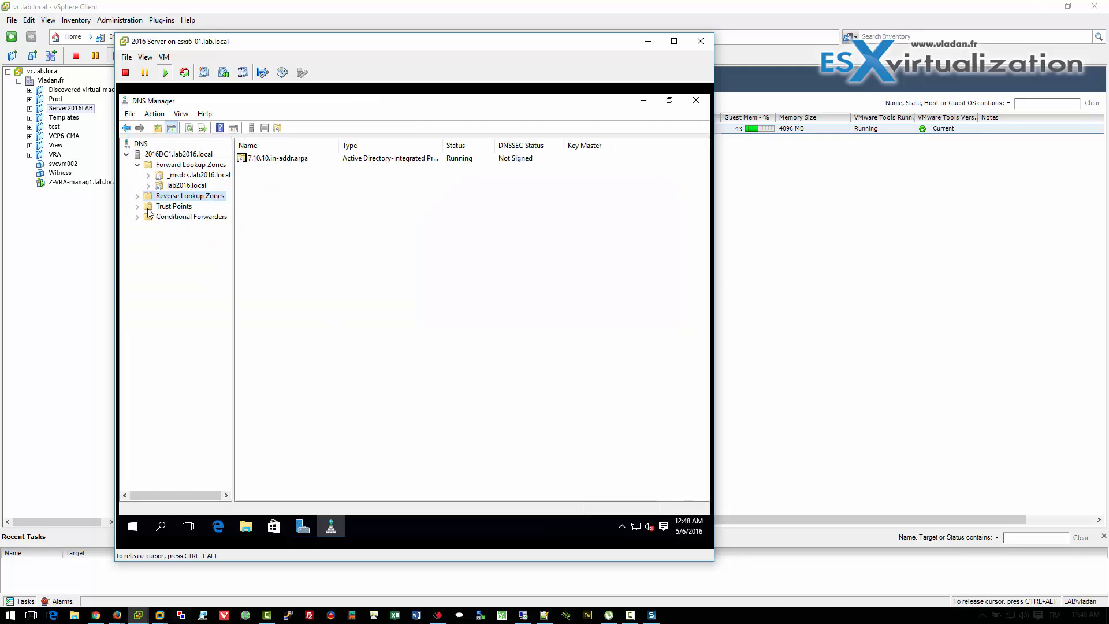
# - Add a PTR record in 7.10.10.in-addr.arpa mapping 10.10.7.99 to 2016dc1.lab2016.local
pyautogui.click(137, 195)
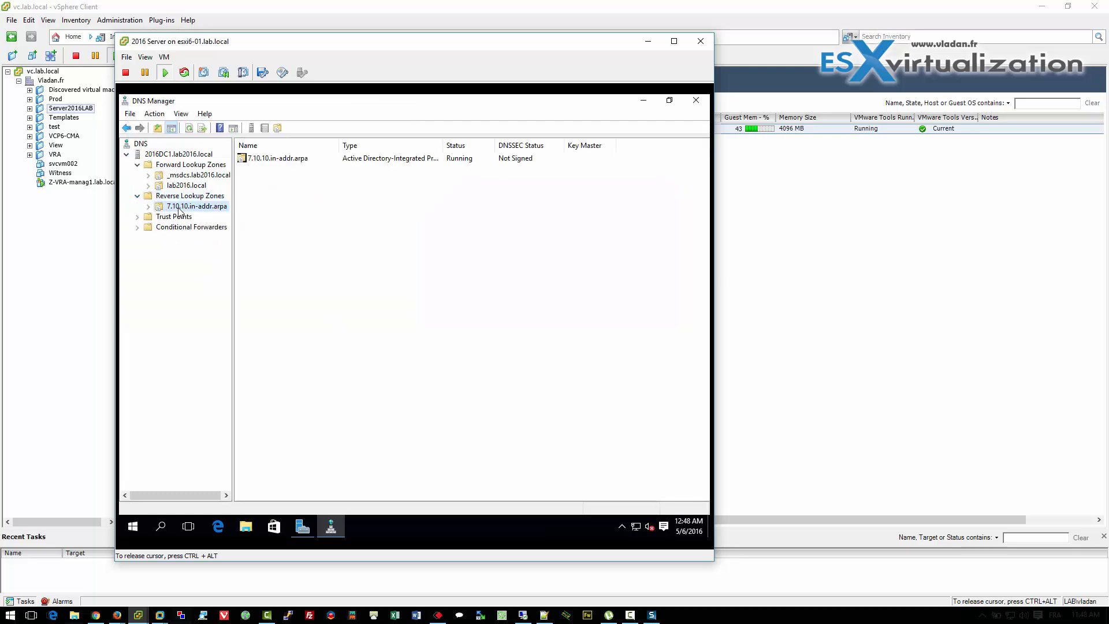
pyautogui.rightClick(196, 207)
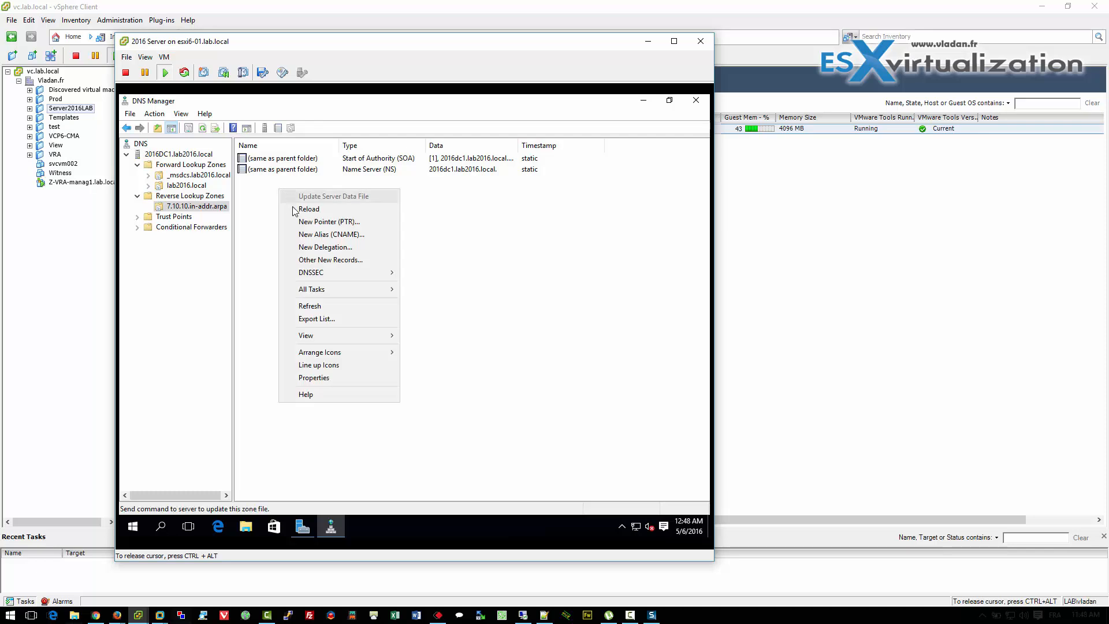
pyautogui.click(328, 221)
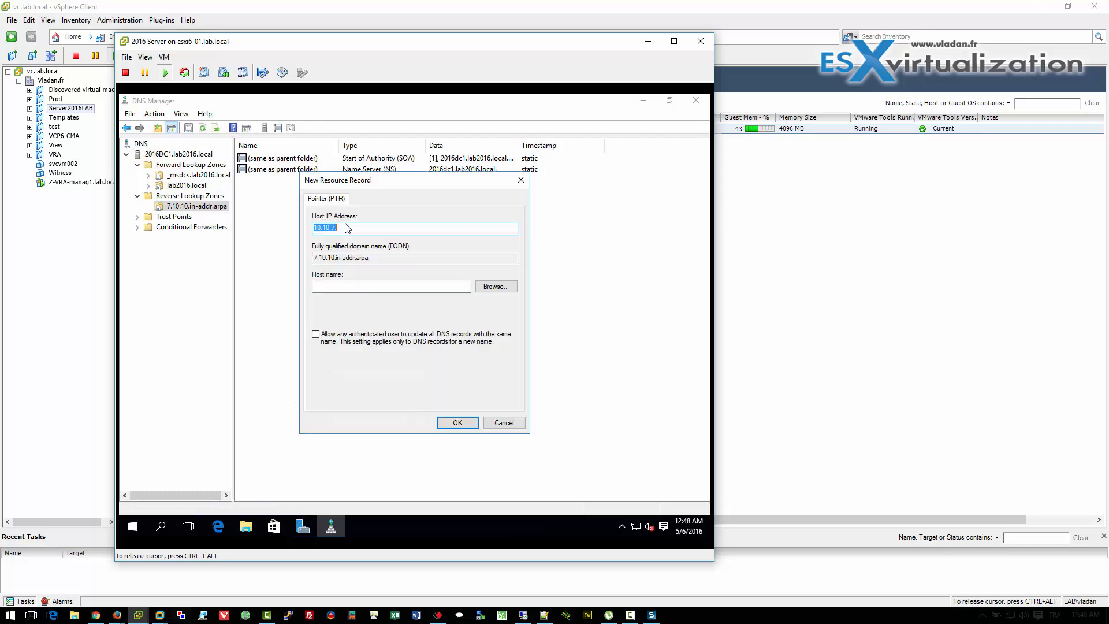
pyautogui.click(345, 228)
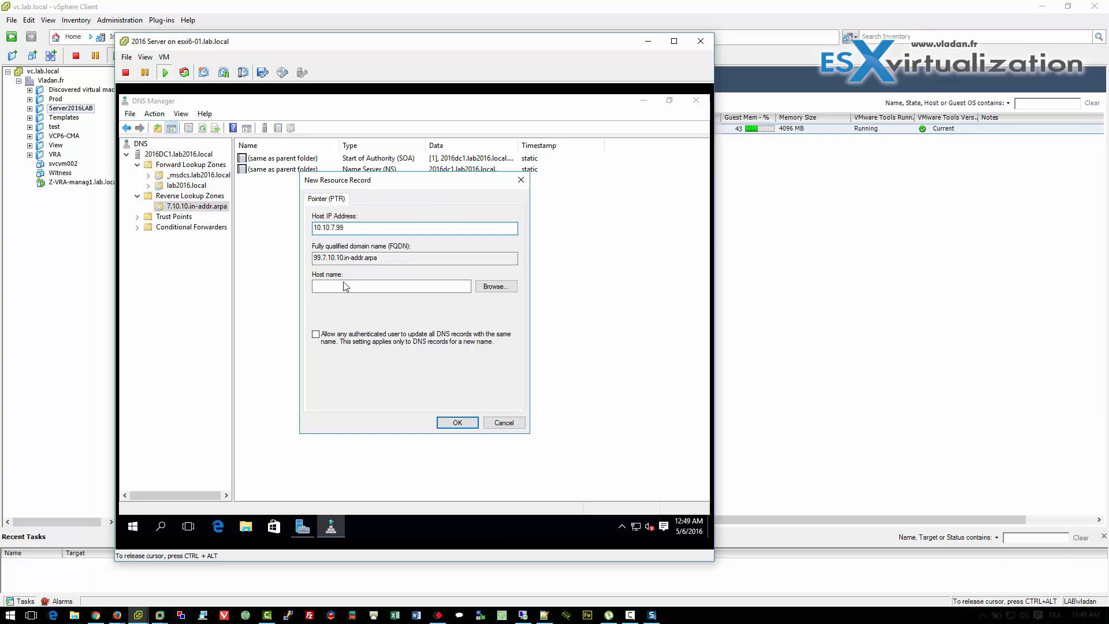
pyautogui.click(496, 286)
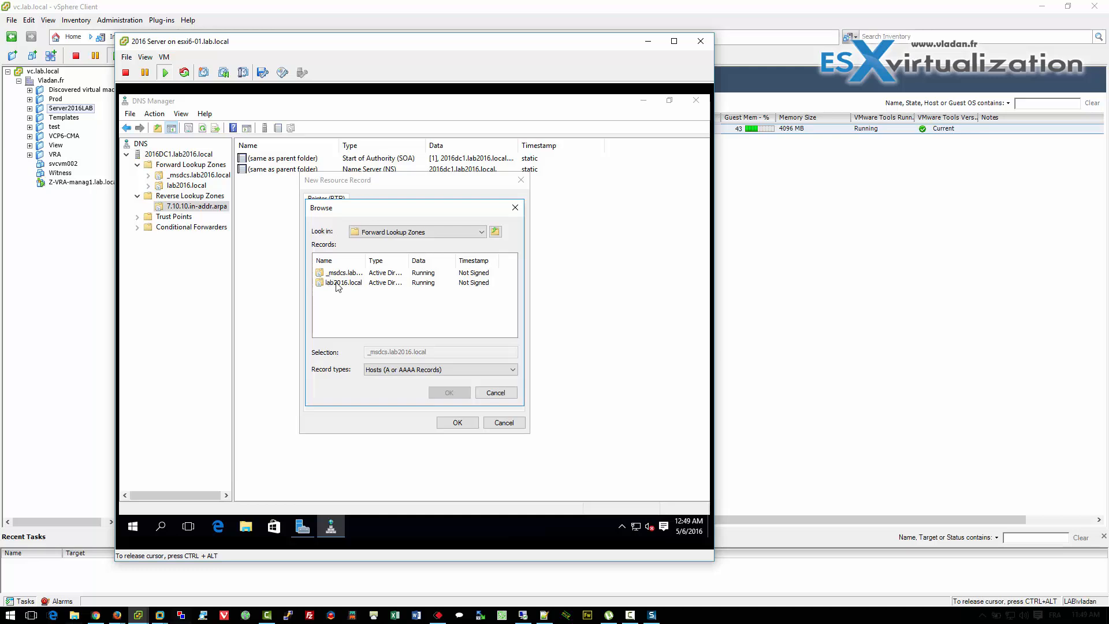
pyautogui.doubleClick(344, 282)
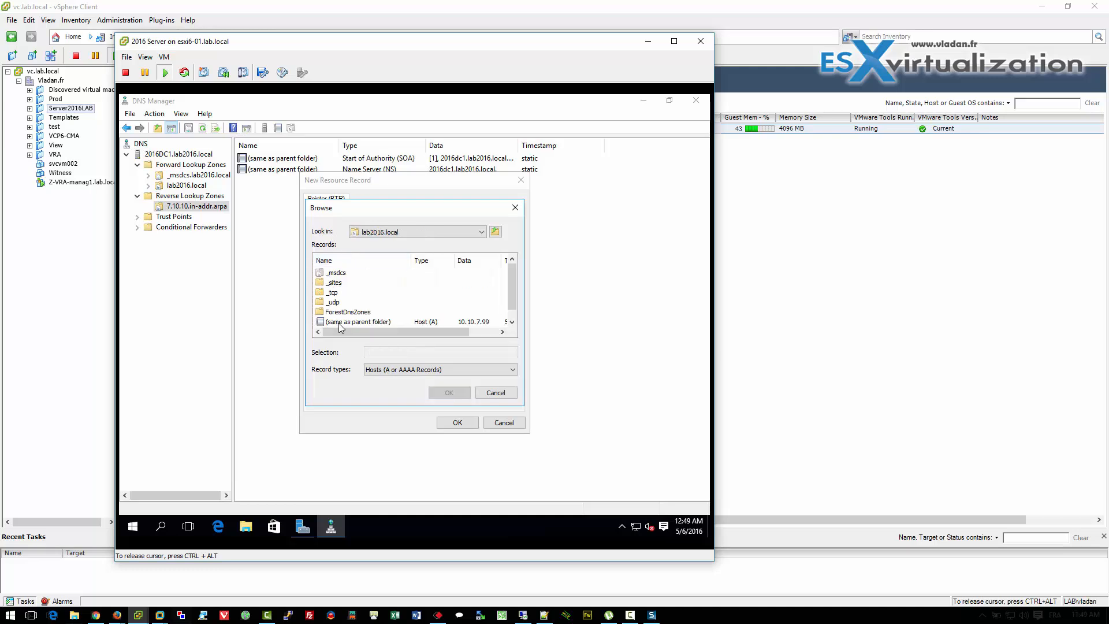
pyautogui.click(336, 322)
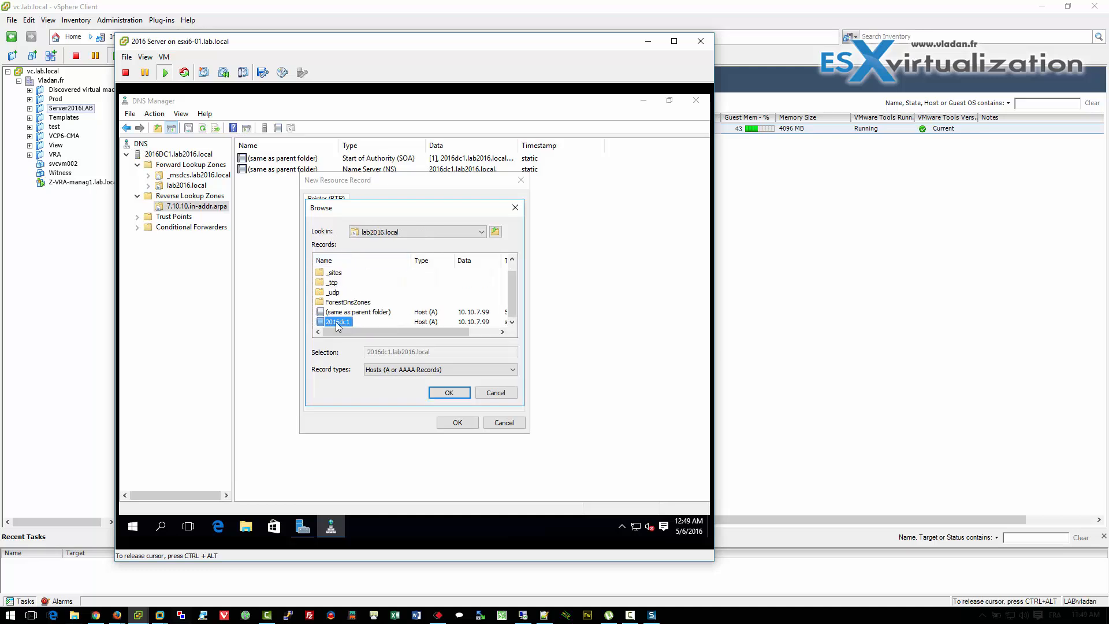
pyautogui.click(449, 392)
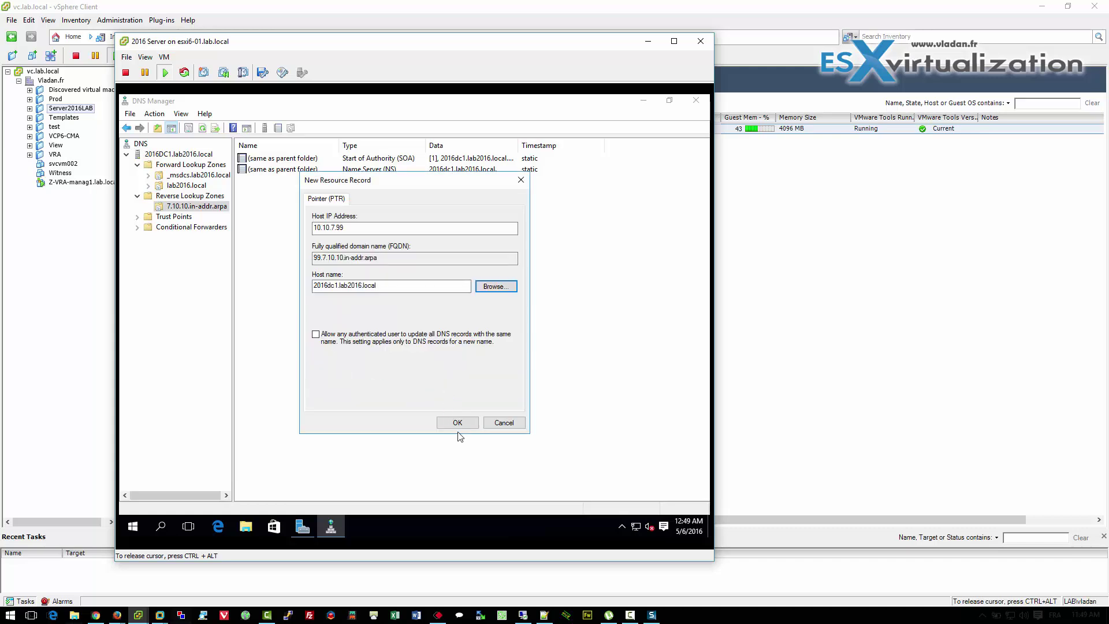
pyautogui.click(458, 422)
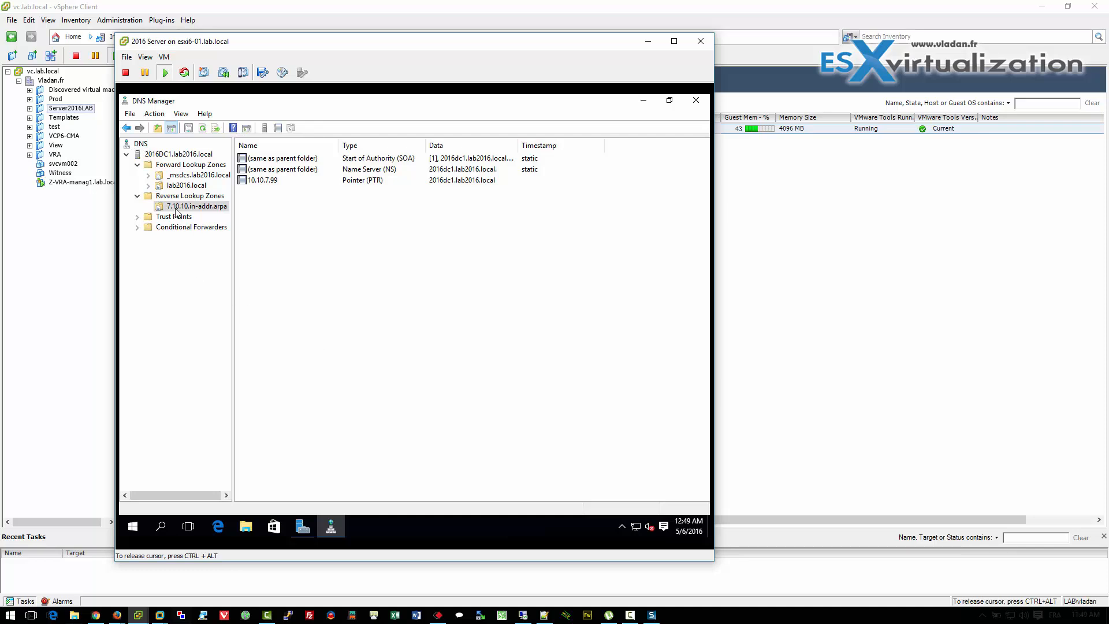
pyautogui.click(265, 180)
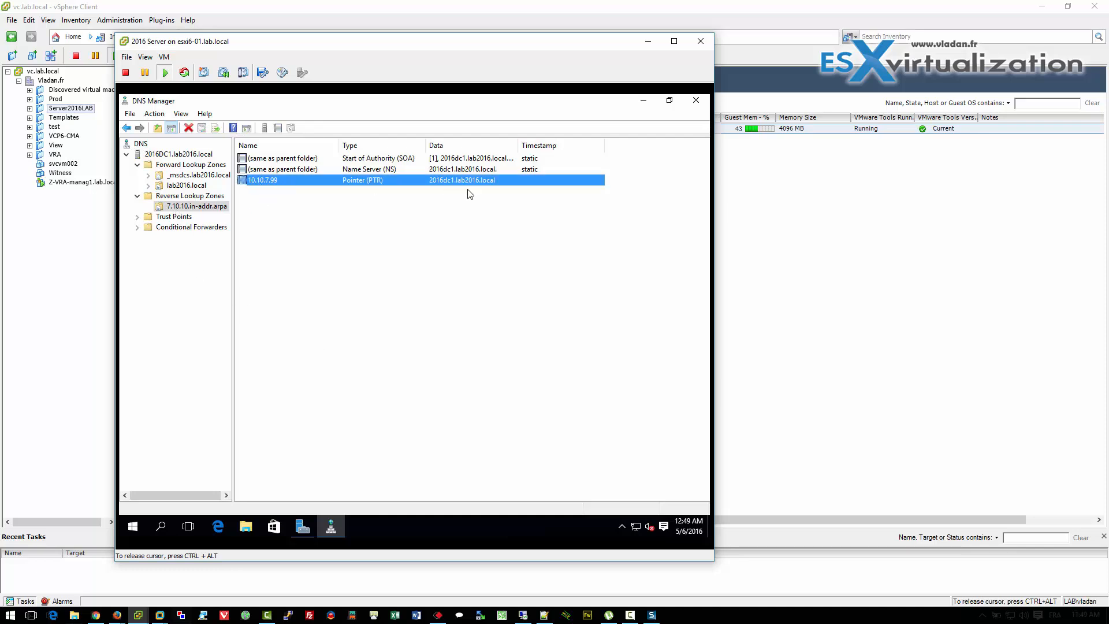
pyautogui.moveTo(290, 327)
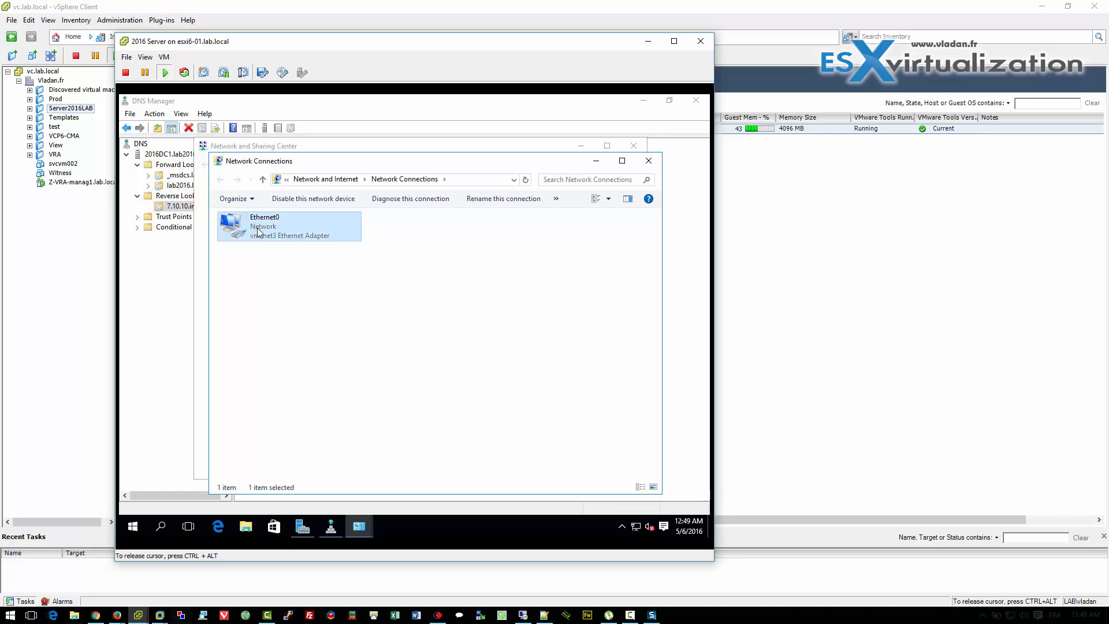
# - Change Ethernet0's preferred DNS server from 127.0.0.1 to 10.10.7.99
pyautogui.doubleClick(265, 226)
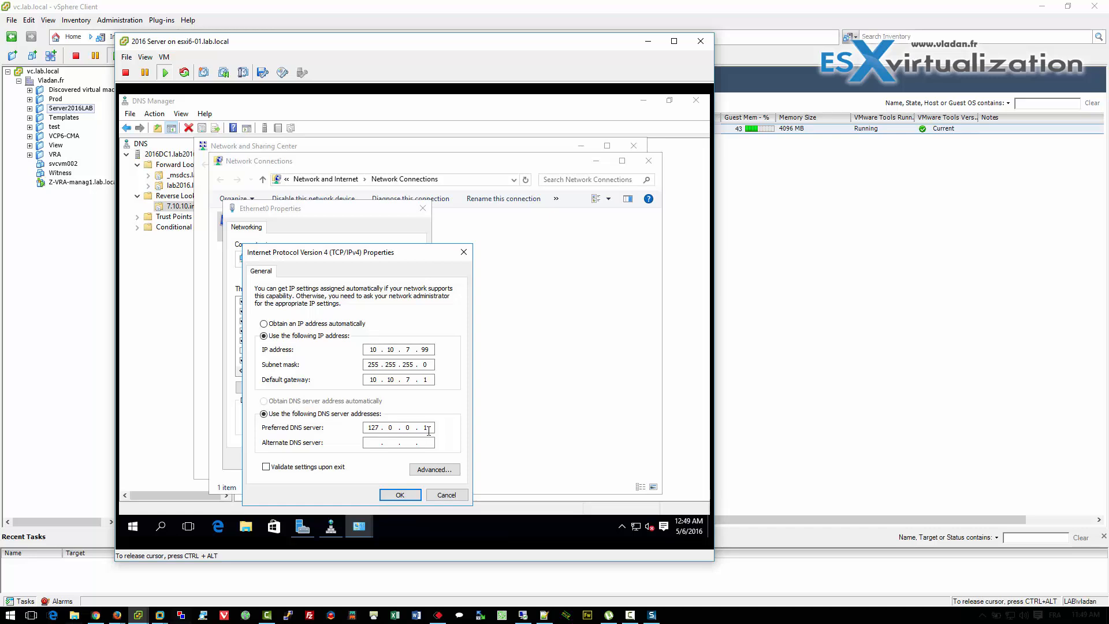
pyautogui.click(400, 494)
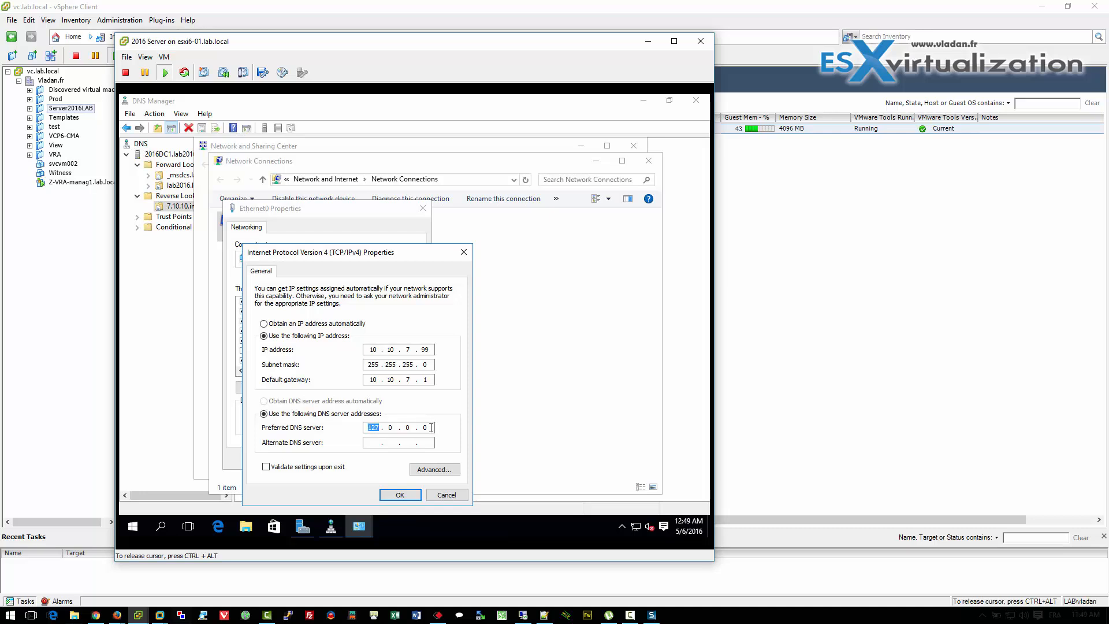
pyautogui.write('10 . 10 . 7 . 99')
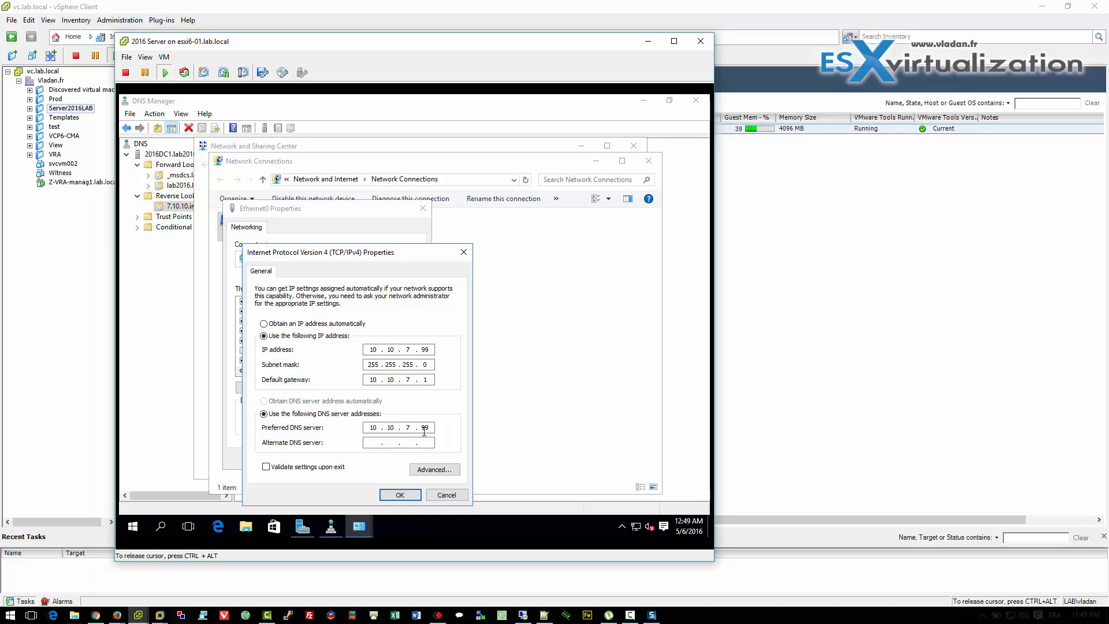
pyautogui.click(400, 495)
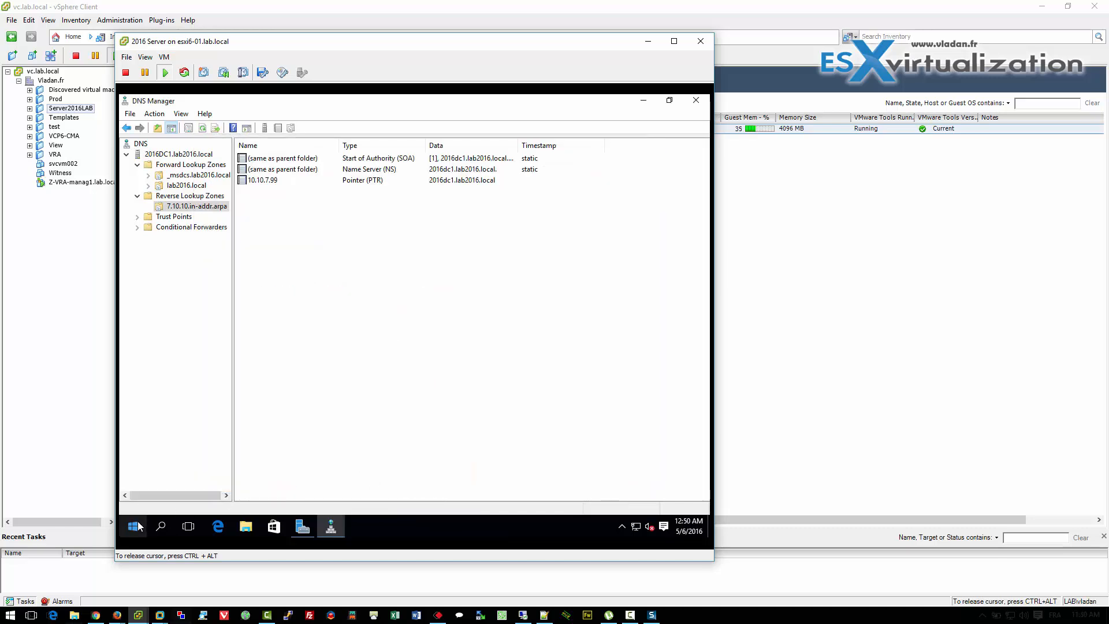
# - Launch Active Directory Users and Computers and view lab2016.local's Computers container
pyautogui.rightClick(133, 527)
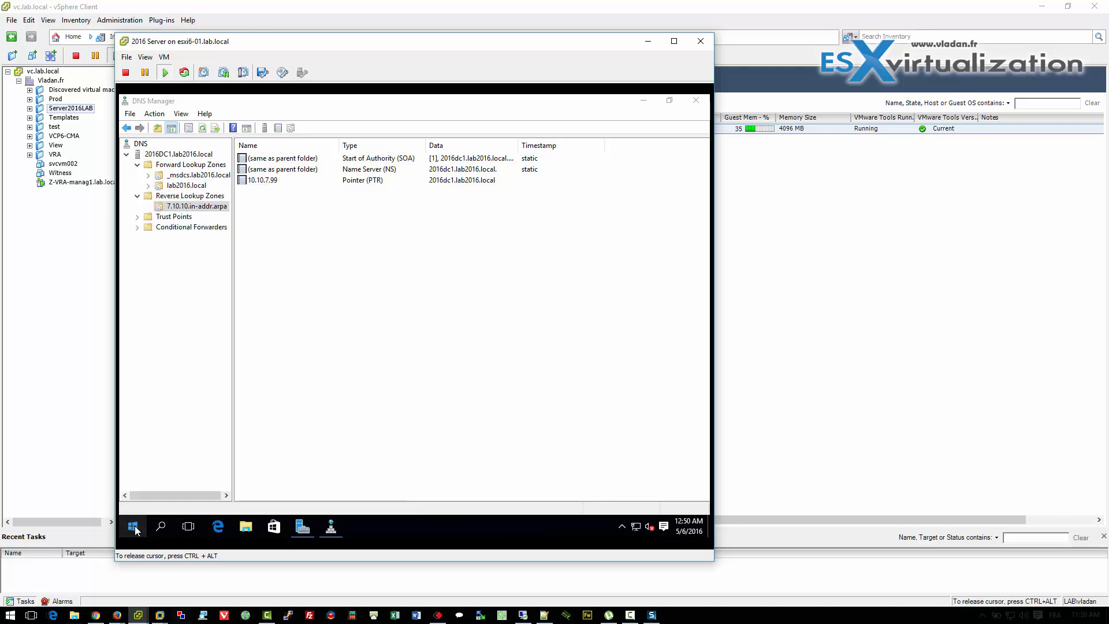
pyautogui.click(133, 526)
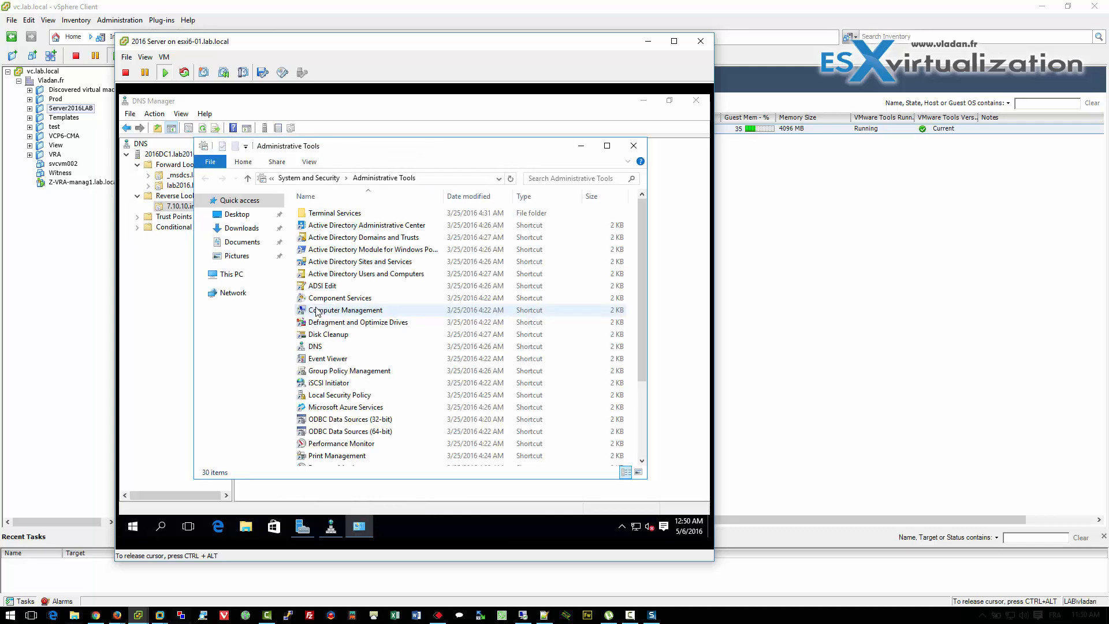
pyautogui.moveTo(356, 278)
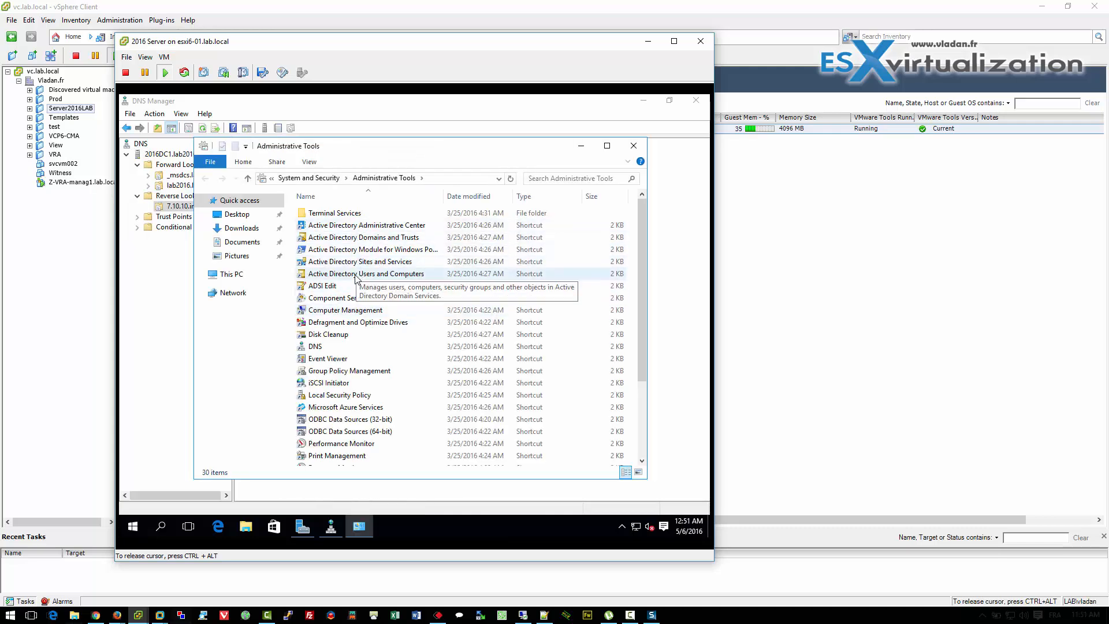
pyautogui.click(367, 273)
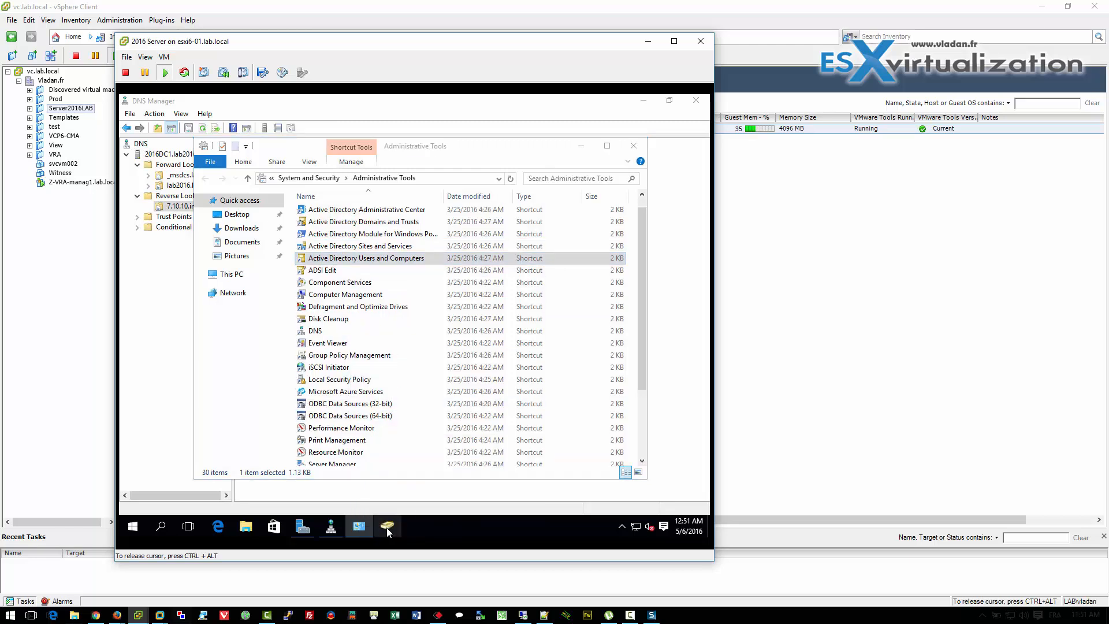
pyautogui.doubleClick(367, 258)
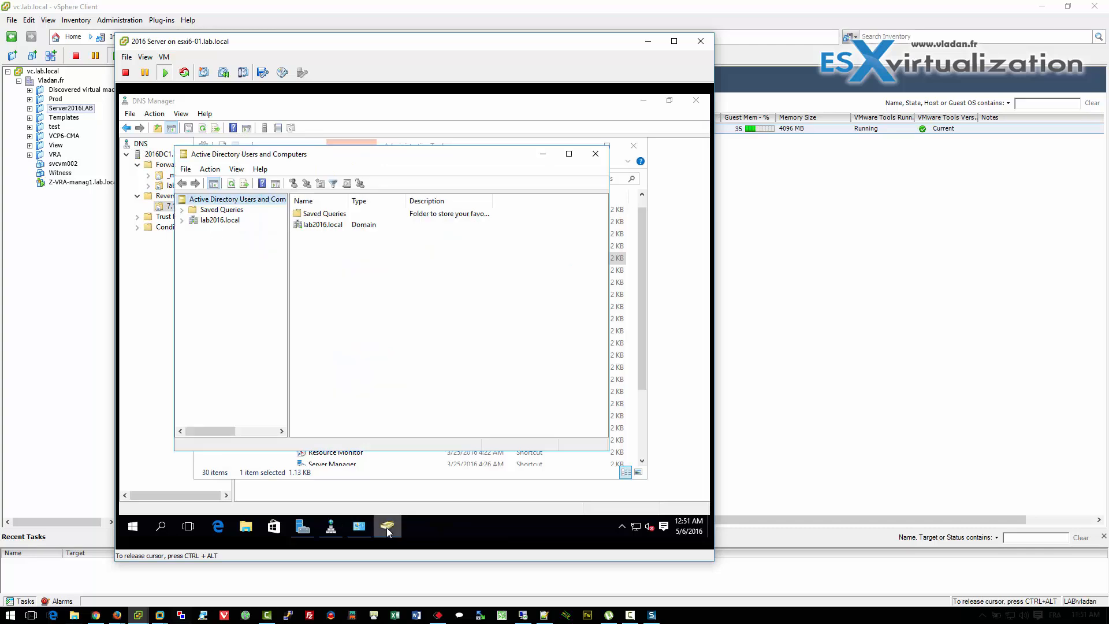
pyautogui.click(182, 219)
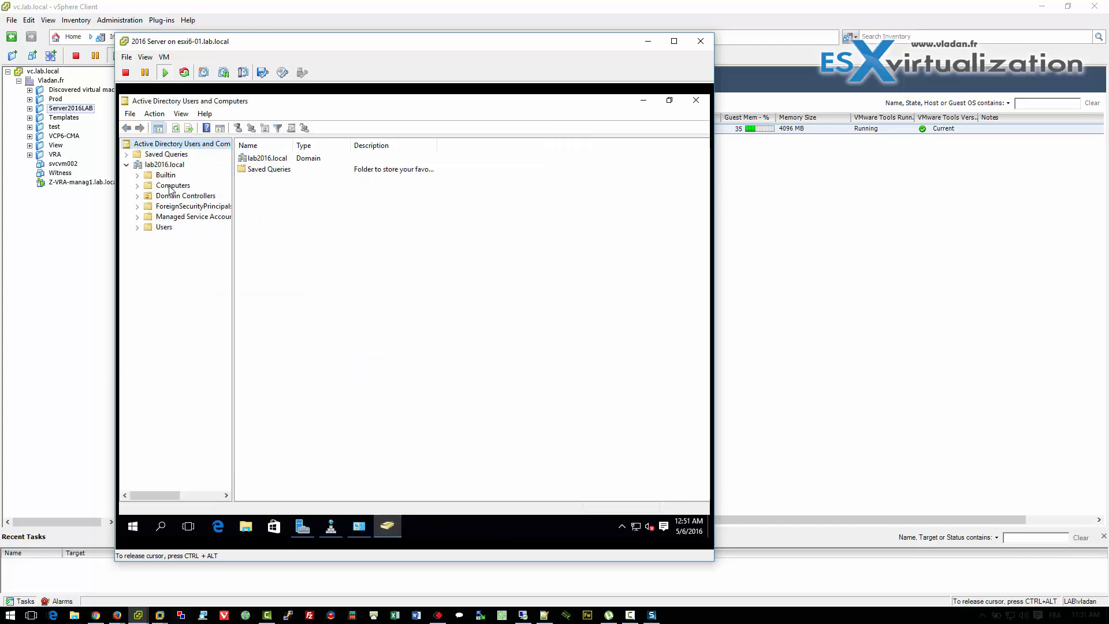
pyautogui.click(173, 184)
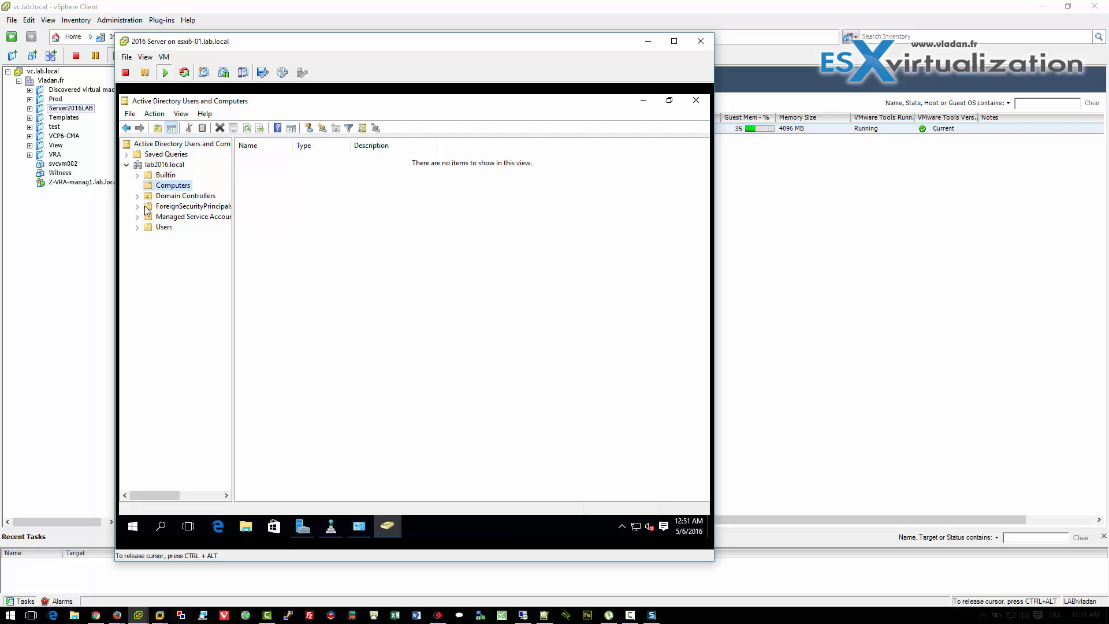
pyautogui.click(164, 227)
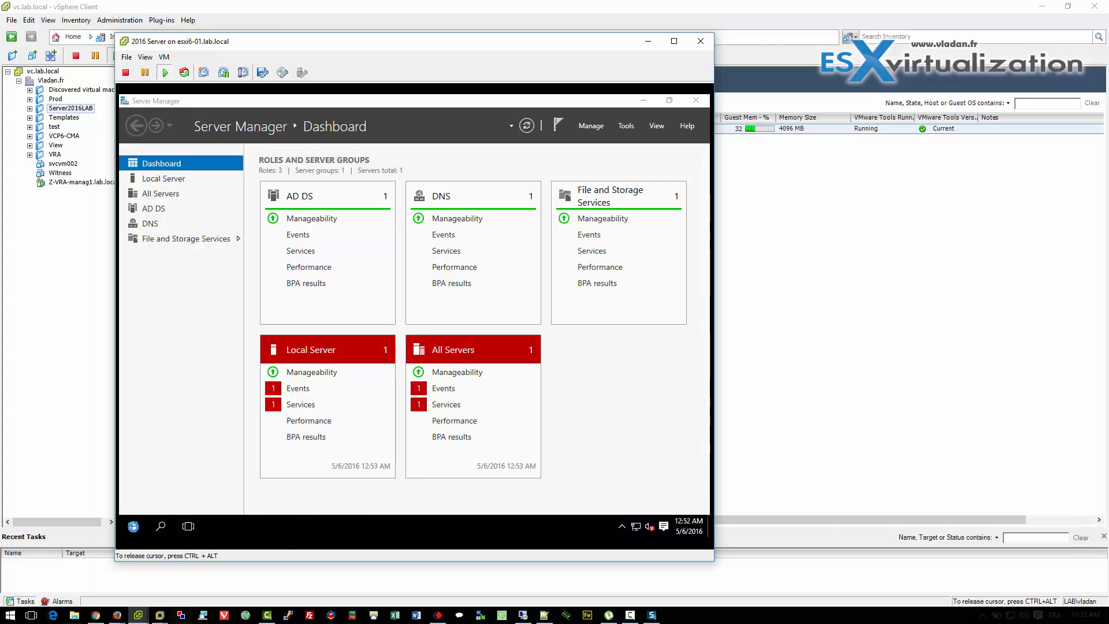
# - Open an administrator Command Prompt and run dcdiag
pyautogui.rightClick(132, 526)
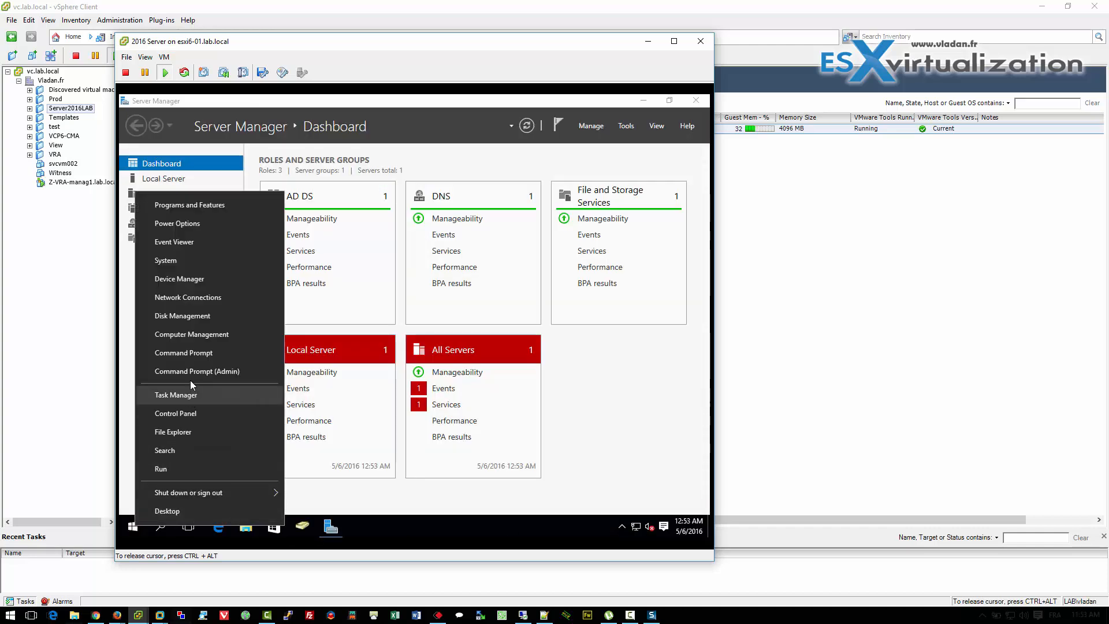
pyautogui.click(196, 371)
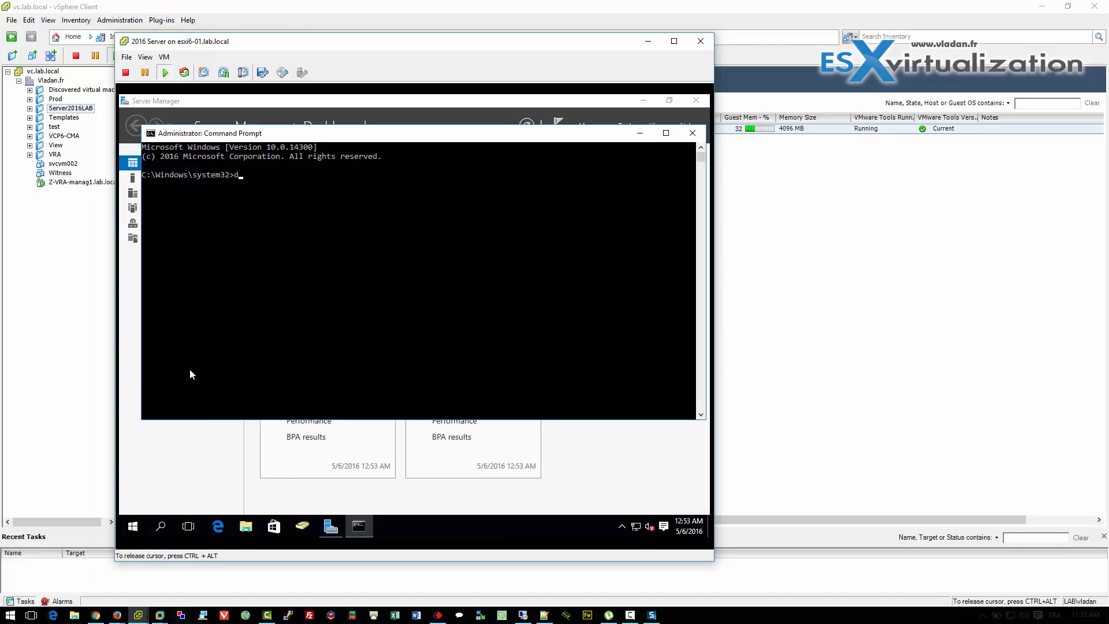
pyautogui.write('cdia')
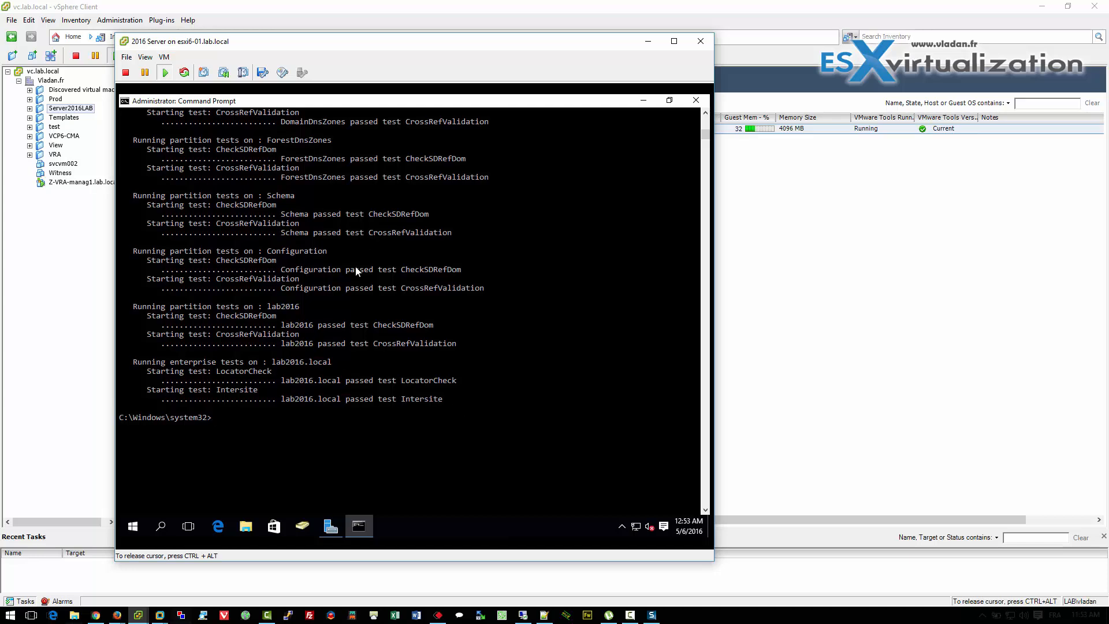
pyautogui.moveTo(337, 342)
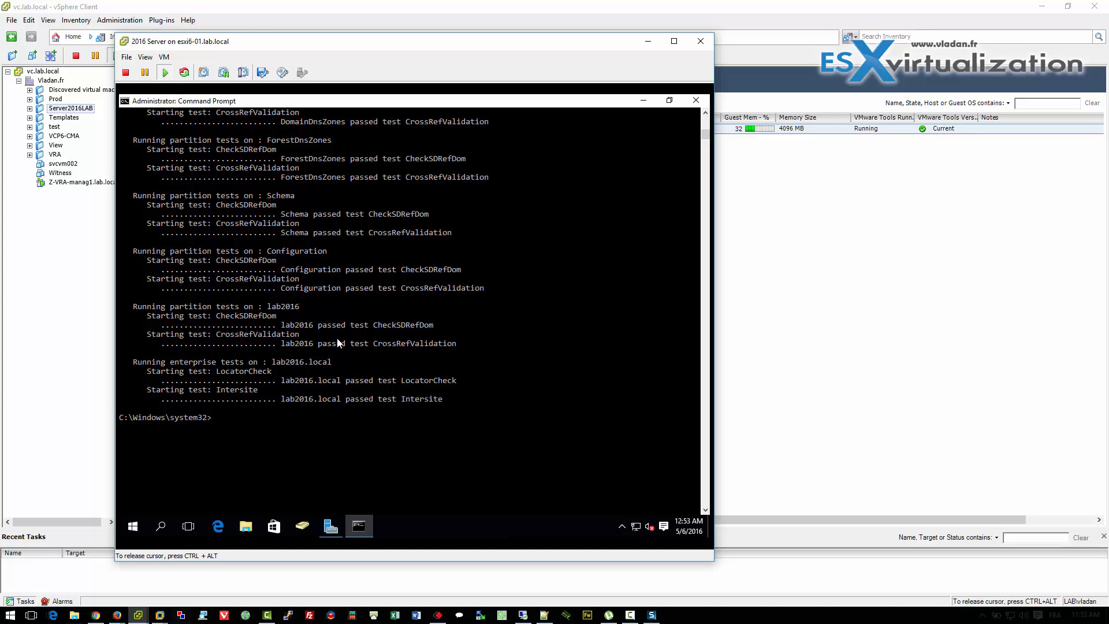